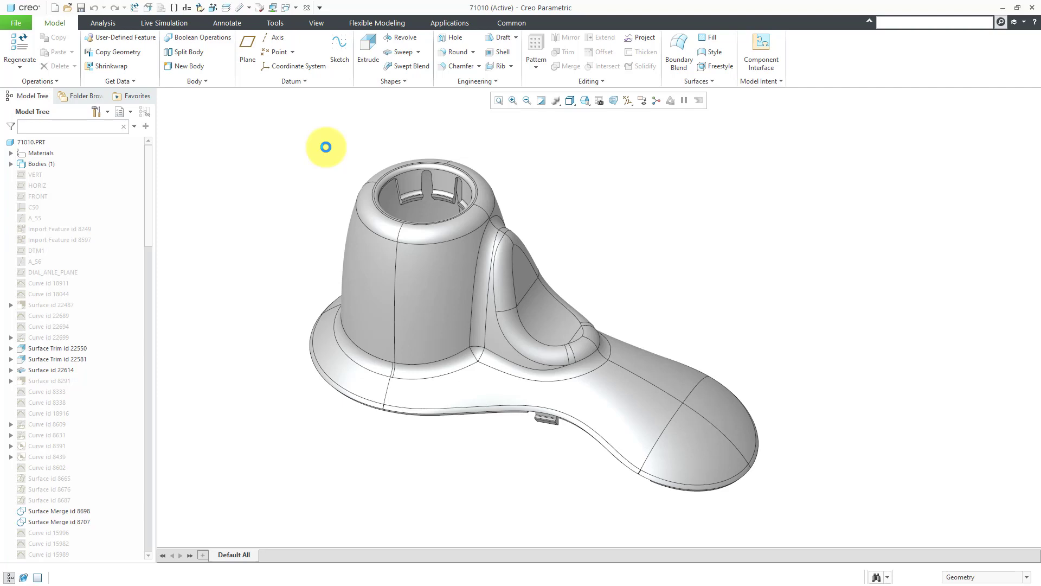
mouse_move(258, 290)
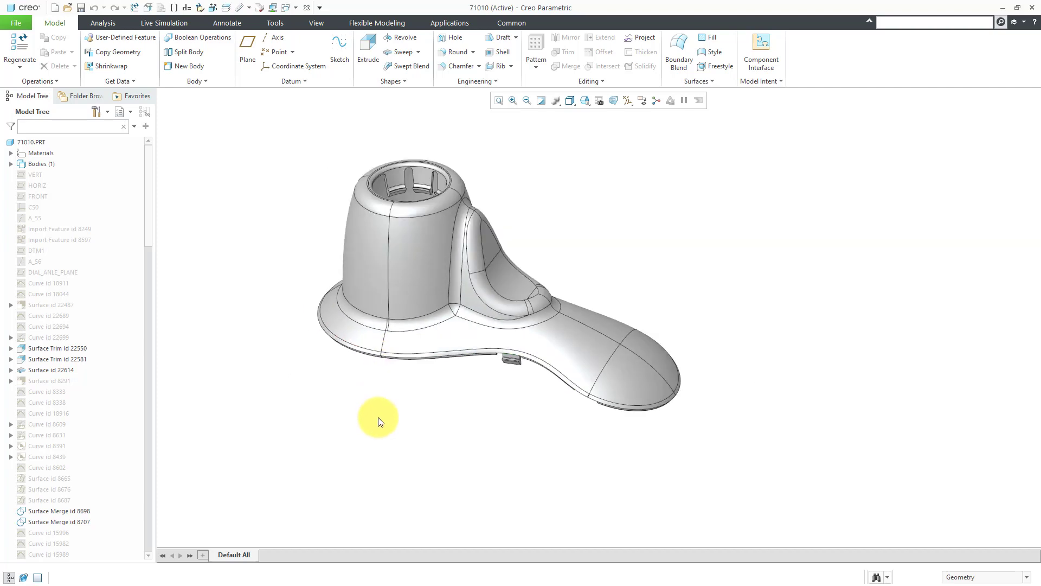
mouse_move(315, 185)
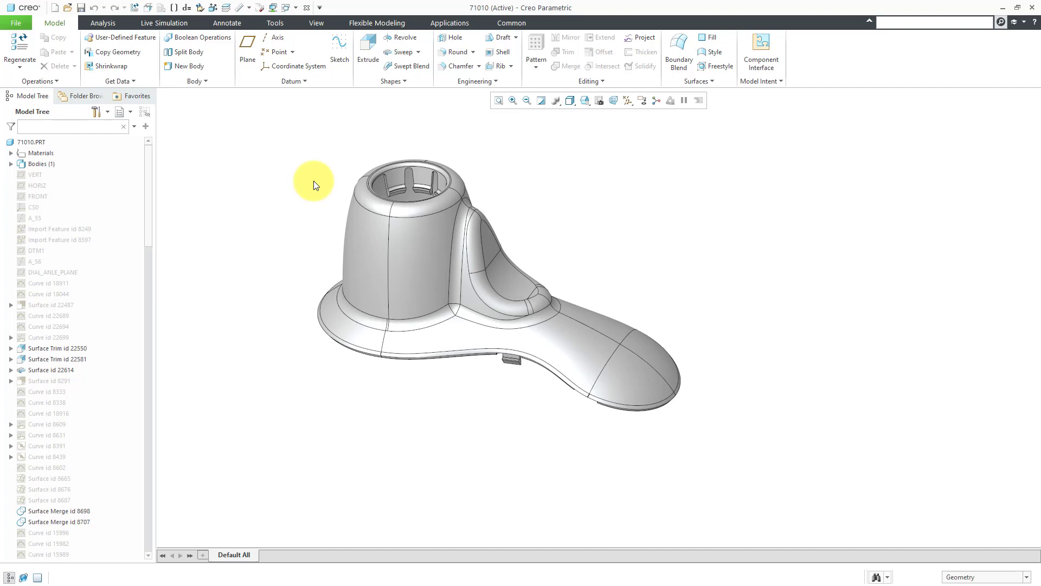
mouse_move(303, 61)
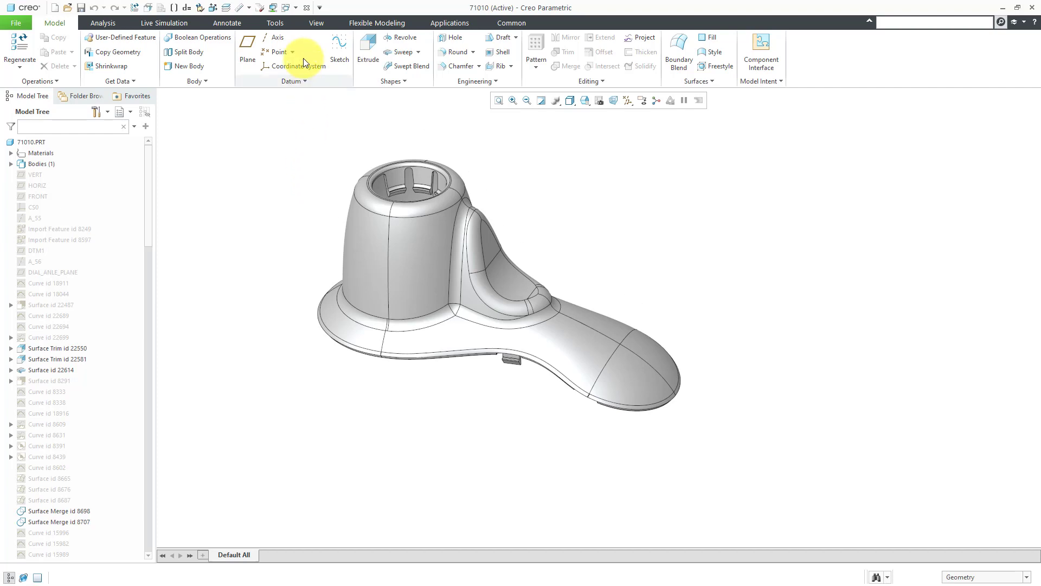
Step: Activate MFG0001.ASM, explode it via Mold Opening, and select the skirt parting surface in the tree
left_click(295, 7)
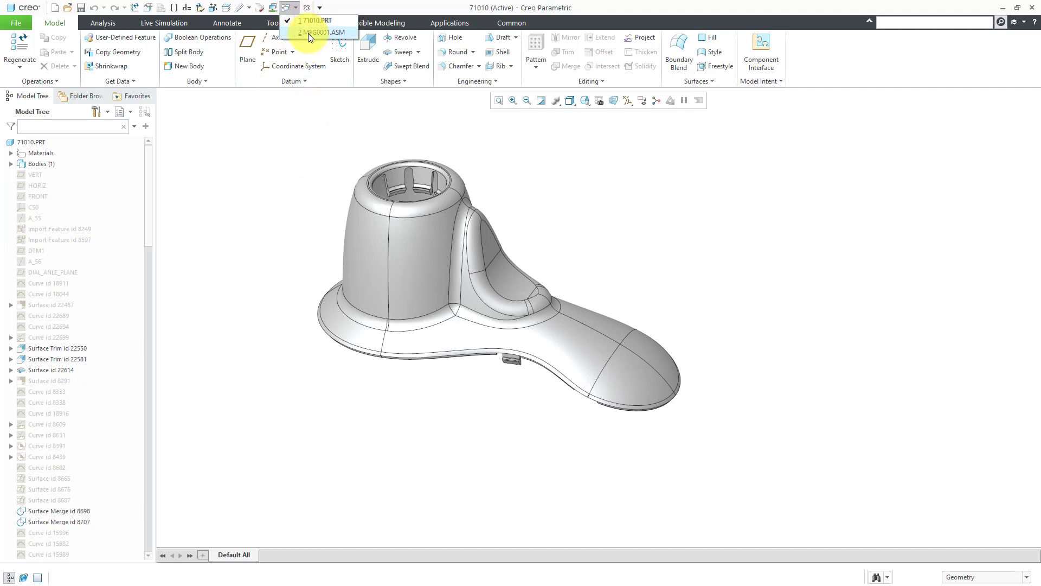
left_click(323, 31)
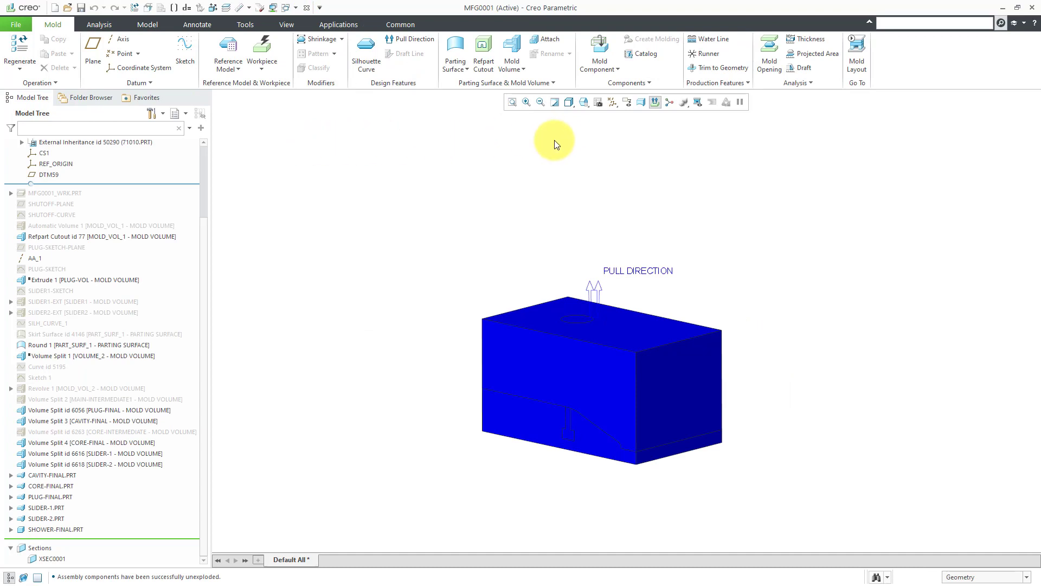
left_click(769, 54)
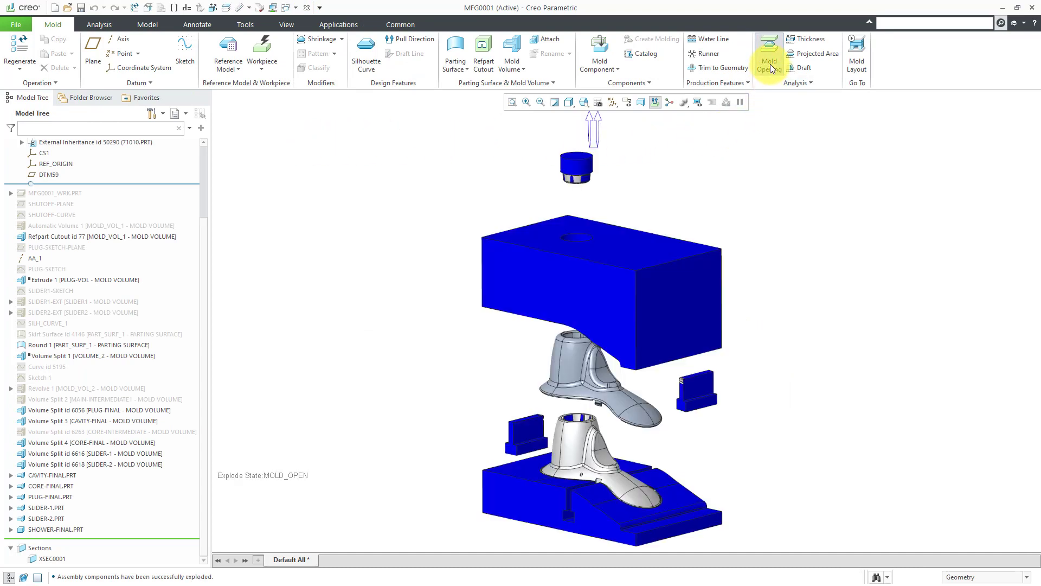
left_click(768, 53)
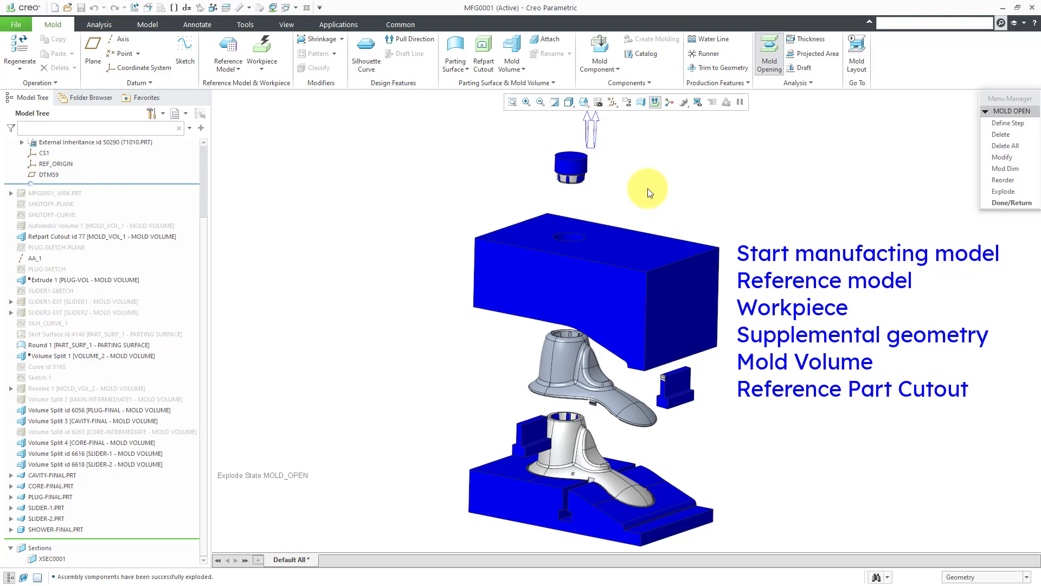
mouse_move(864, 220)
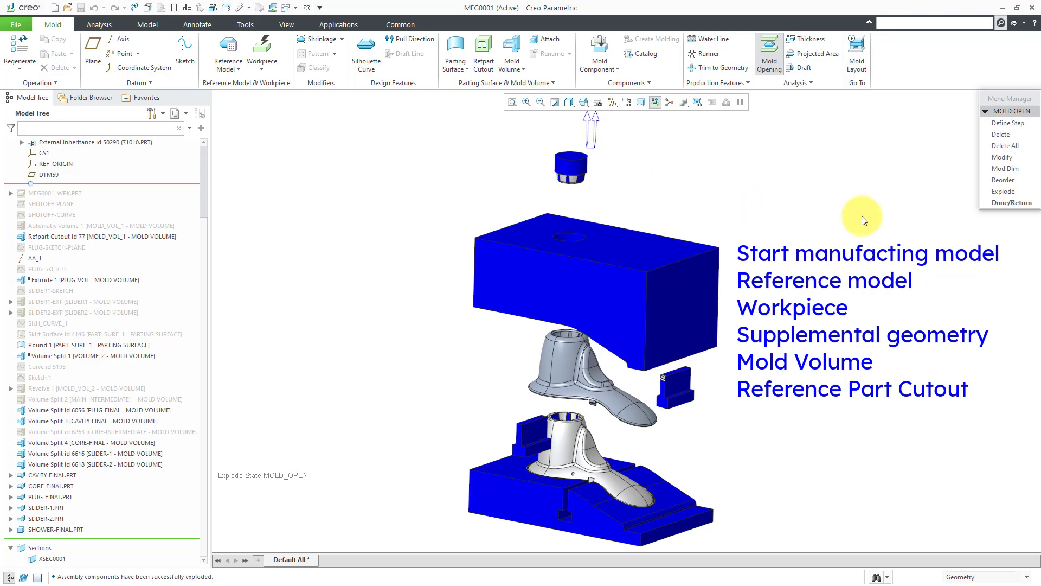
mouse_move(1012, 203)
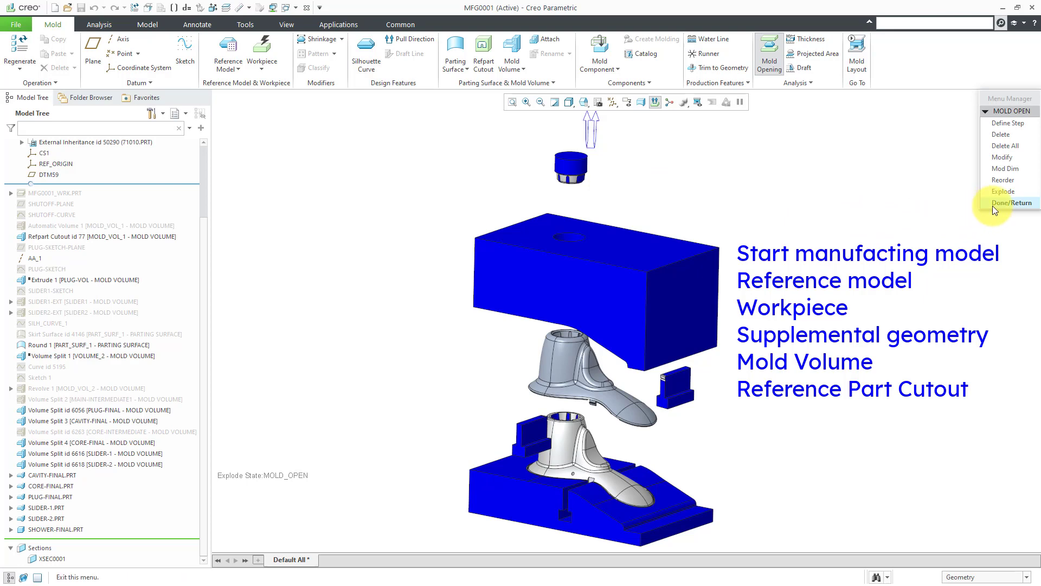
left_click(1002, 191)
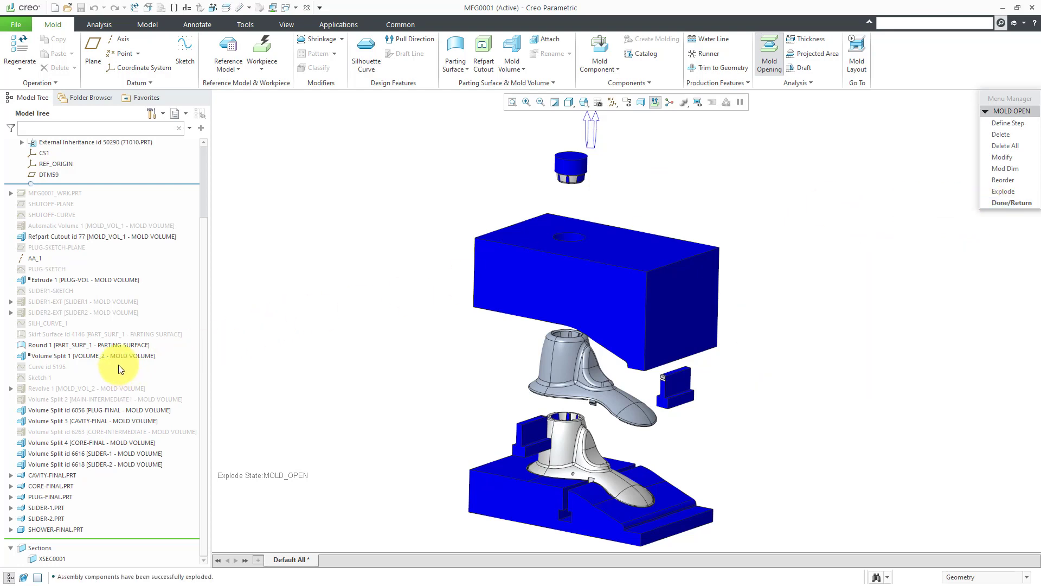
mouse_move(113, 379)
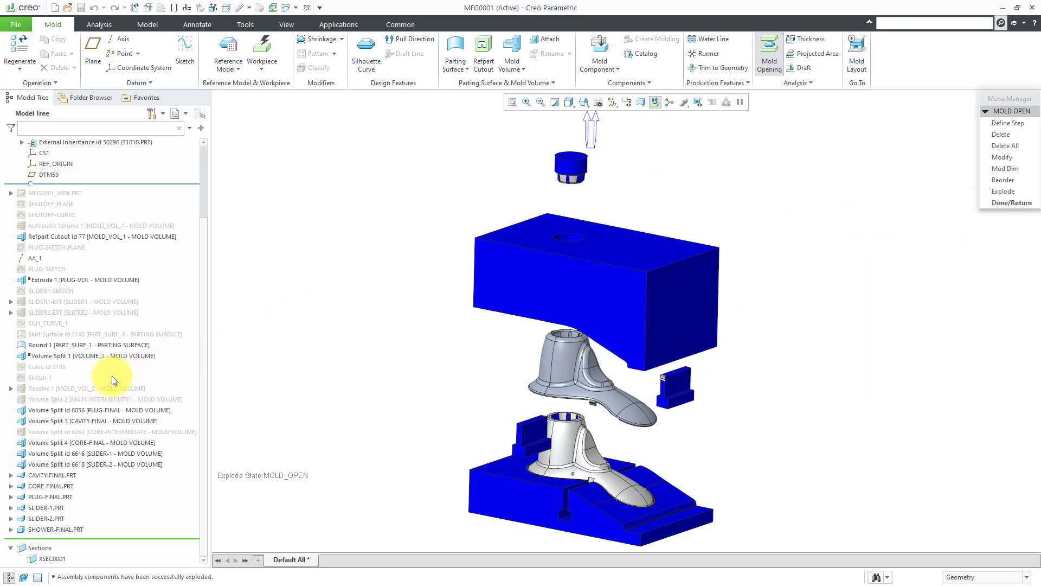
left_click(102, 333)
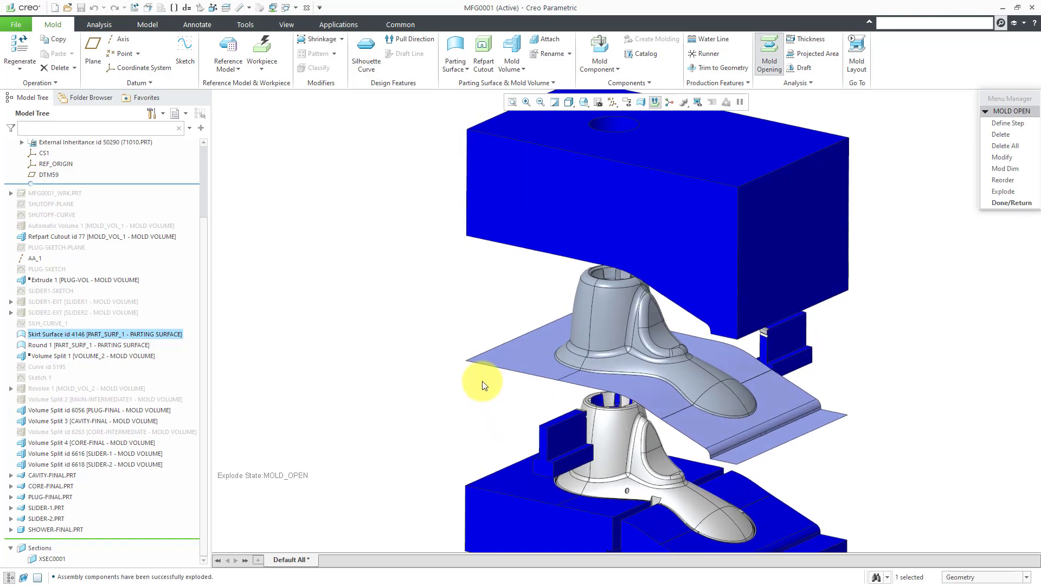
mouse_move(495, 388)
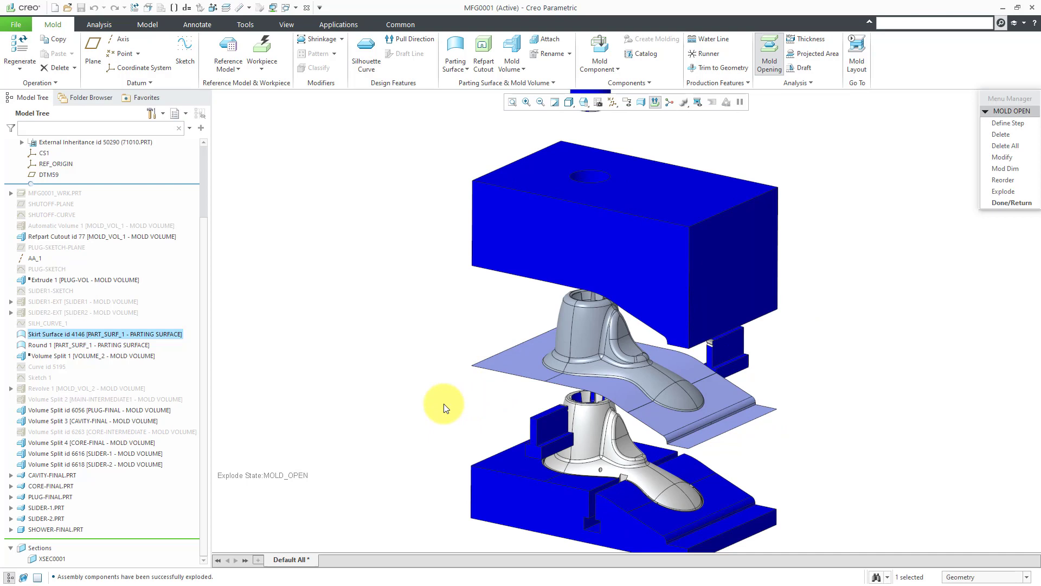
mouse_move(586, 398)
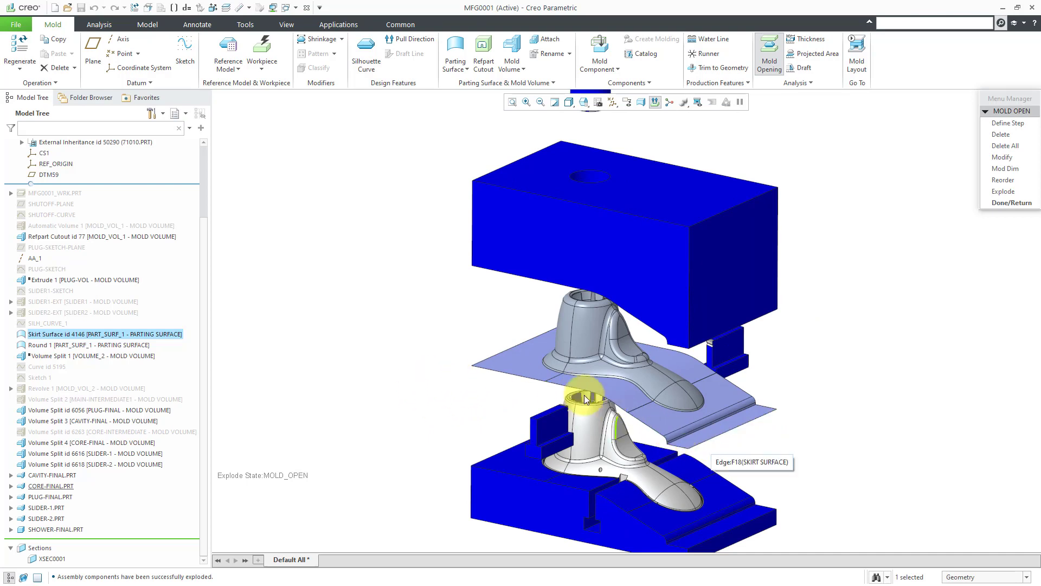
mouse_move(401, 375)
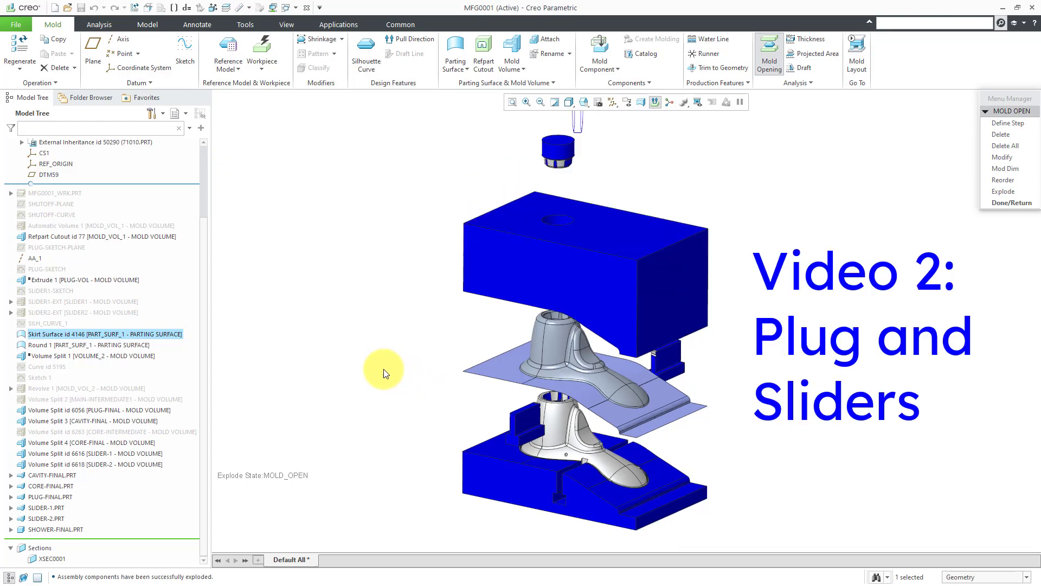
mouse_move(84, 503)
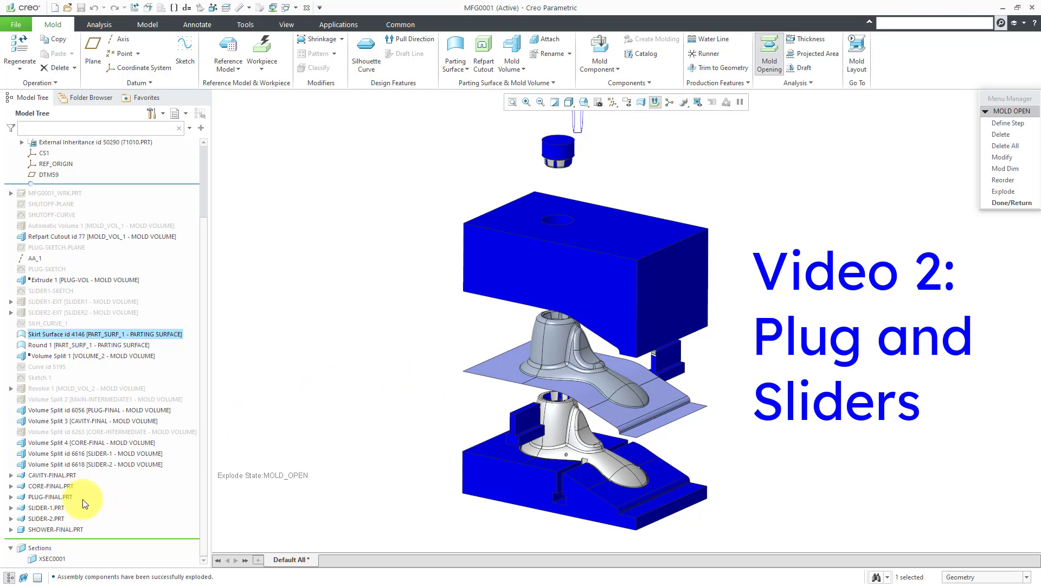
Step: Pick PLUG-FINAL and SLIDER-1, clear the selection, then hide the skirt parting surface
left_click(50, 495)
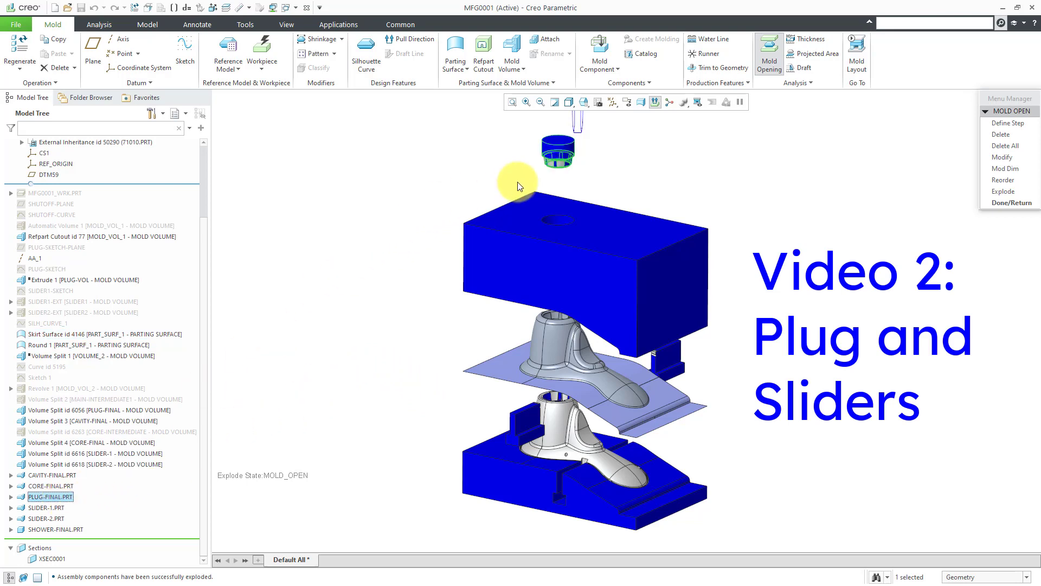
left_click(47, 508)
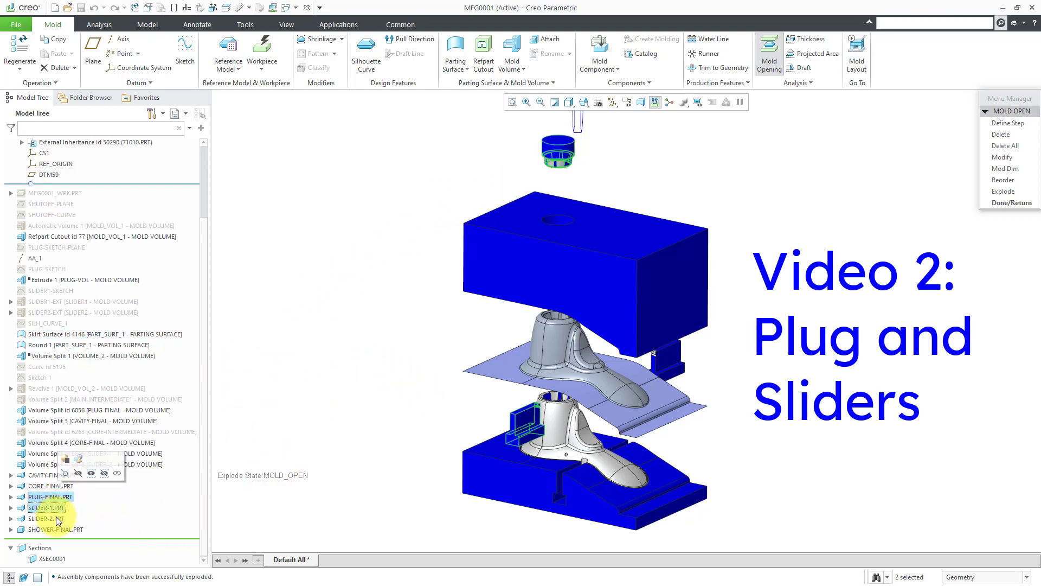
left_click(47, 519)
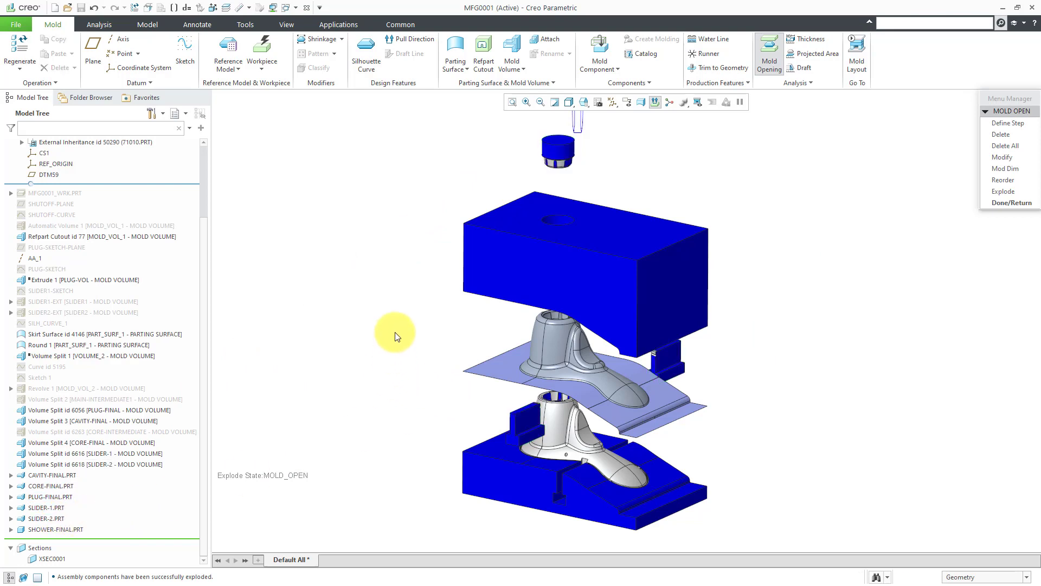
mouse_move(220, 369)
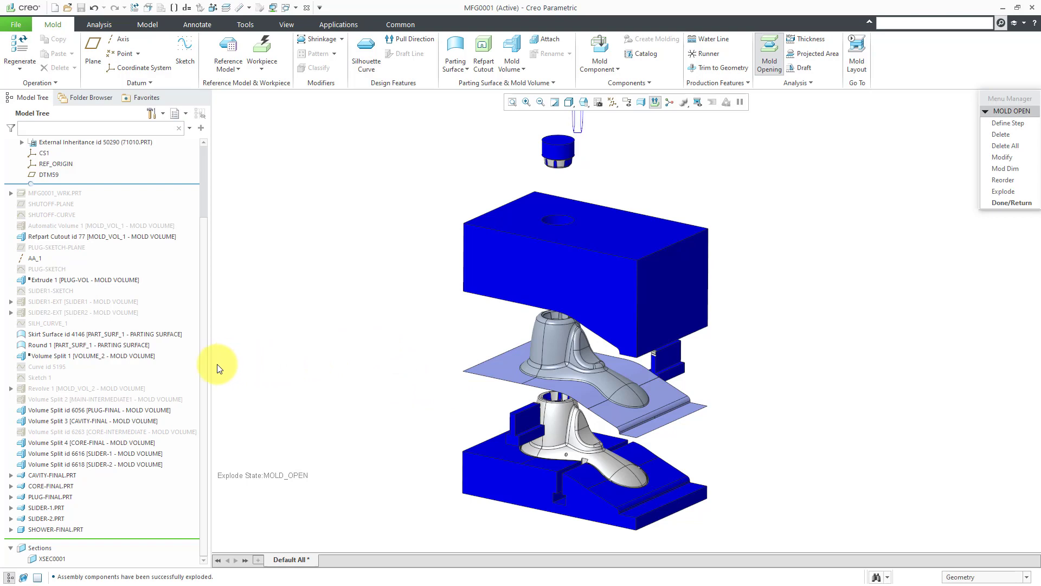
left_click(103, 333)
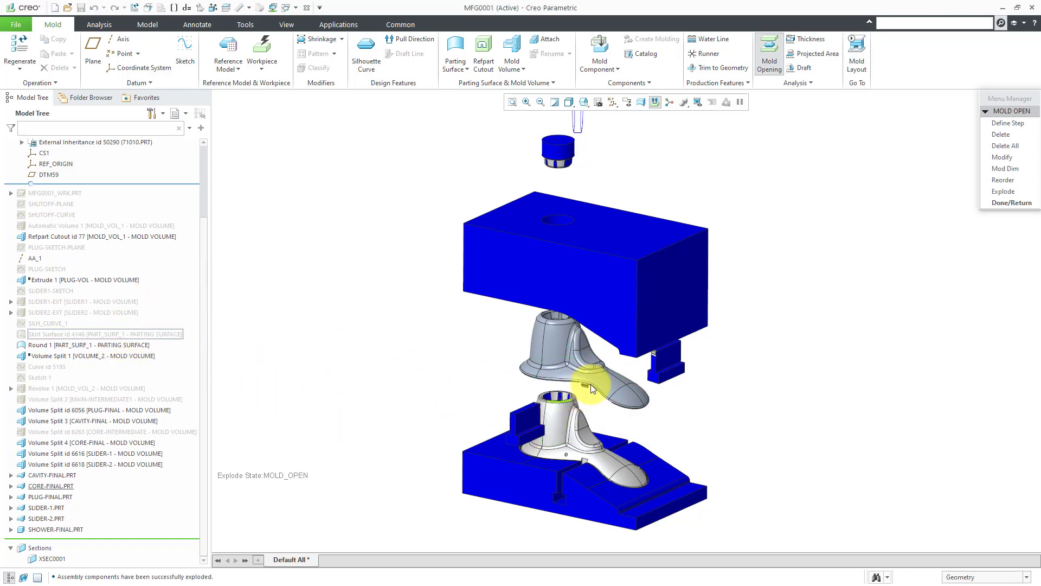
Step: Zoom the view toward the small slider piece beneath the shower part's handle
scroll("down", 3)
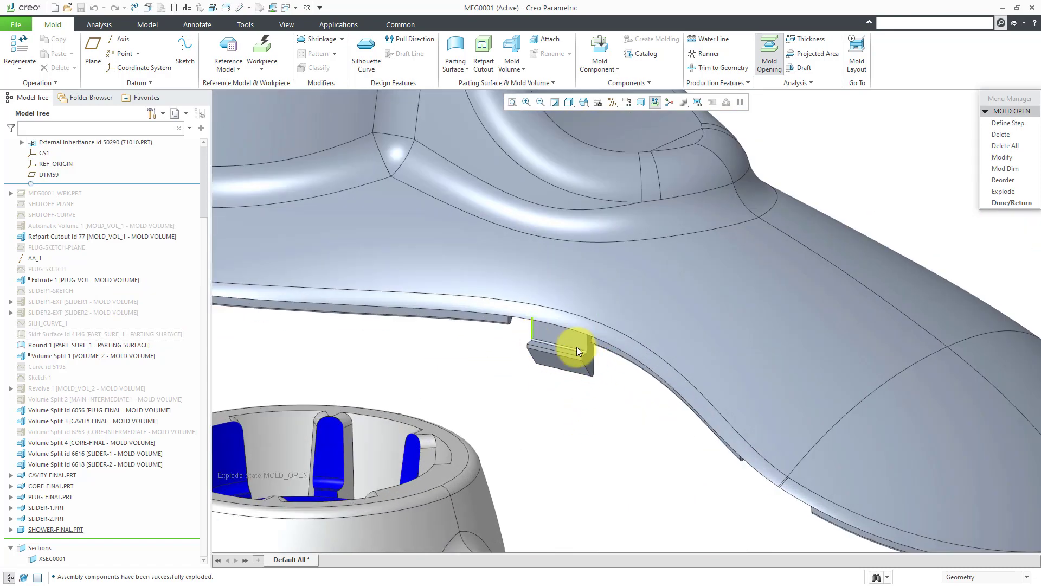
mouse_move(601, 460)
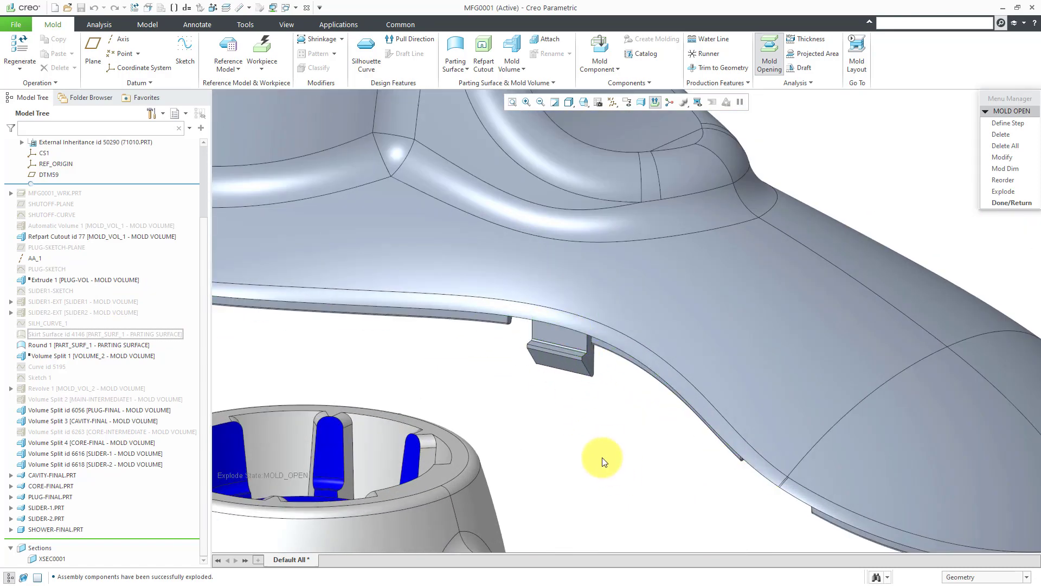
mouse_move(584, 423)
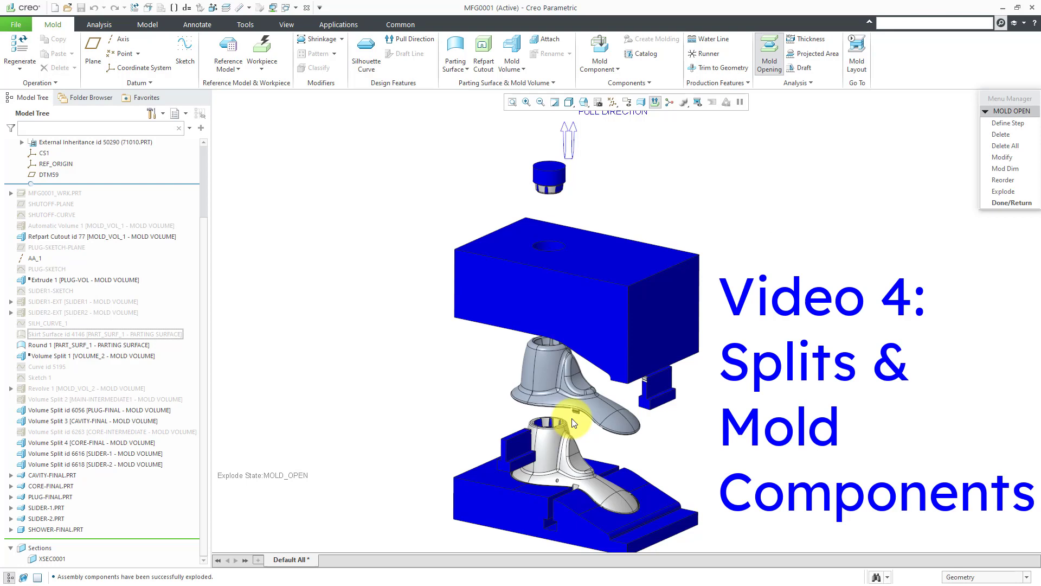
mouse_move(389, 390)
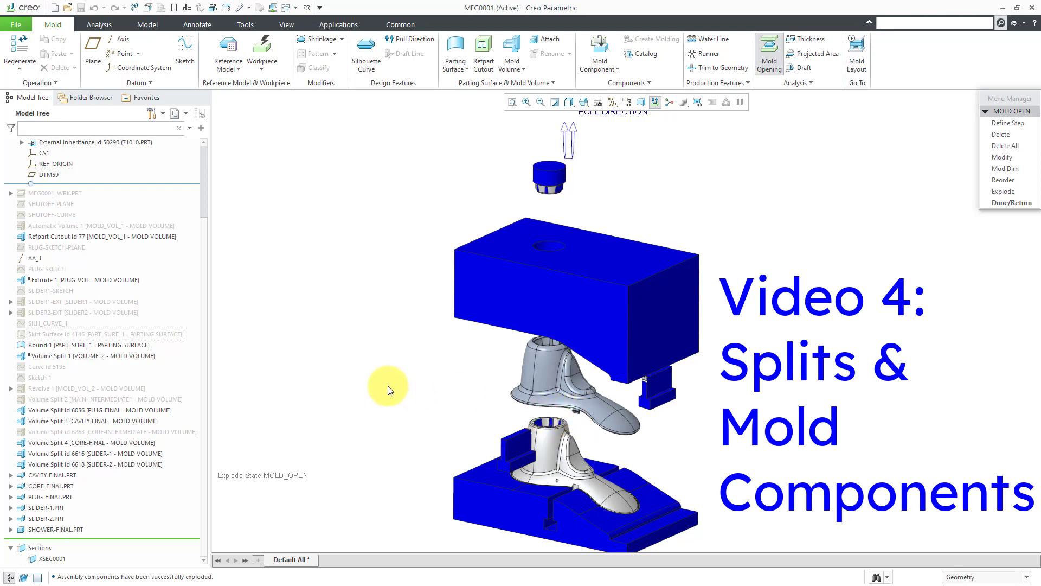
mouse_move(404, 334)
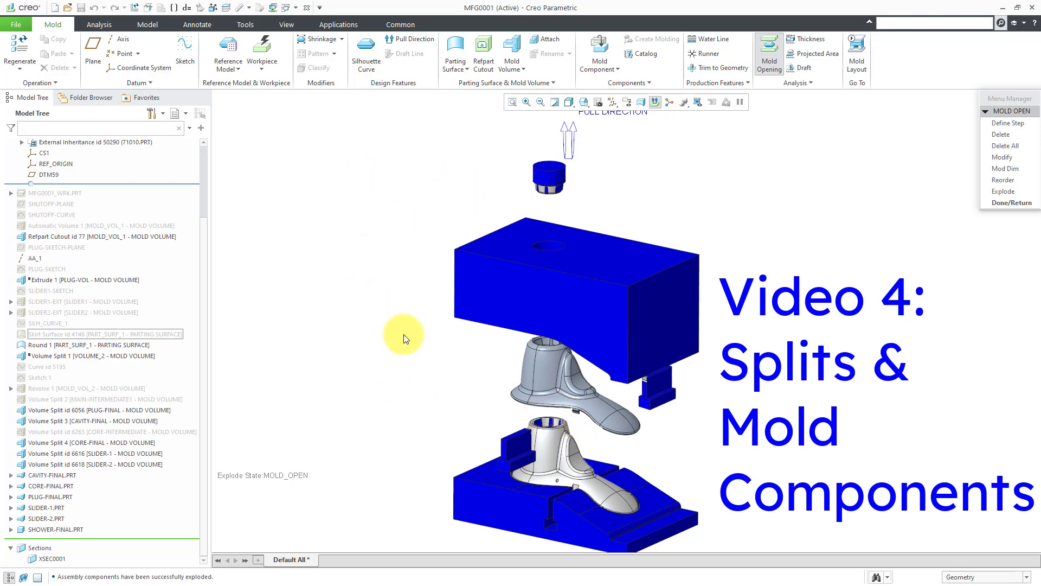
mouse_move(400, 370)
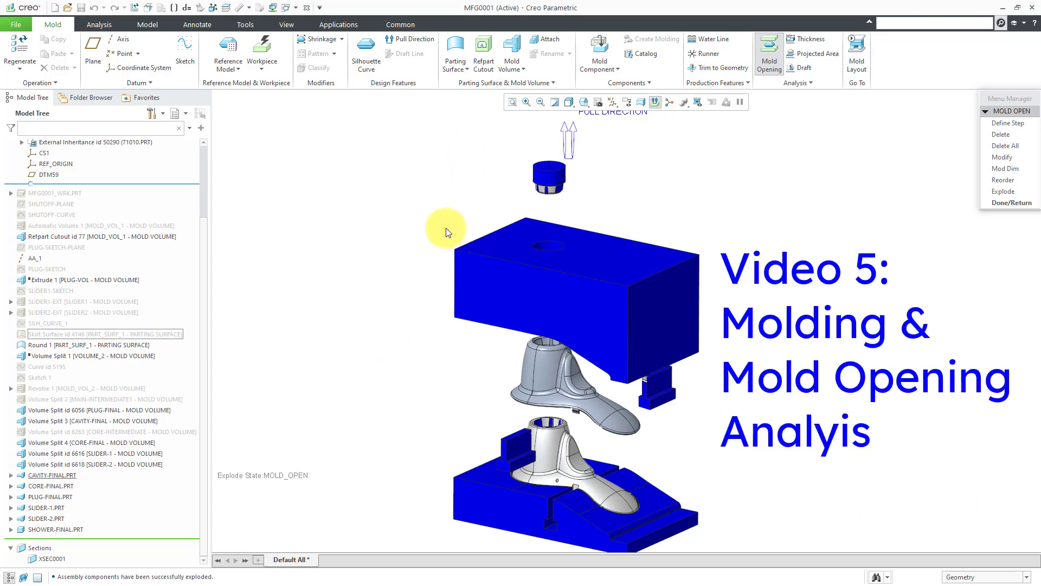
mouse_move(644, 176)
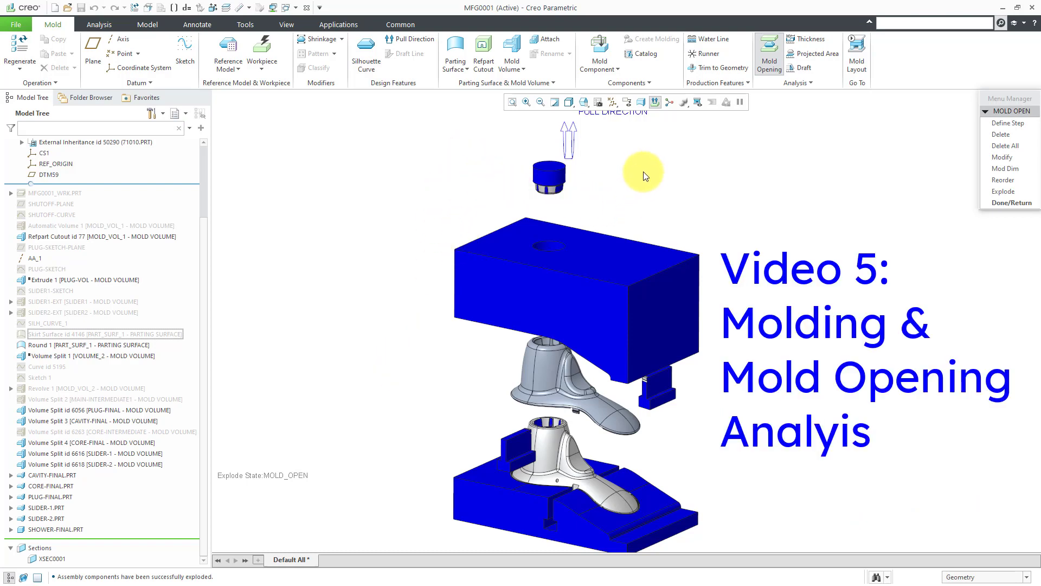
mouse_move(635, 159)
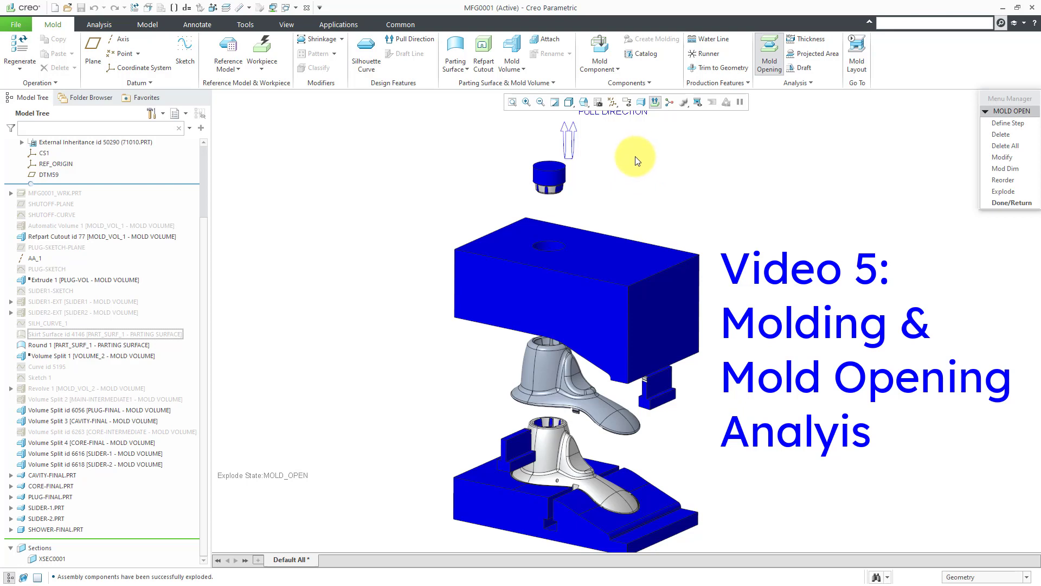
mouse_move(639, 218)
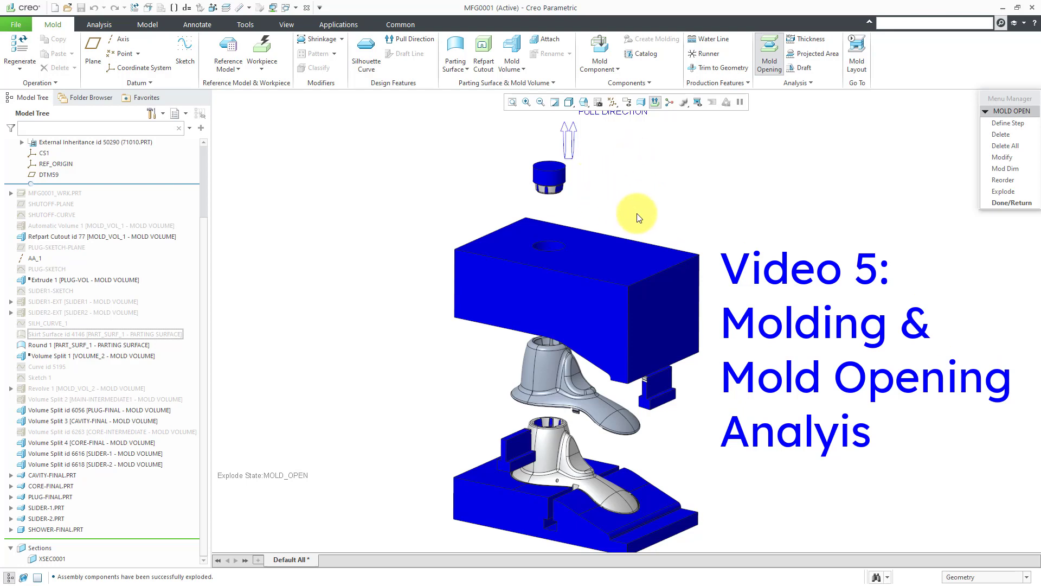
mouse_move(1012, 203)
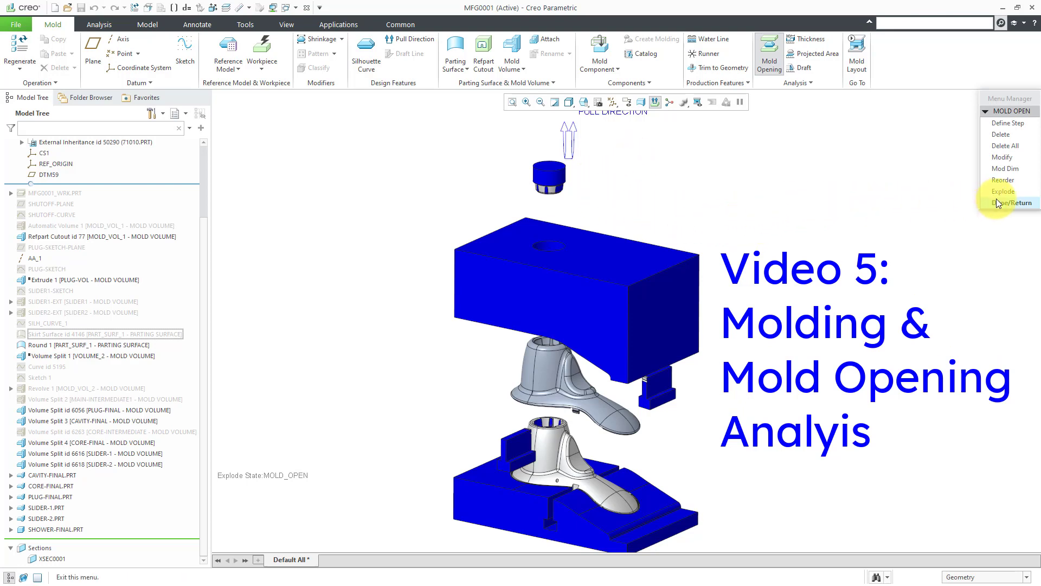
Step: Finish the mold opening step with Done/Return
left_click(1012, 203)
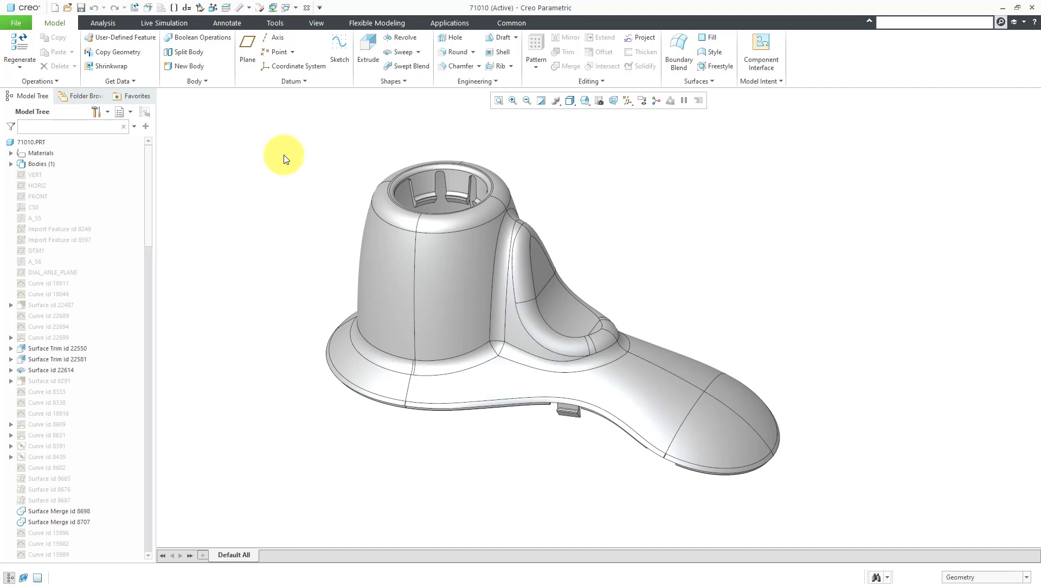
mouse_move(278, 165)
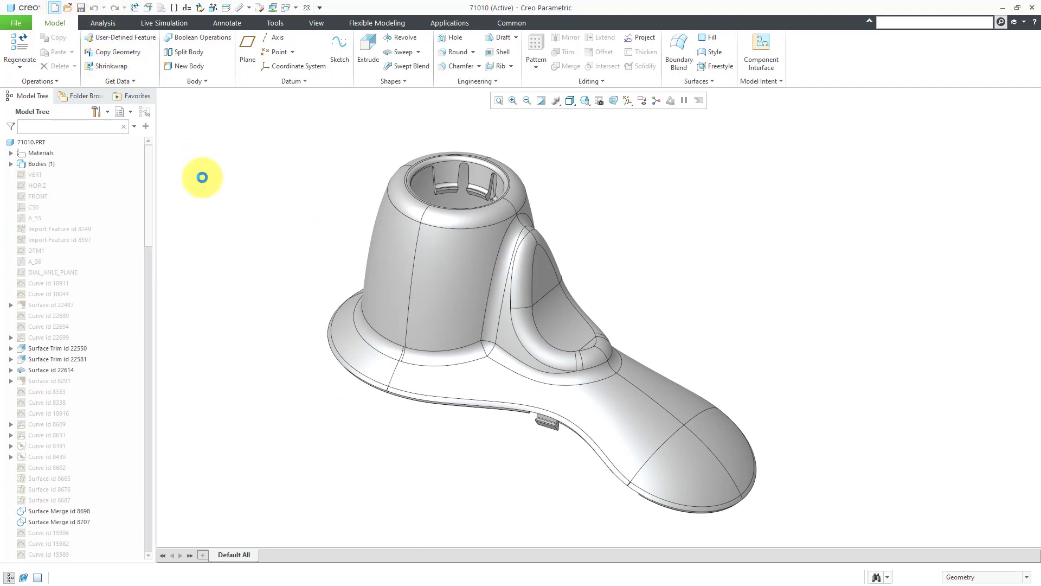
Step: Start a new Manufacturing mold cavity file named 71010-mold-casting
left_click(62, 8)
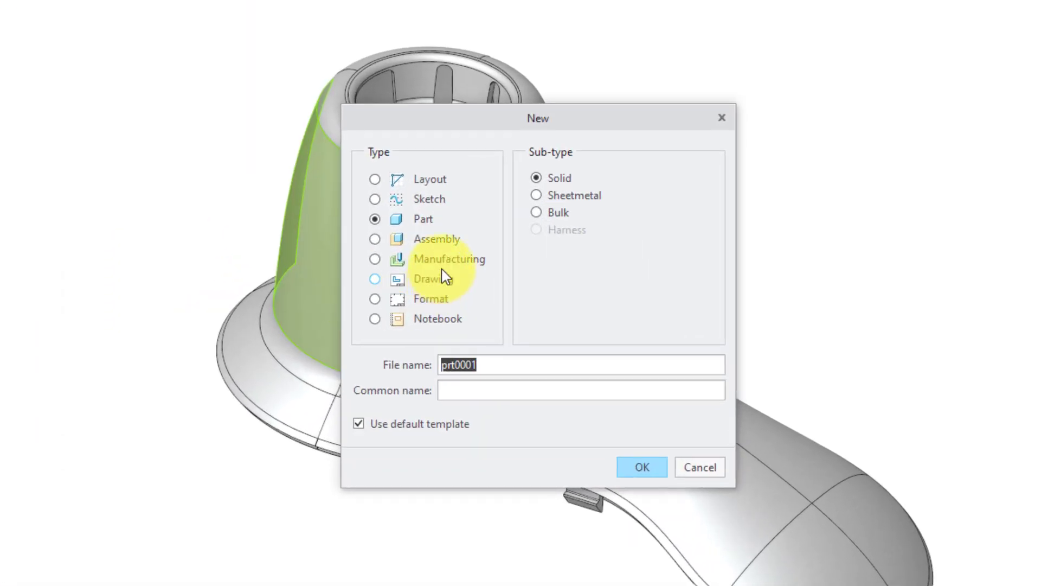
left_click(374, 260)
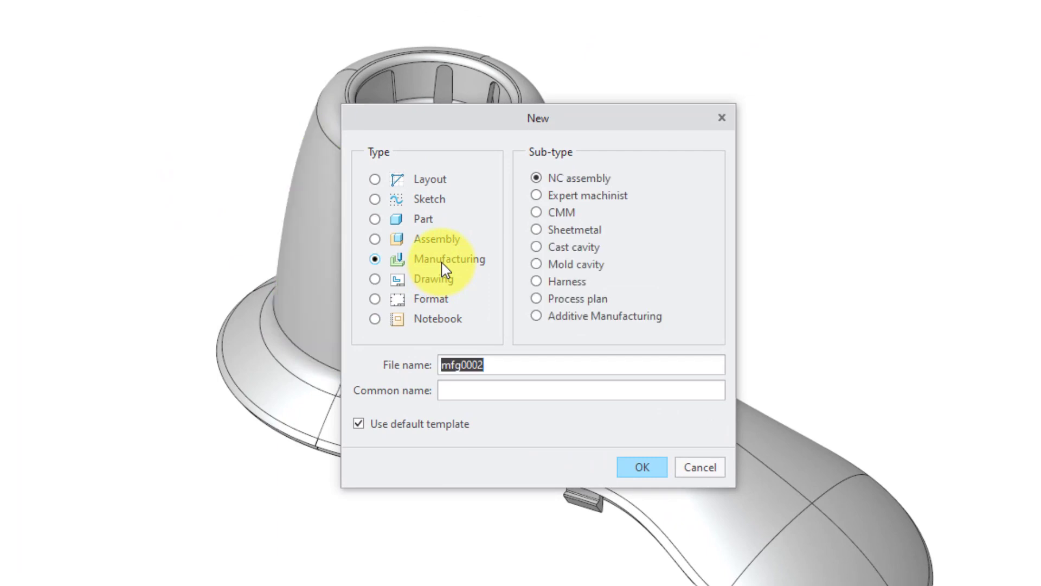
mouse_move(573, 269)
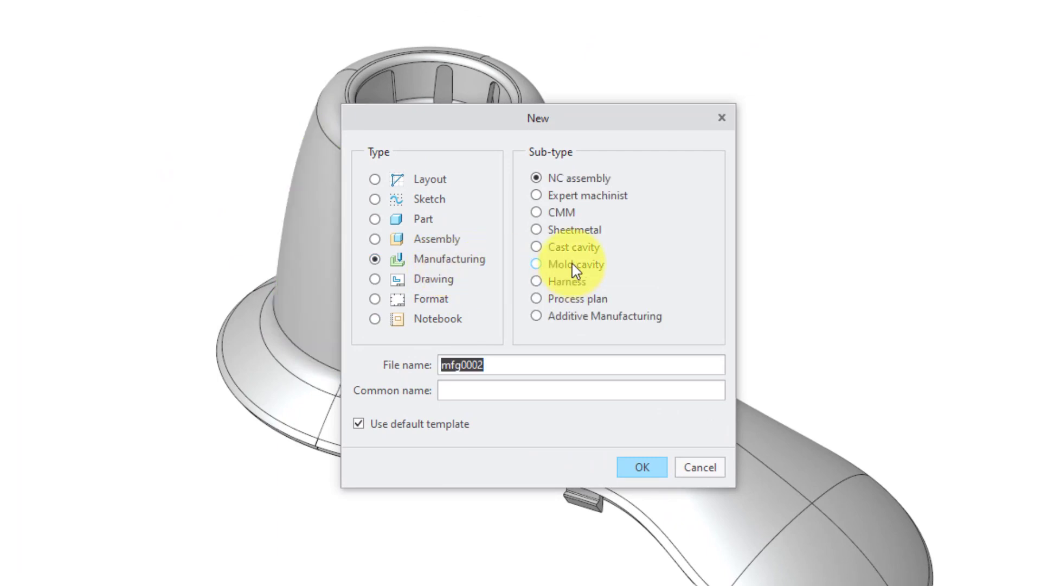
left_click(537, 263)
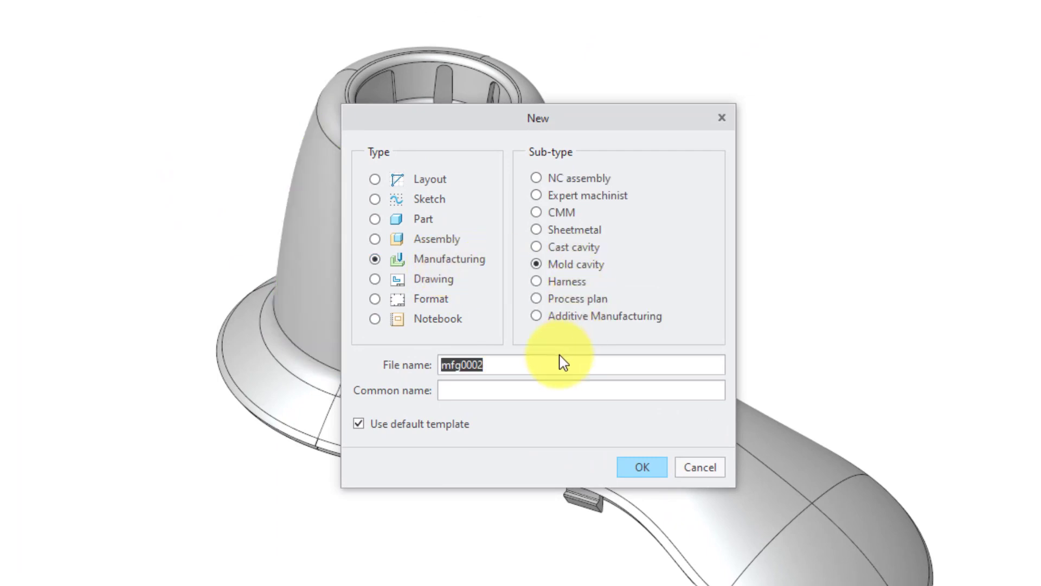
type("7101")
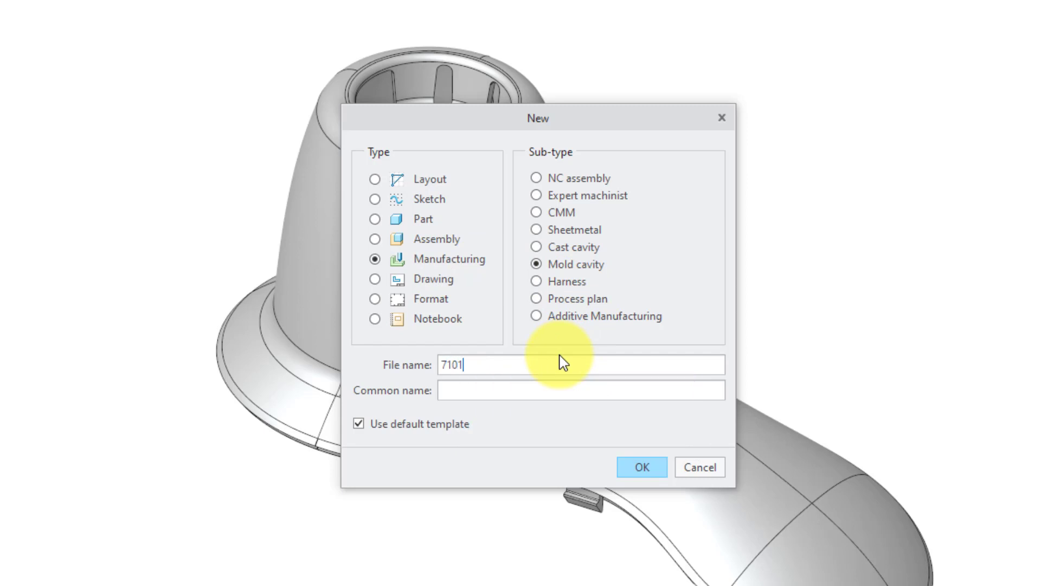
type("0-mol")
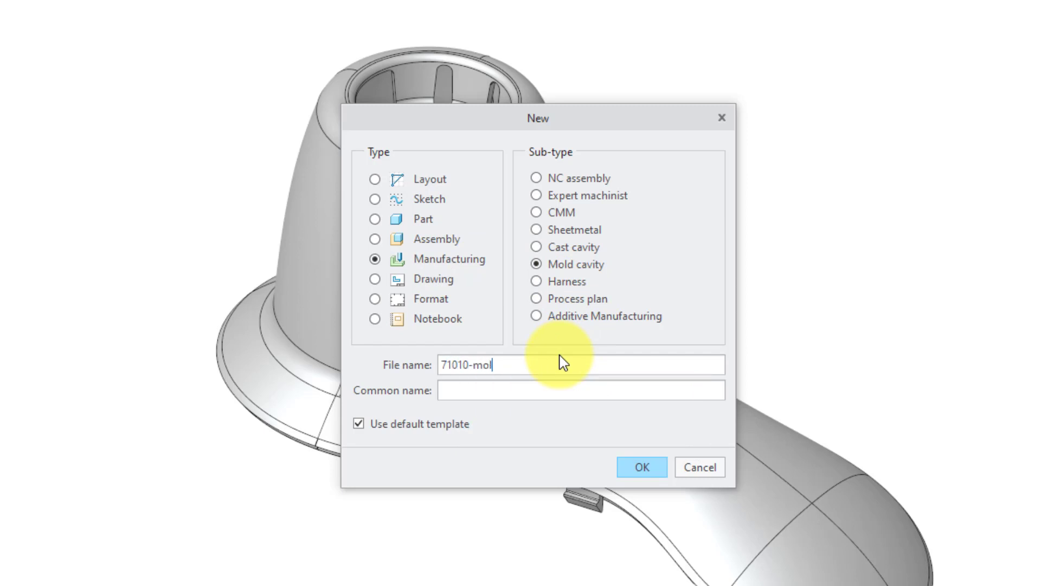
type("d-casting")
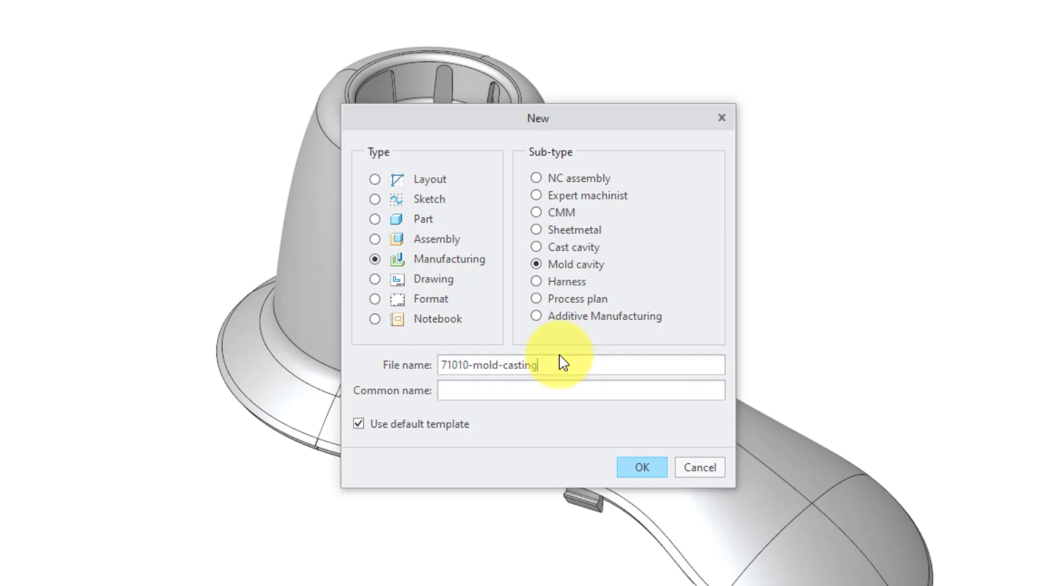
mouse_move(597, 364)
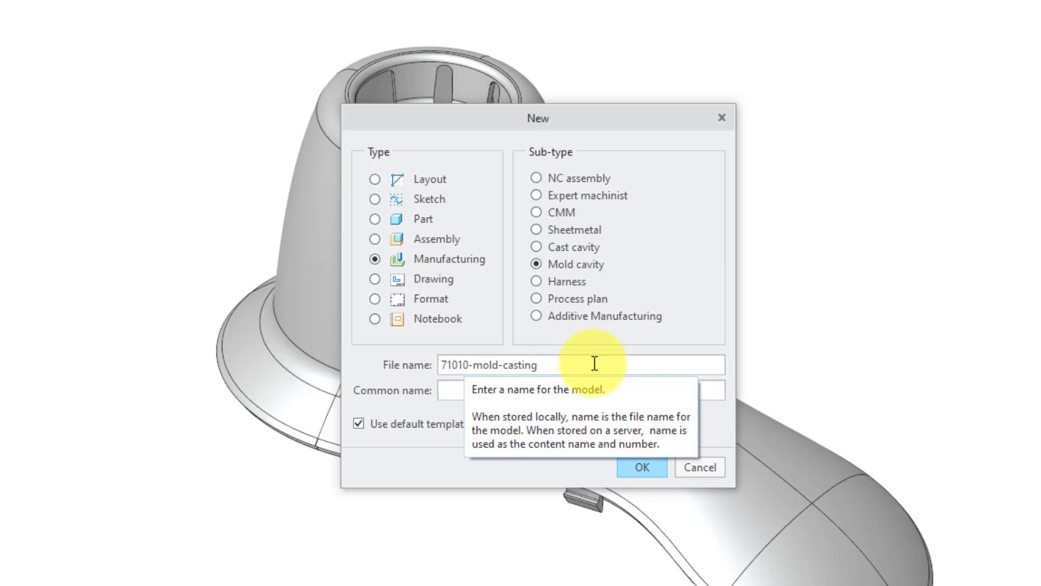
mouse_move(521, 429)
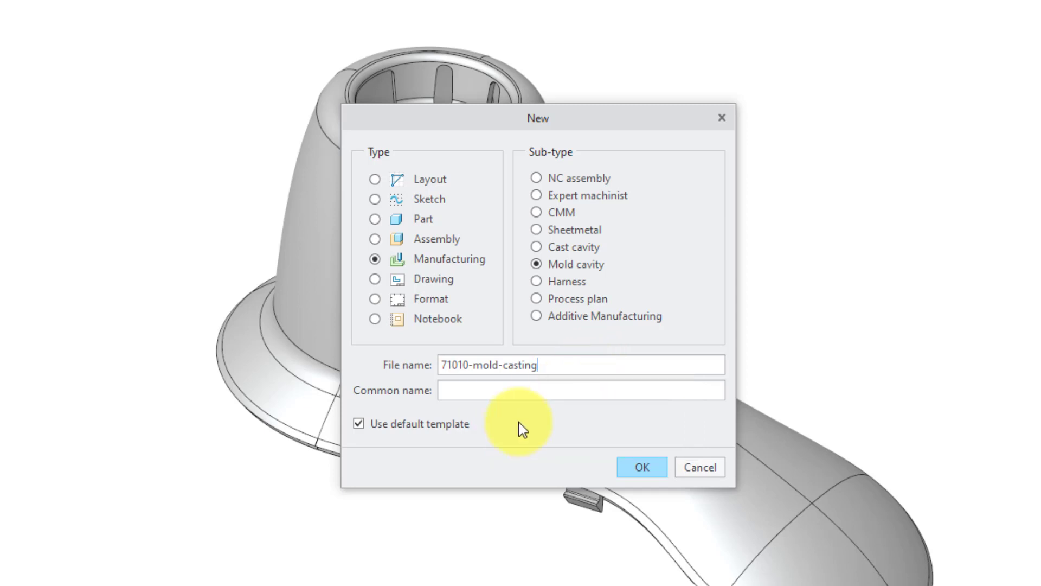
mouse_move(528, 438)
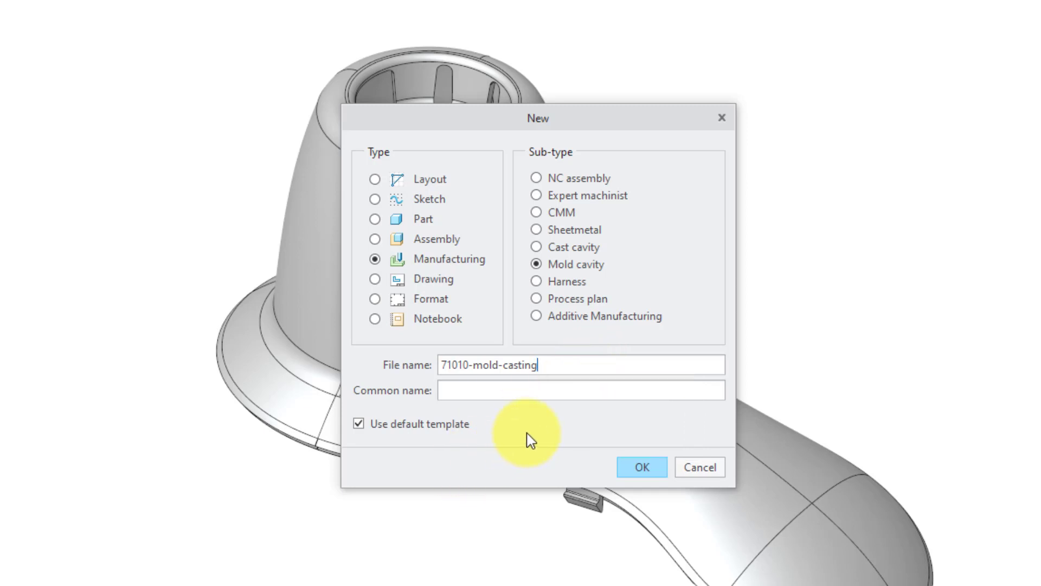
mouse_move(480, 391)
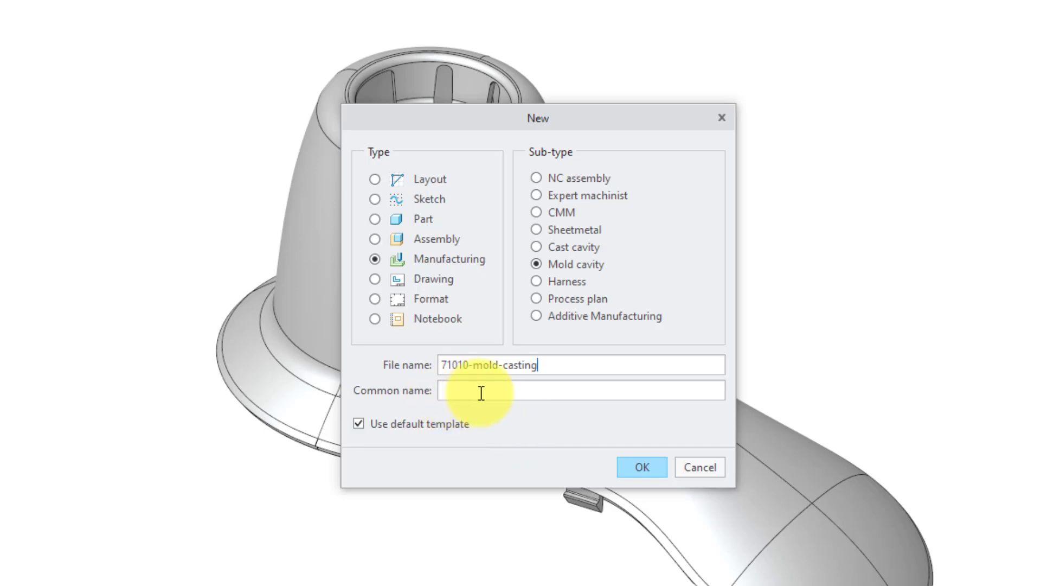
mouse_move(433, 443)
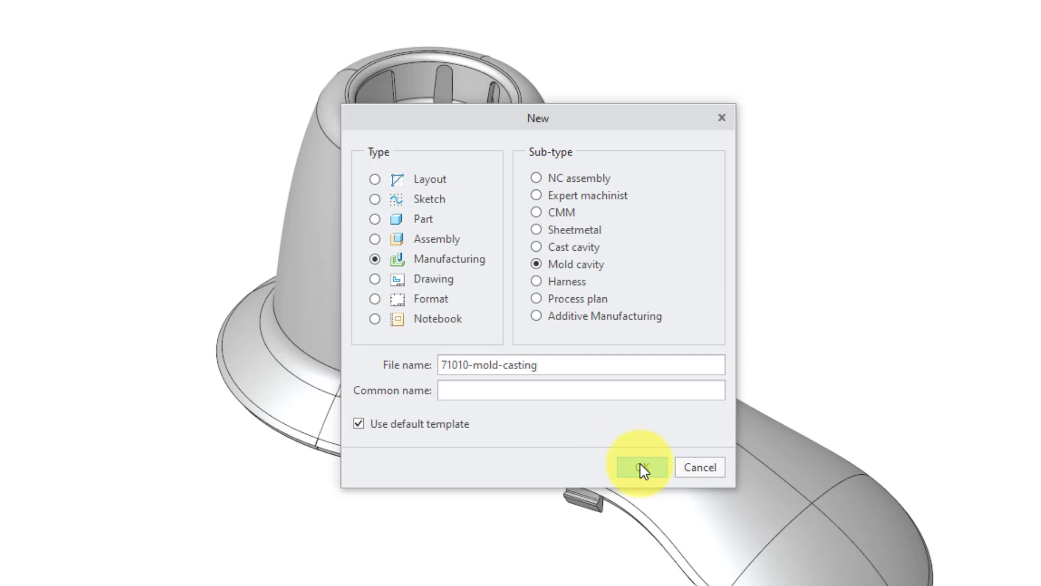
Step: Create the 71010-mold-casting assembly and turn on coordinate system and datum plane display
left_click(640, 467)
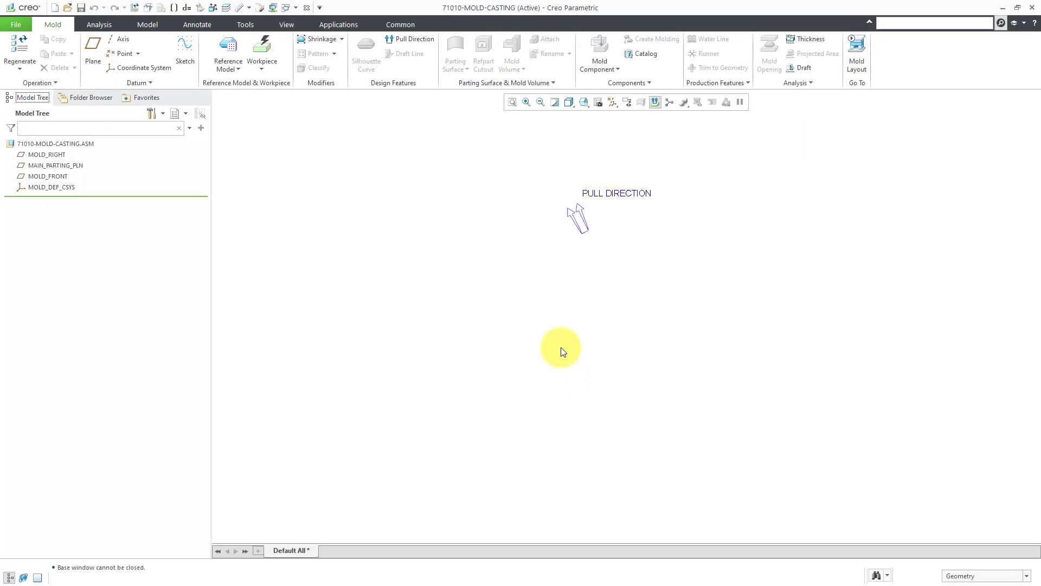
mouse_move(513, 318)
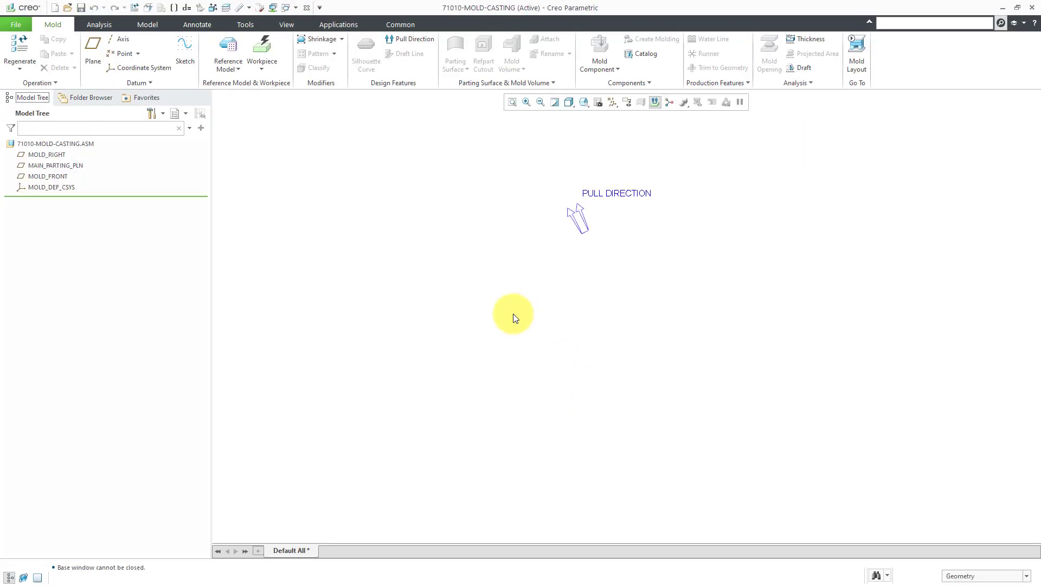
mouse_move(60, 167)
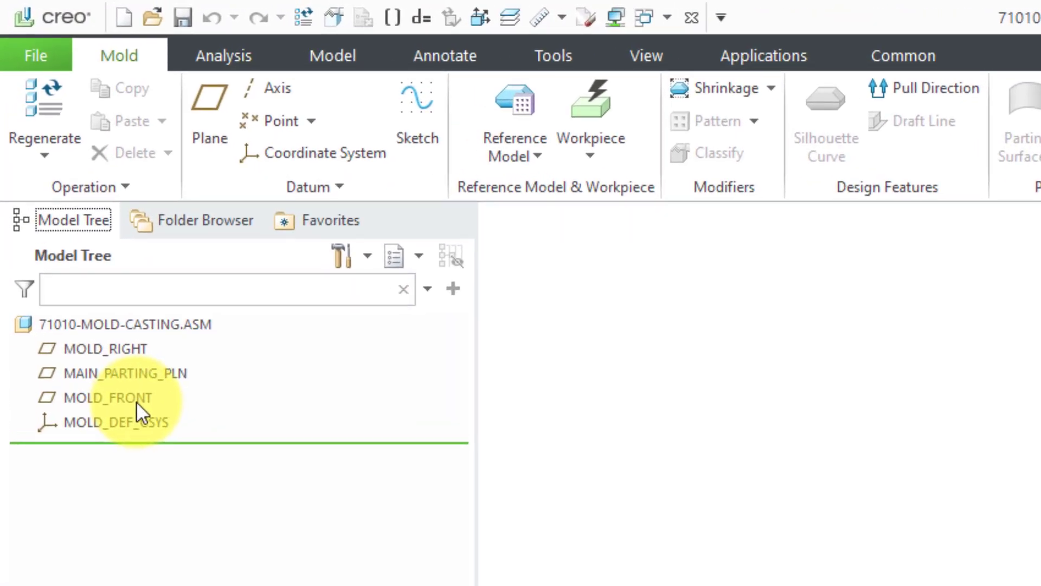
mouse_move(215, 438)
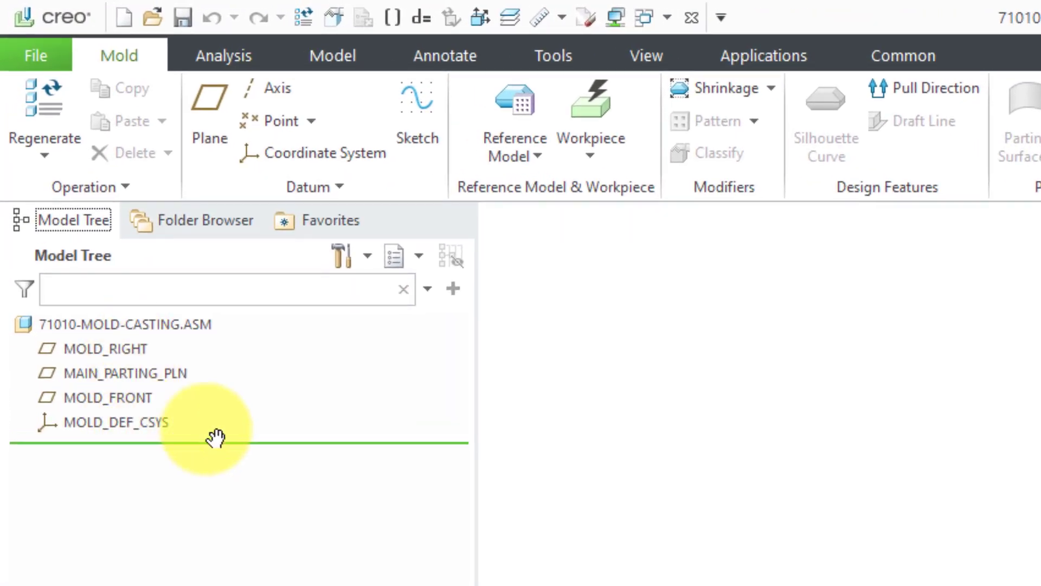
left_click(744, 116)
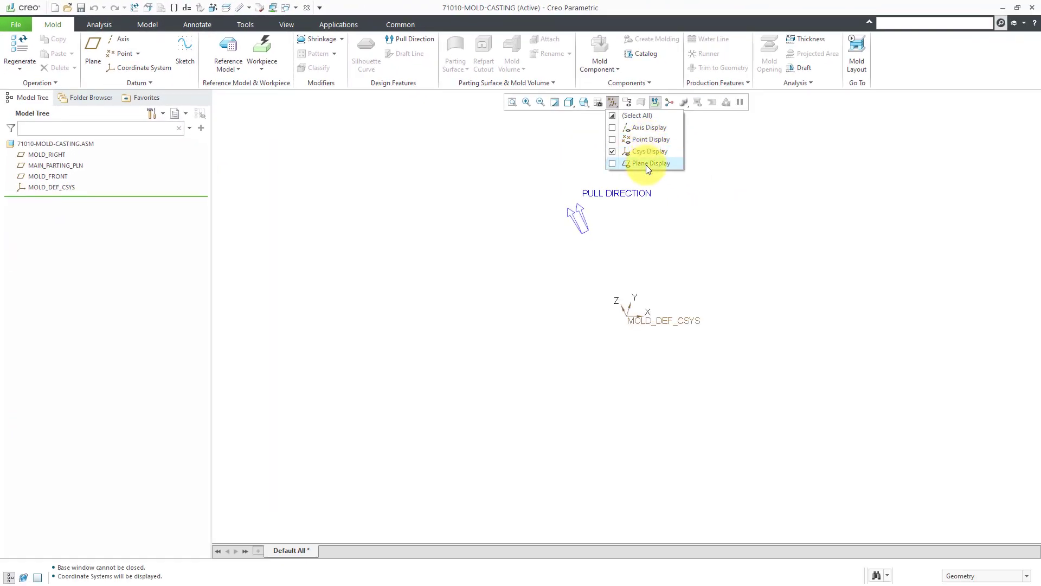
left_click(650, 164)
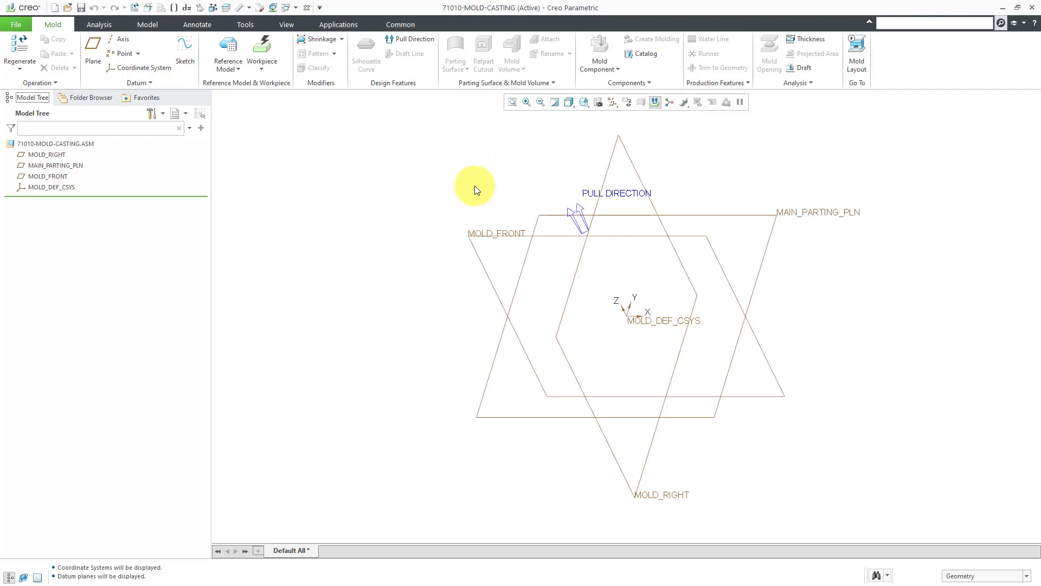
mouse_move(545, 181)
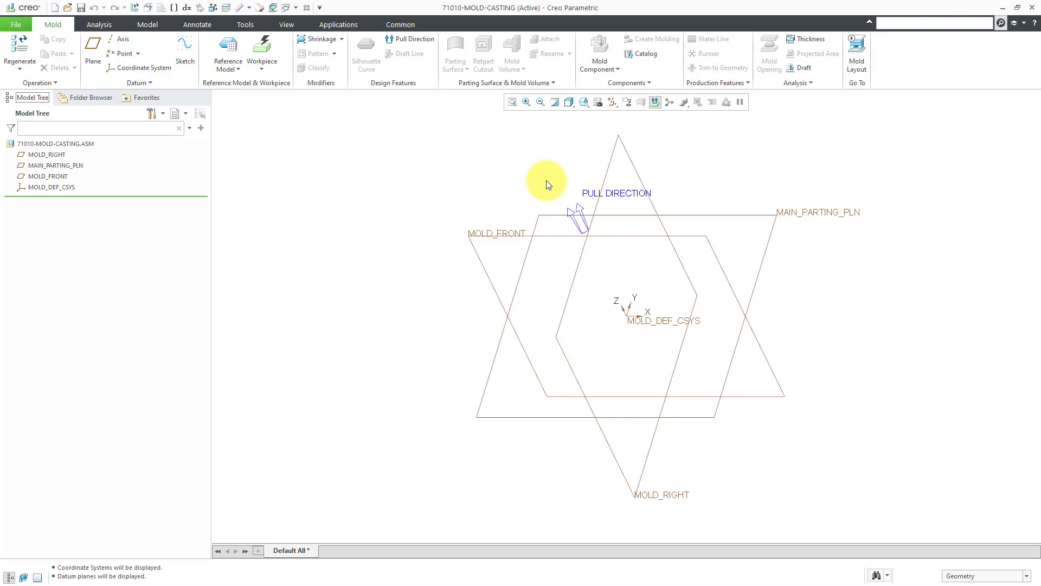
mouse_move(429, 150)
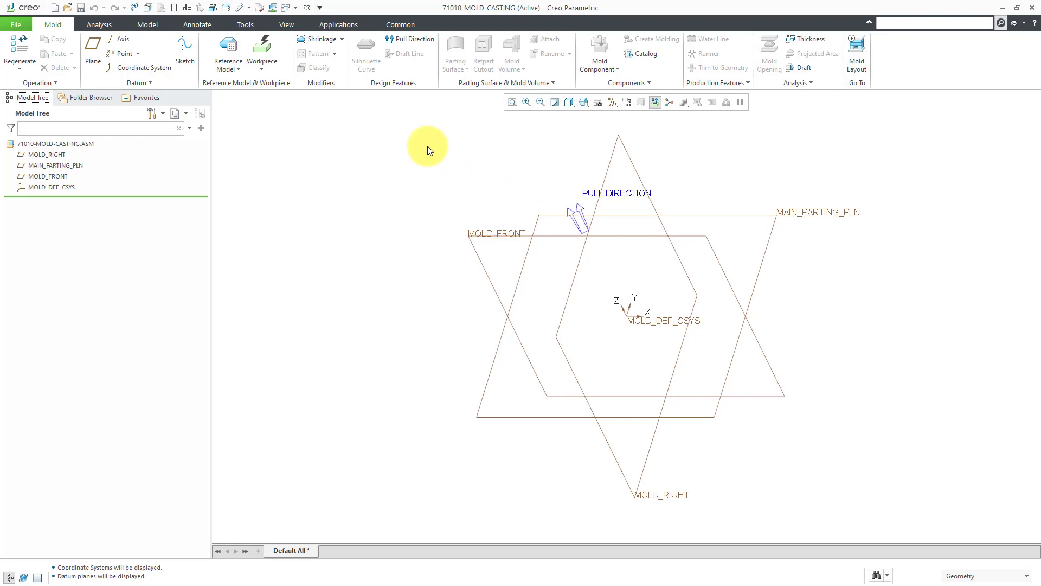
Step: Bring up the Reference Model choices for the empty mold assembly
left_click(238, 70)
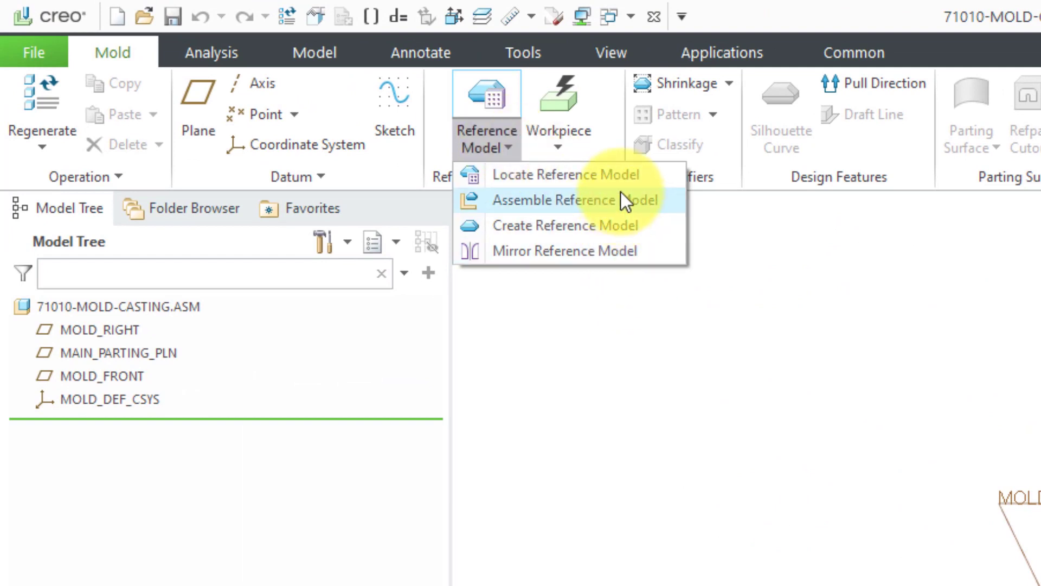
mouse_move(566, 174)
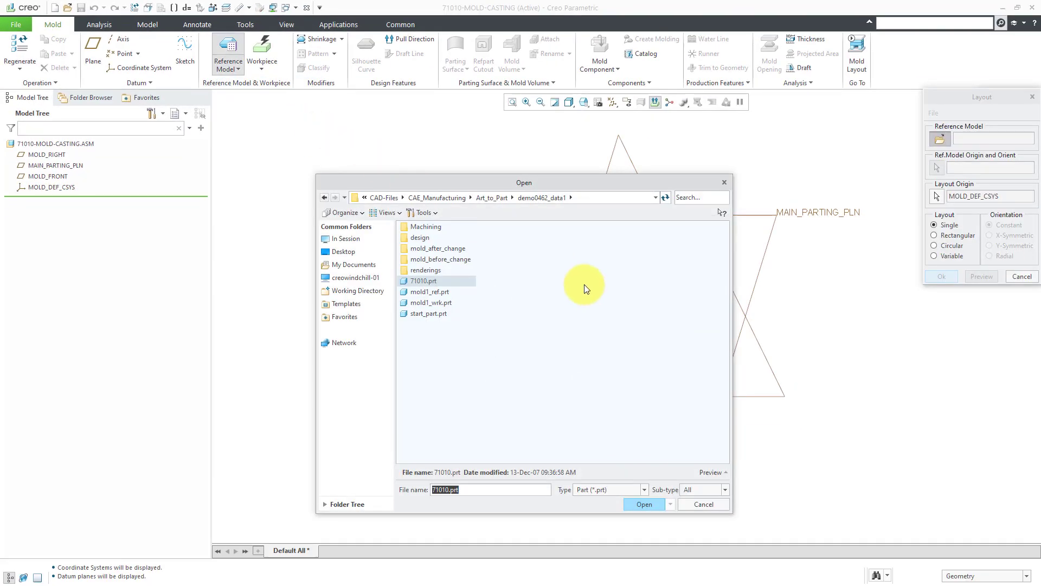
mouse_move(428, 285)
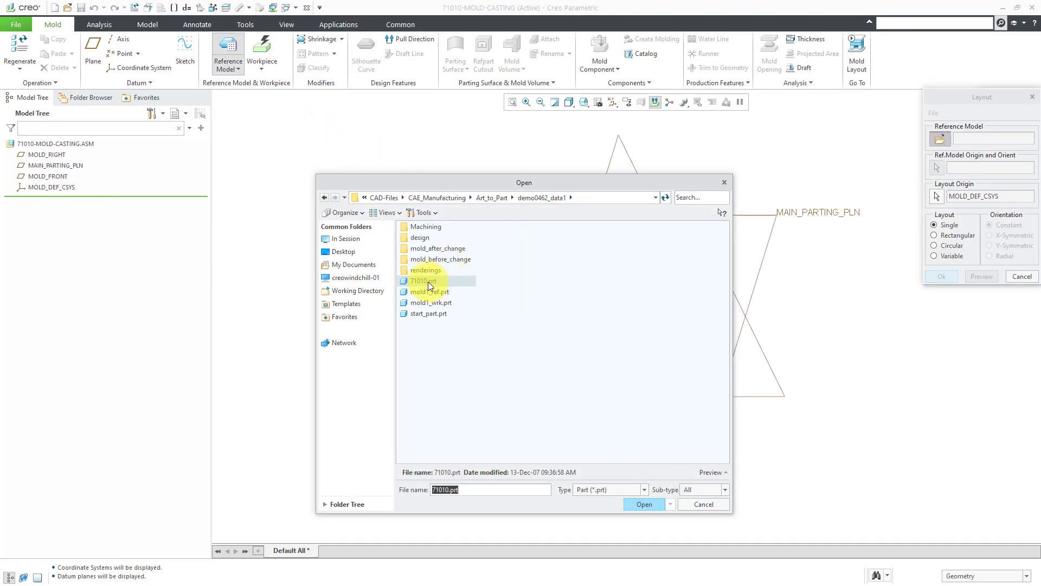
Step: Use 71010.prt as an Inherited reference model named 71010-MOLD-CASTING_REF and confirm
left_click(641, 504)
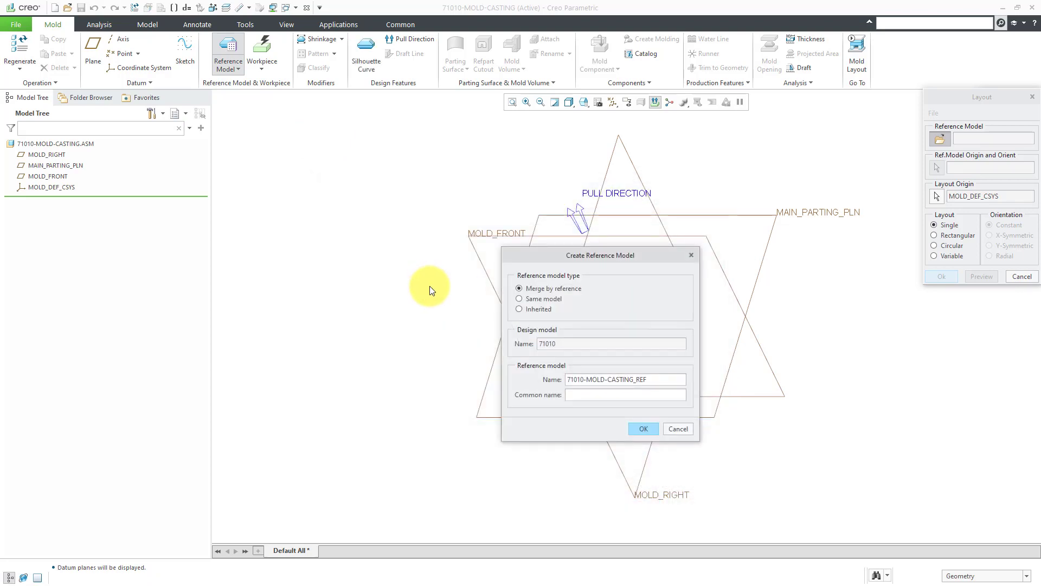
mouse_move(605, 263)
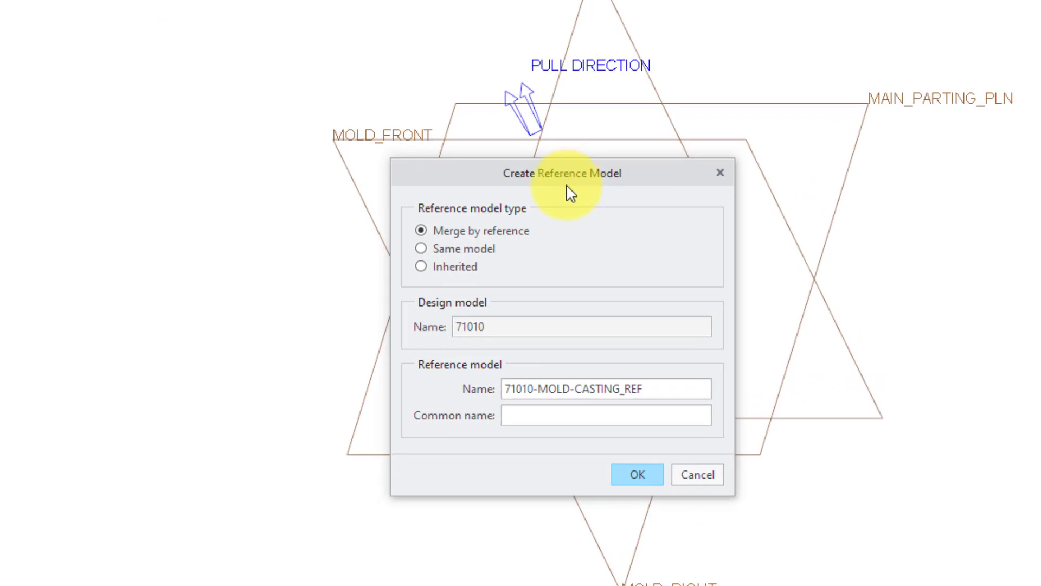
mouse_move(490, 259)
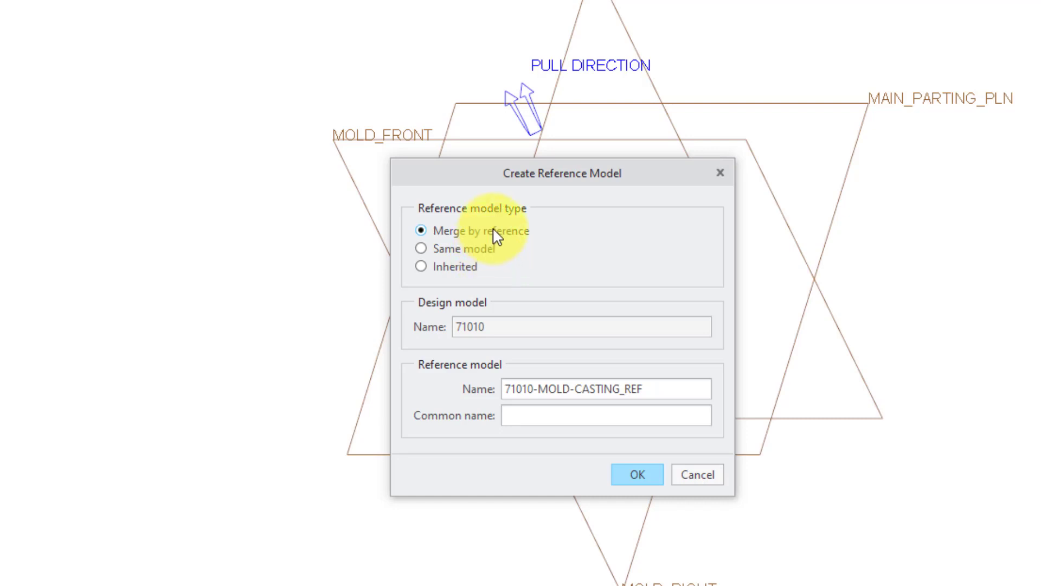
mouse_move(497, 240)
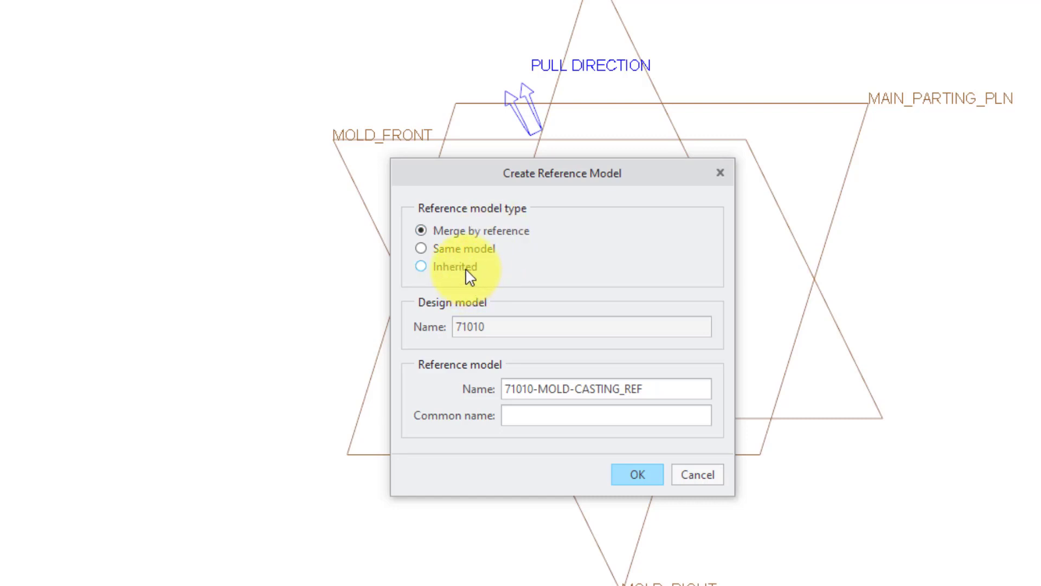
left_click(420, 267)
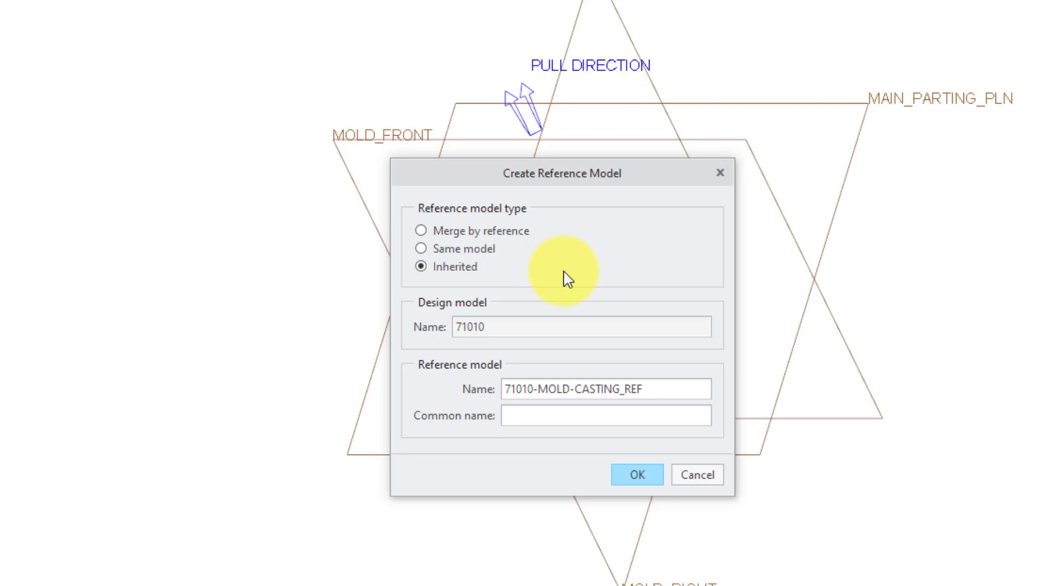
mouse_move(519, 235)
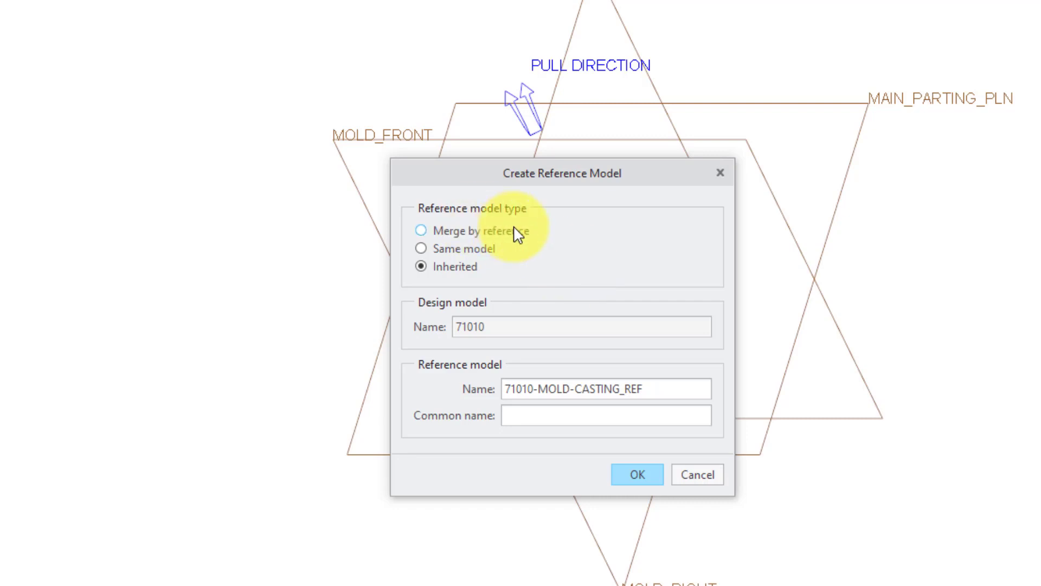
mouse_move(526, 244)
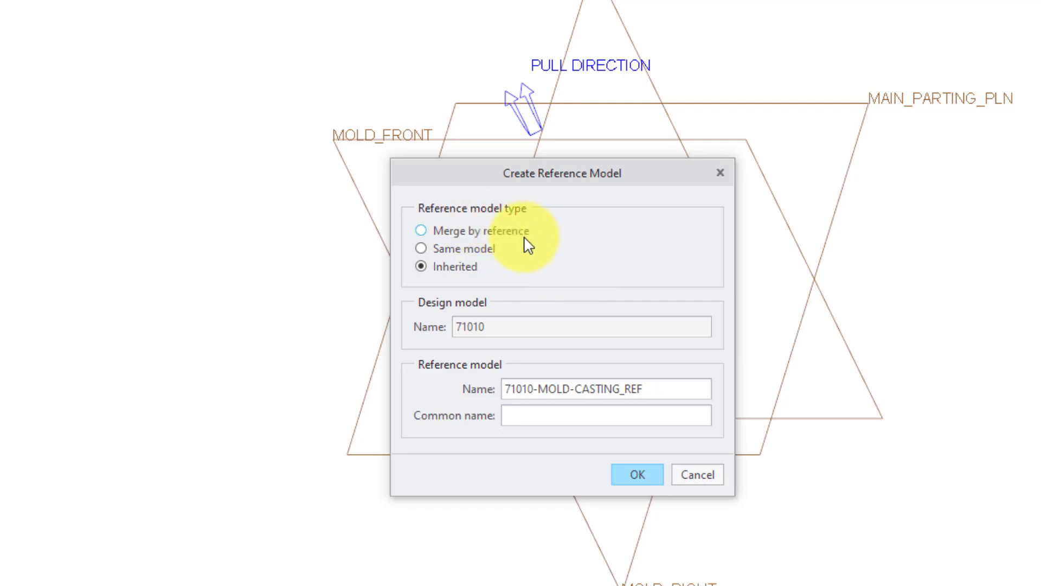
mouse_move(563, 254)
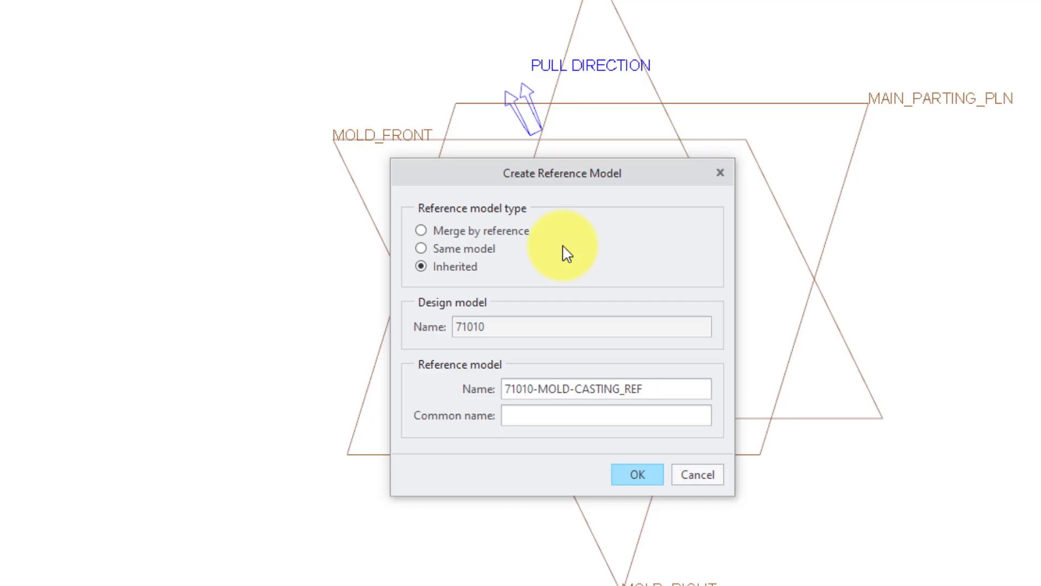
mouse_move(565, 279)
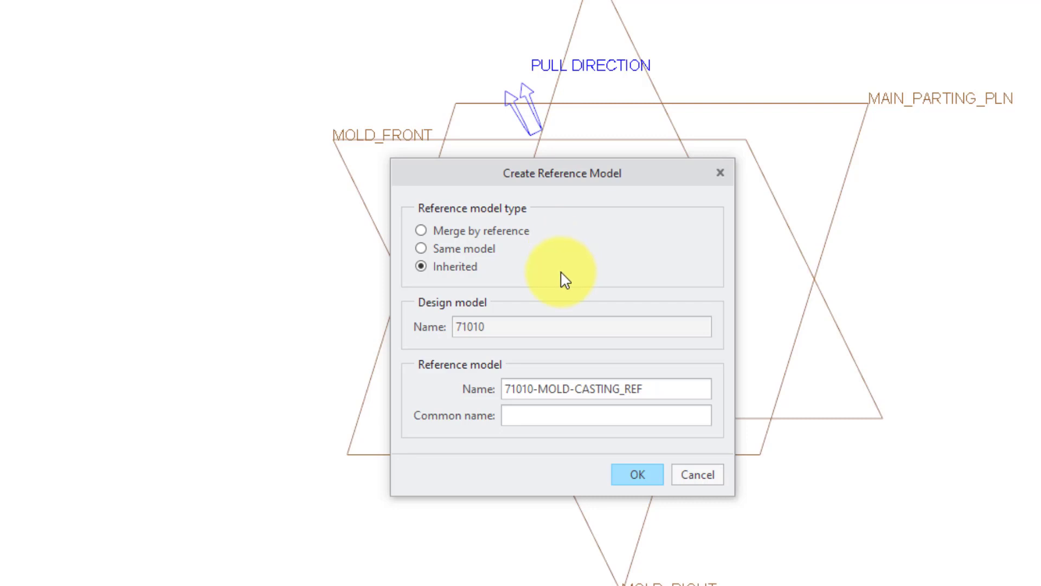
mouse_move(548, 445)
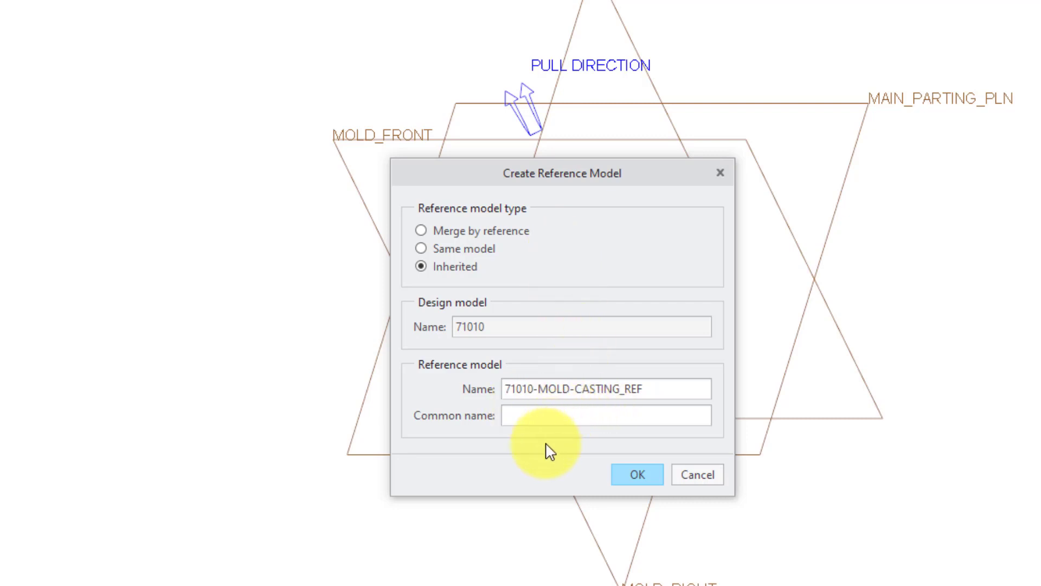
left_click(635, 474)
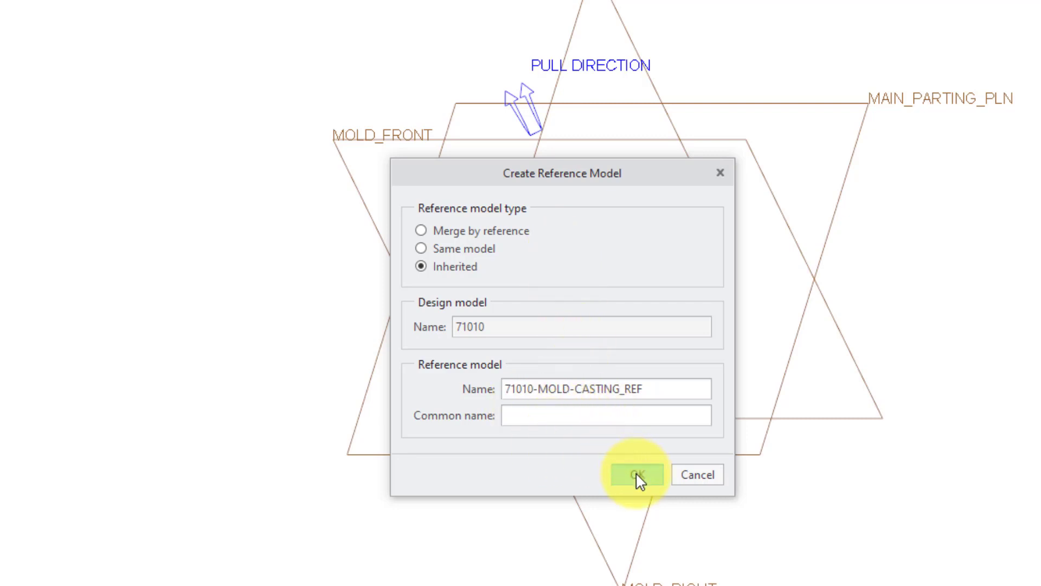
left_click(636, 474)
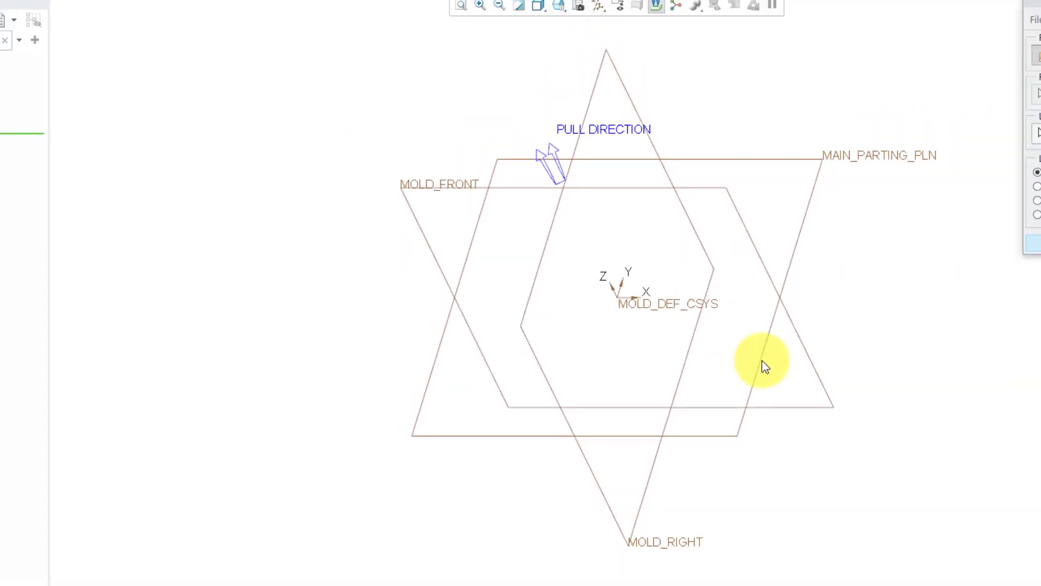
Step: Preview the reference part placed at the mold's default coordinate system
left_click(980, 277)
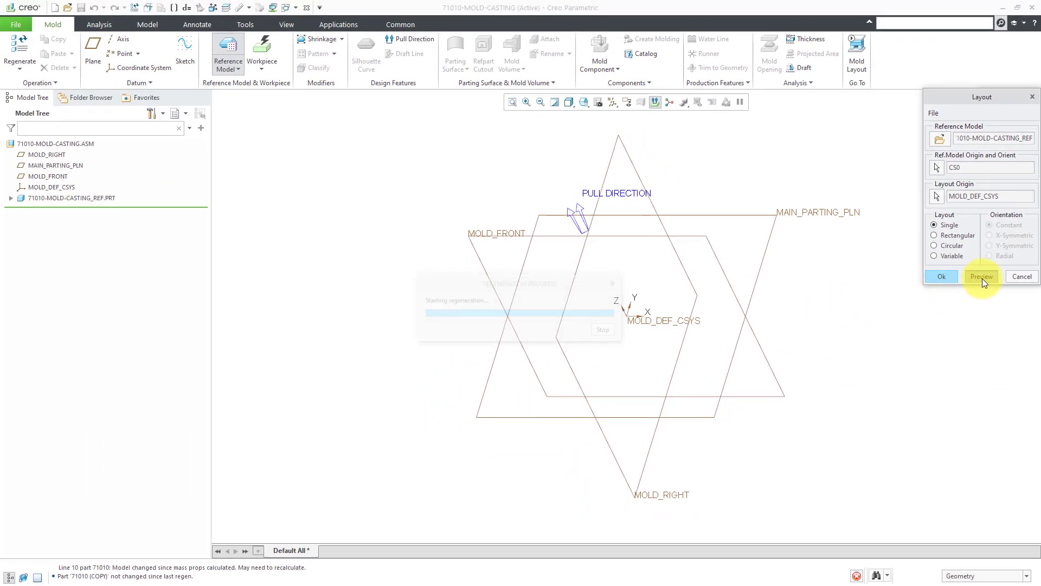
left_click(980, 276)
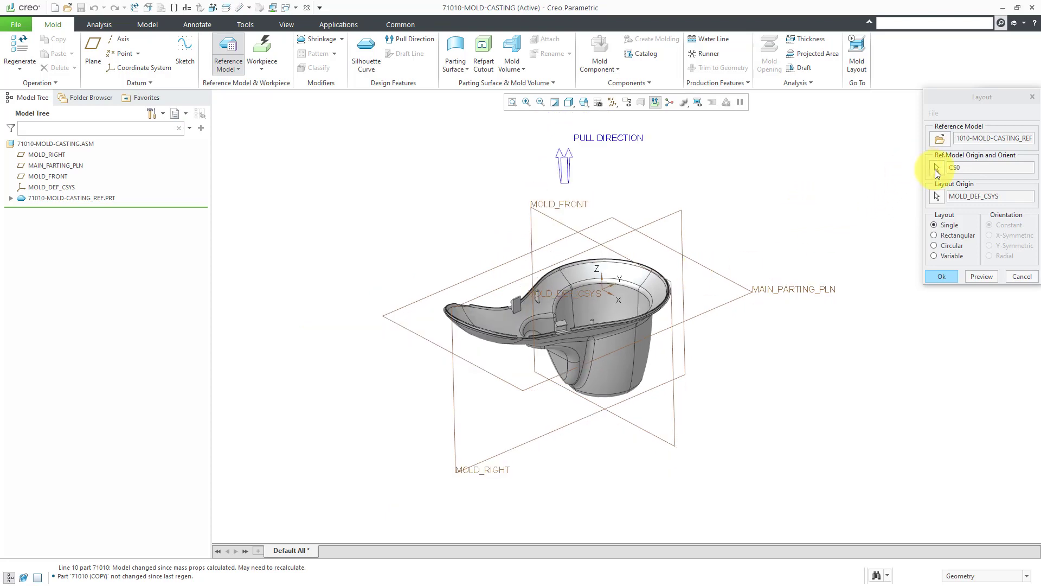
mouse_move(936, 167)
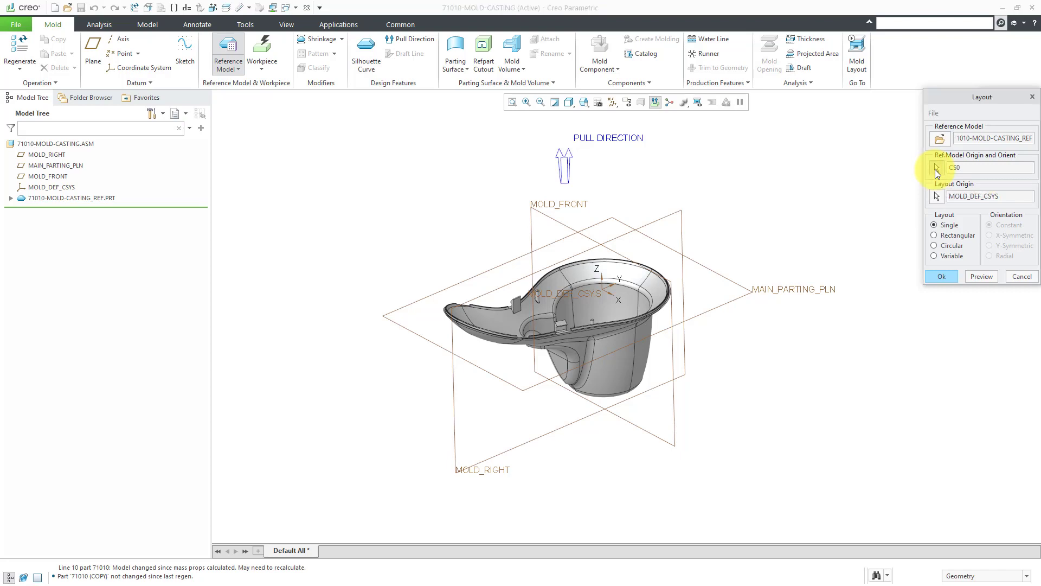
Step: Choose a new Ref. Model origin and orient it with a Dynamic coordinate system
left_click(936, 167)
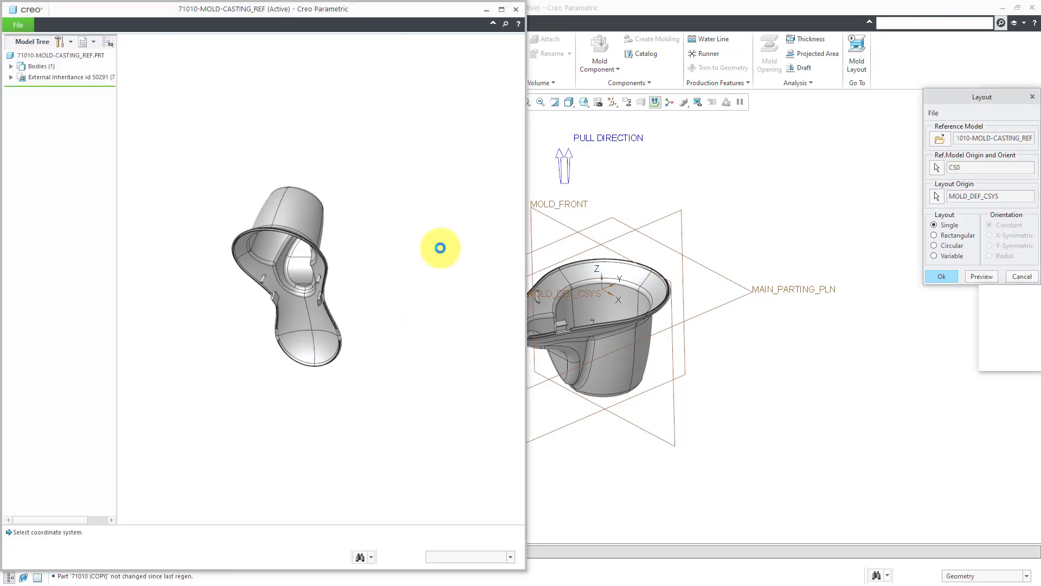
left_click(936, 167)
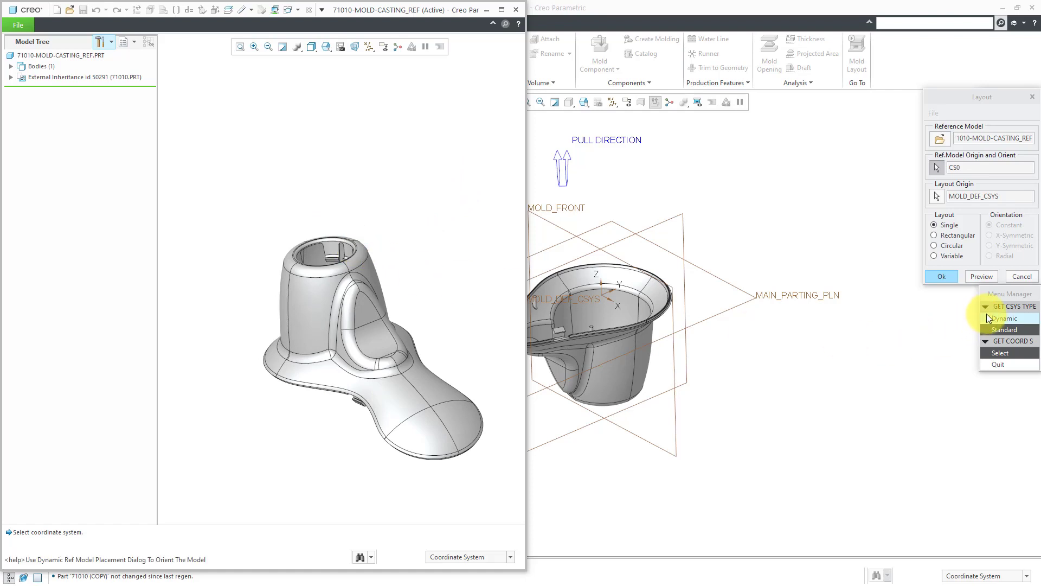
left_click(1004, 317)
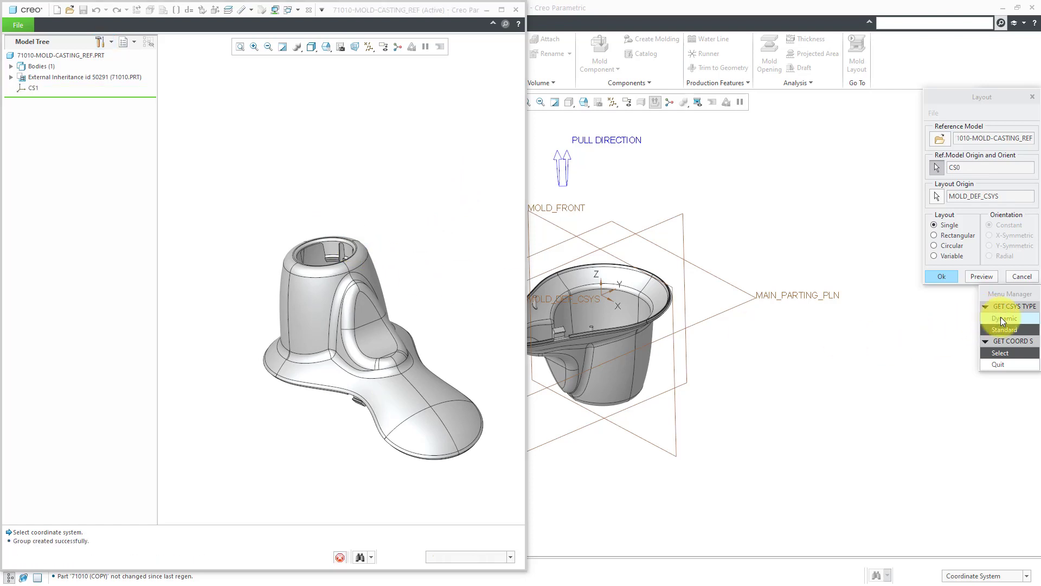
left_click(1003, 317)
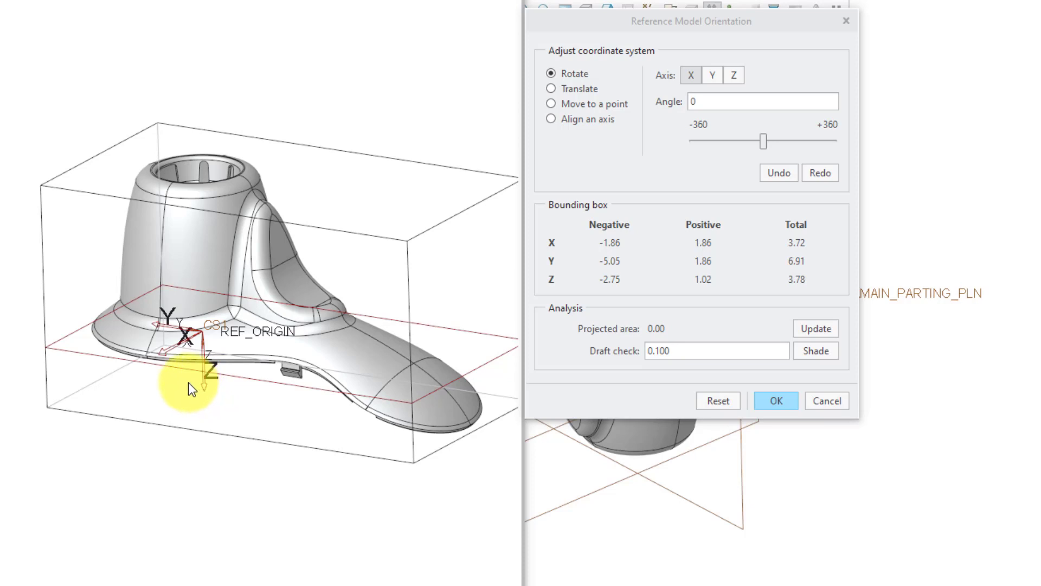
mouse_move(172, 321)
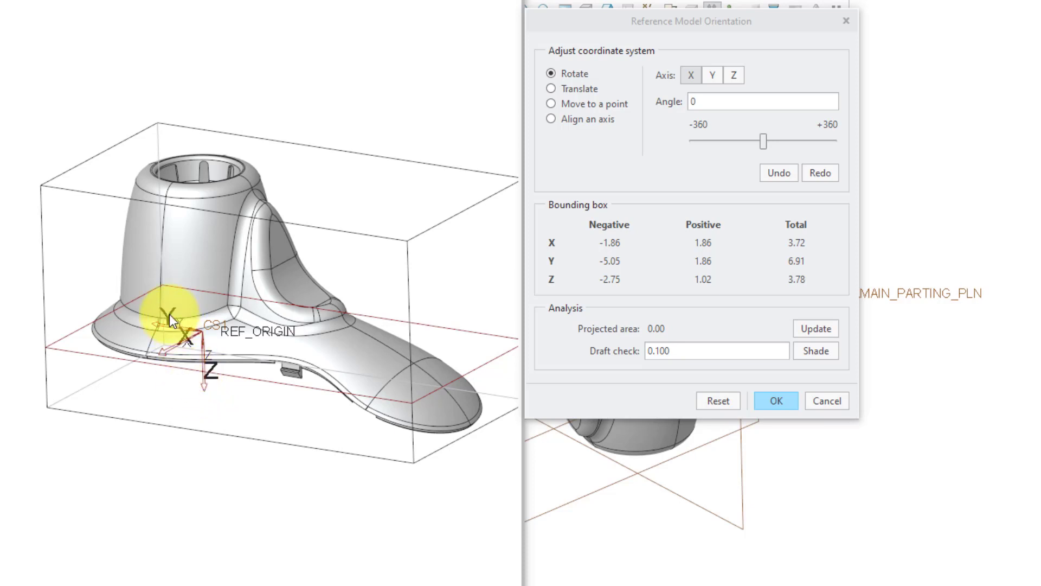
mouse_move(444, 100)
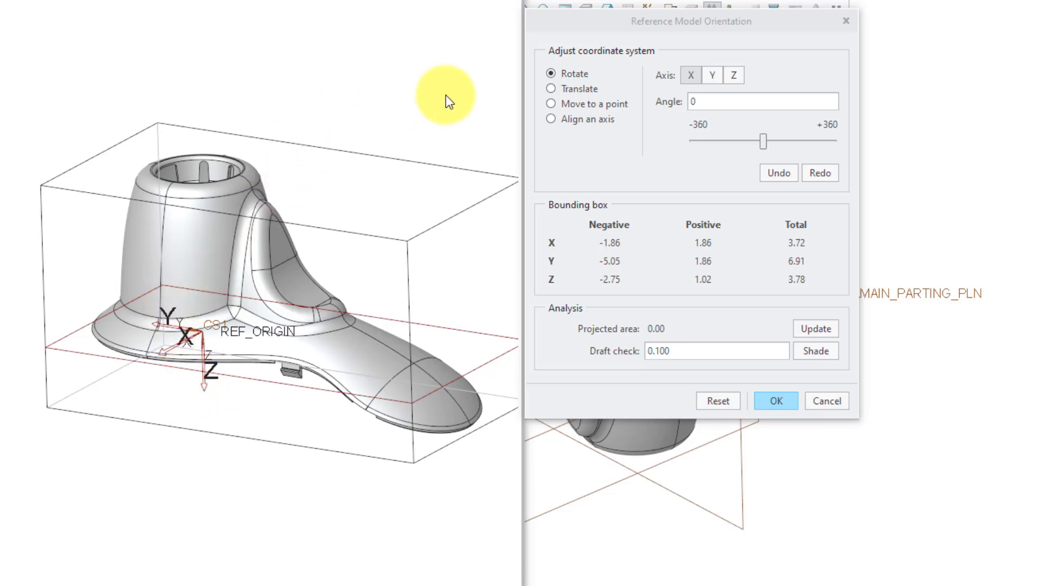
mouse_move(712, 75)
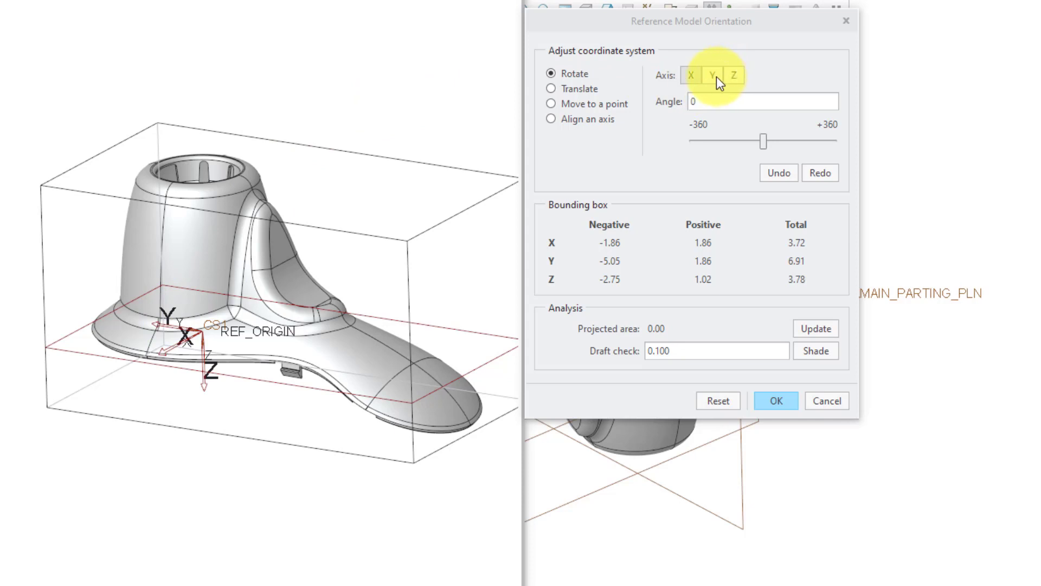
Step: Rotate the reference part 180° about Y, confirm its placement and accept the suggested absolute accuracy
left_click(763, 102)
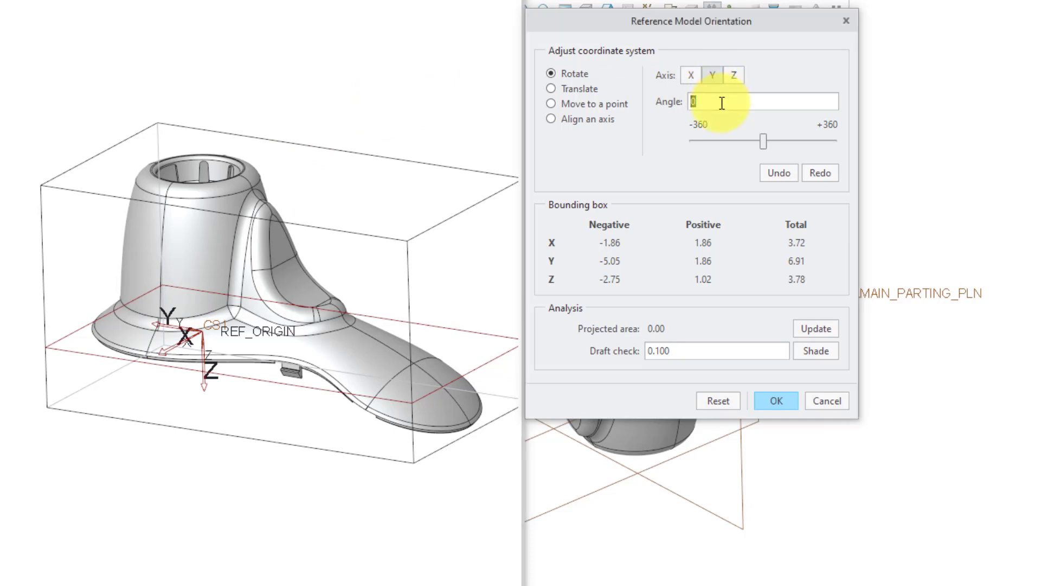
type("1")
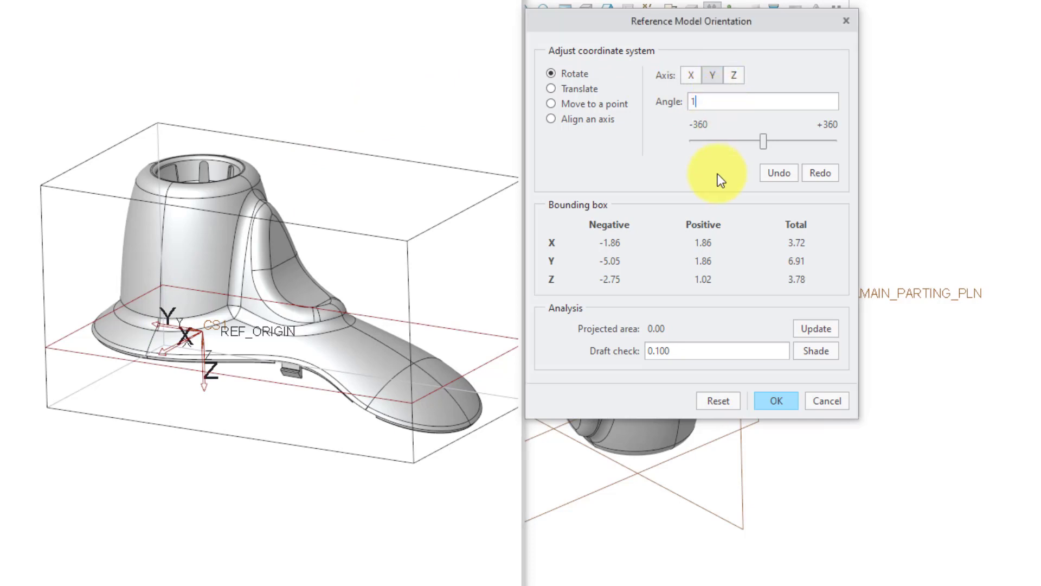
type("80.0")
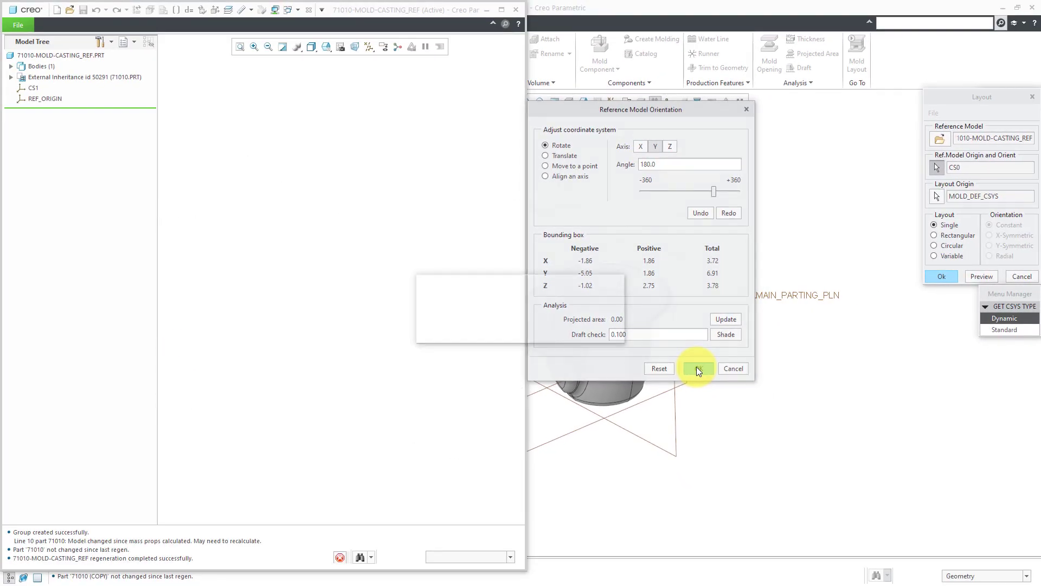
left_click(696, 369)
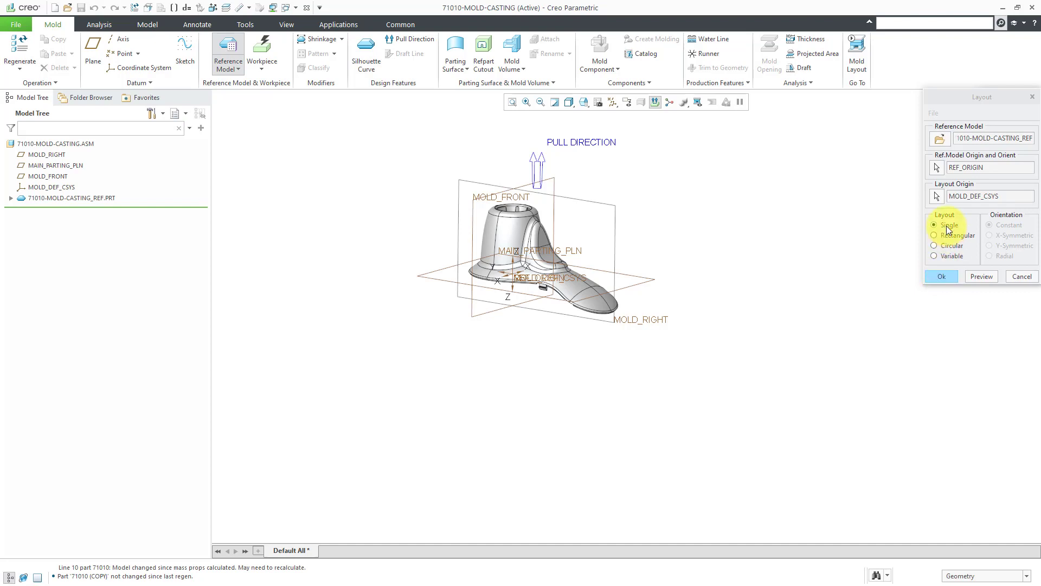
left_click(941, 277)
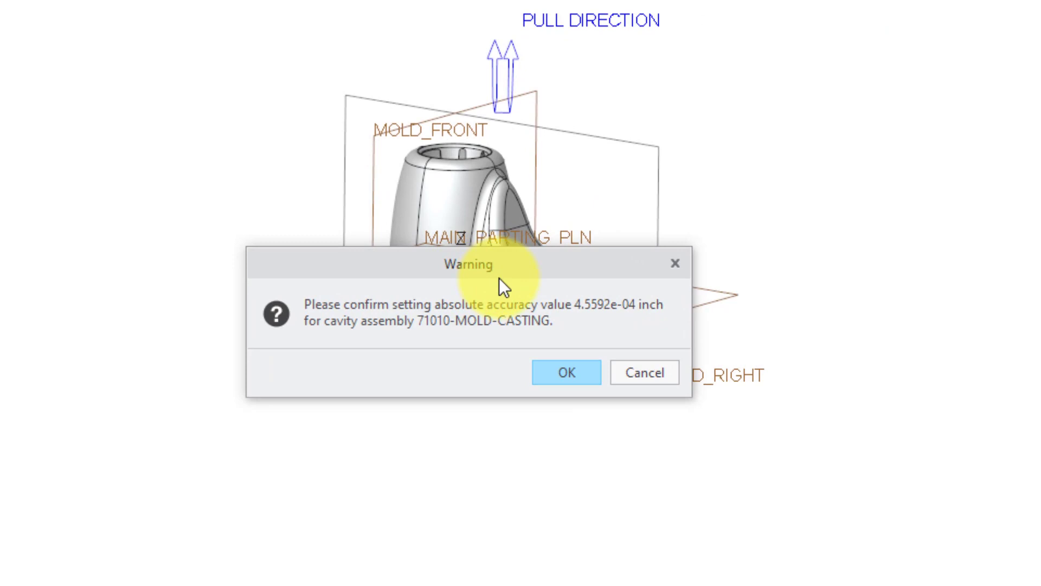
mouse_move(409, 359)
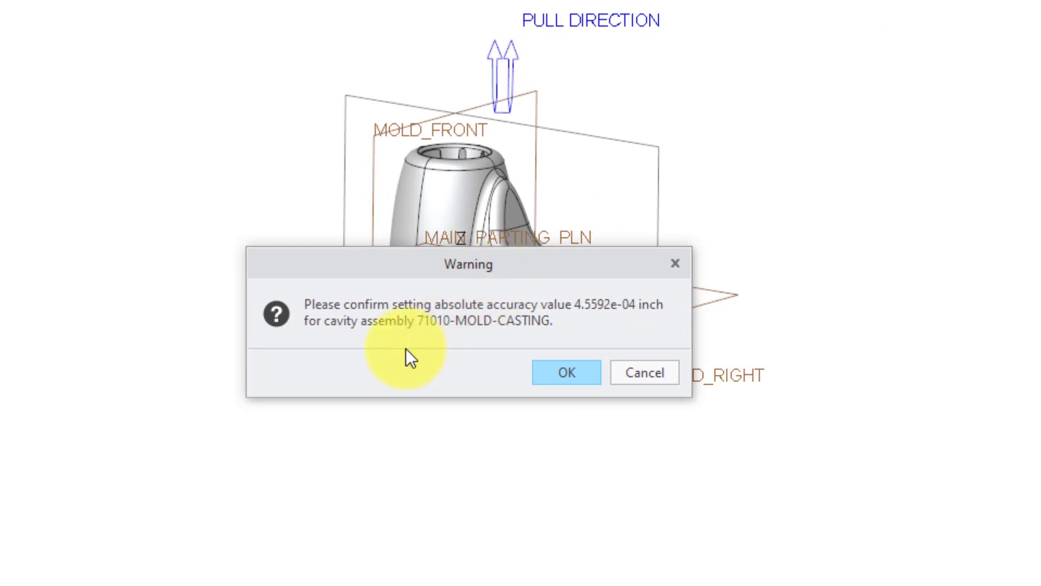
mouse_move(621, 325)
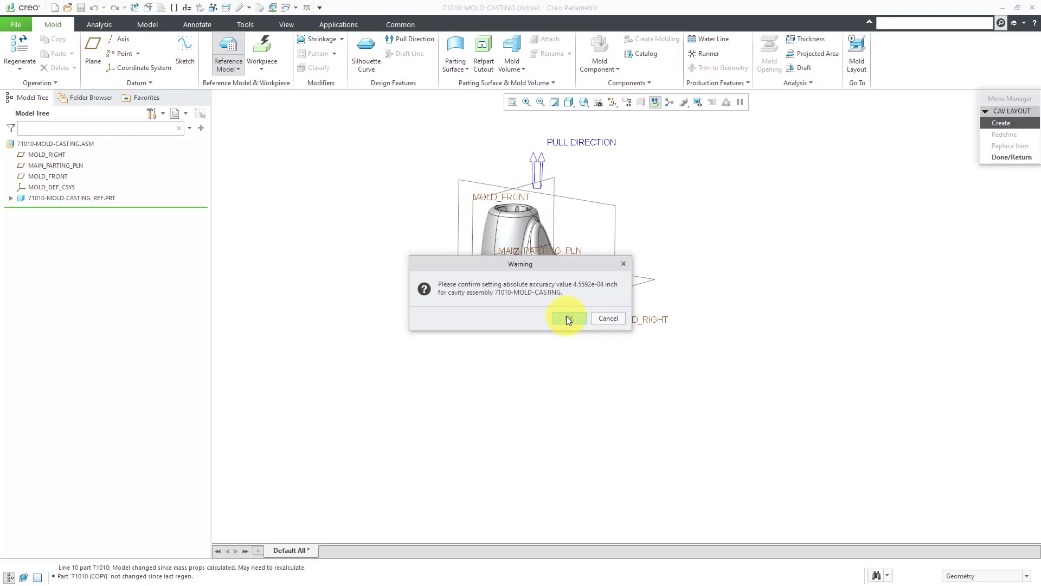
left_click(567, 318)
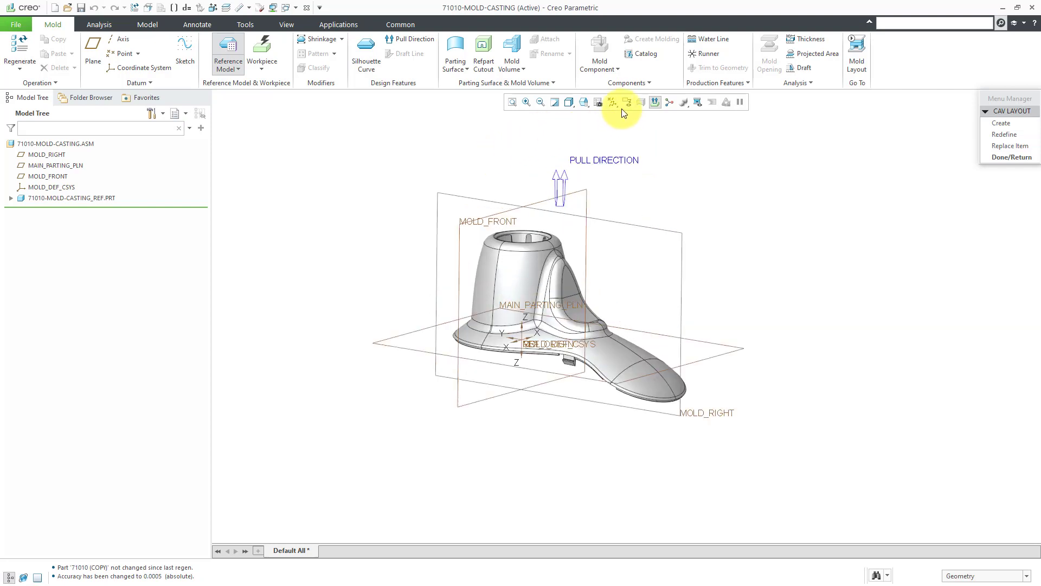
Step: Hide datums and leave the CAV LAYOUT menu with Done/Return
left_click(611, 102)
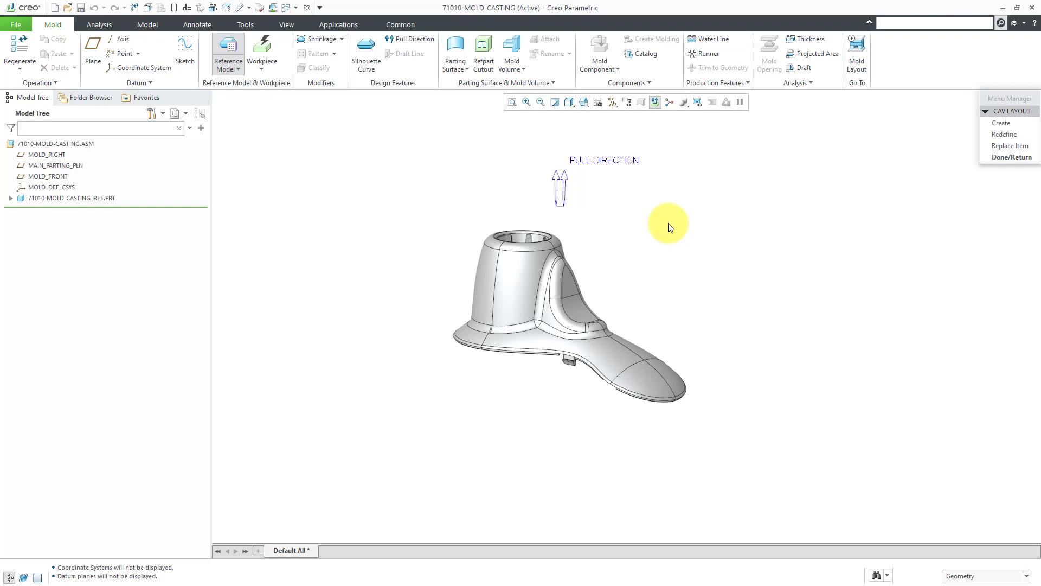
mouse_move(615, 191)
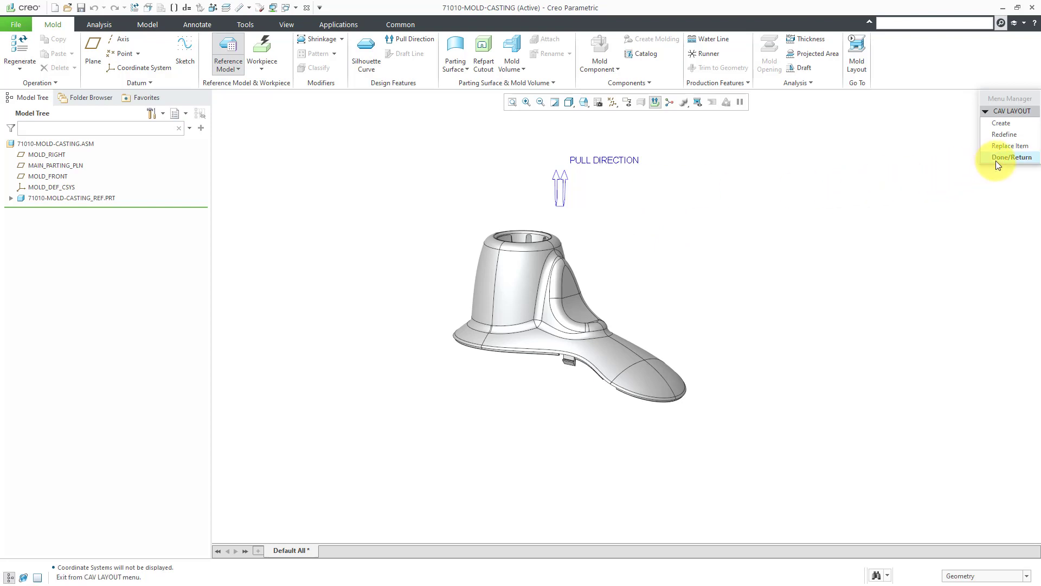
left_click(1011, 156)
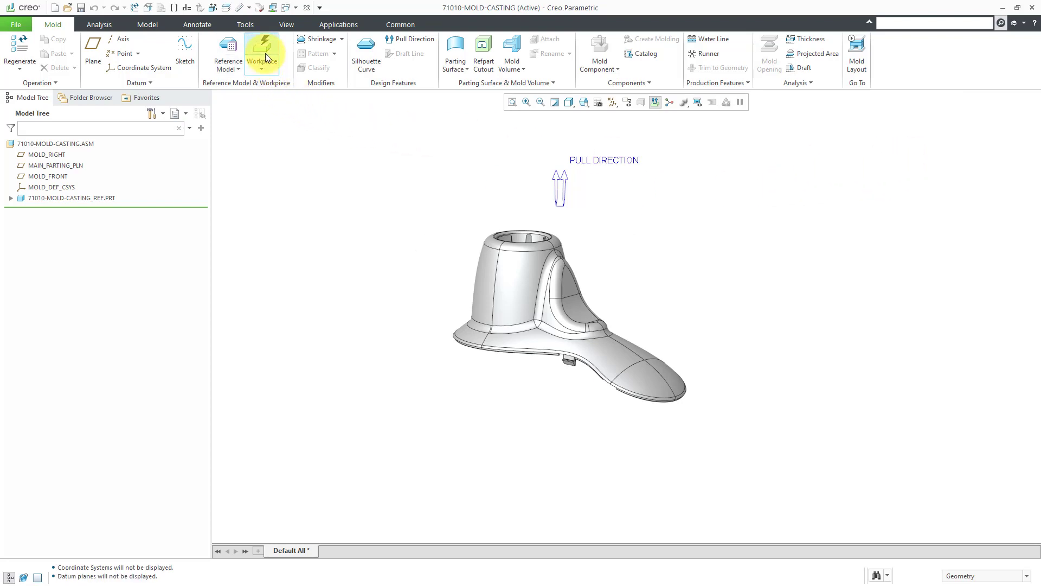
Step: Begin an Automatic Workpiece with MOLD_DEF_CSYS as mold origin and Standard Rectangular shape
left_click(262, 53)
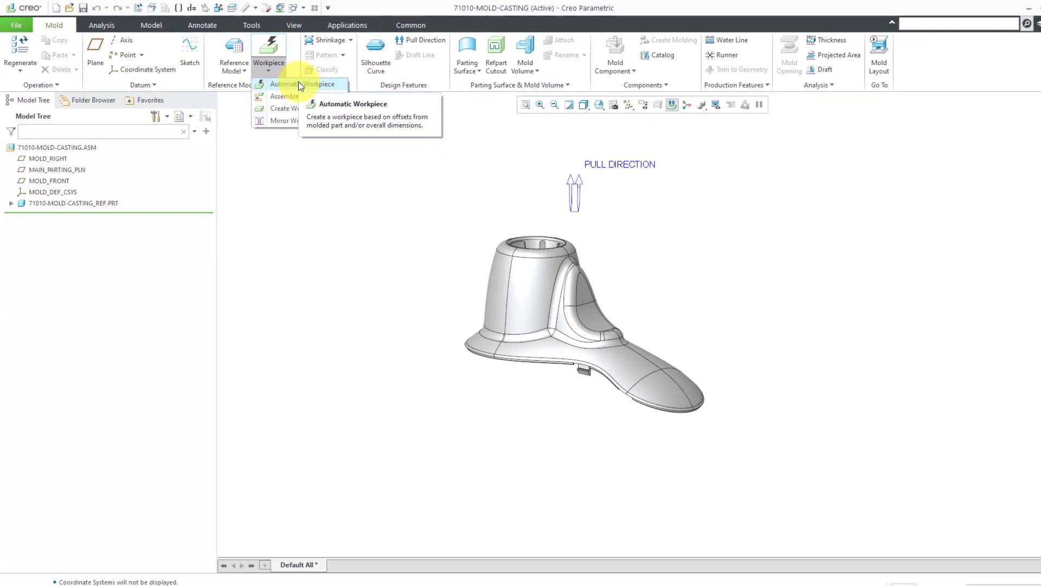
left_click(299, 84)
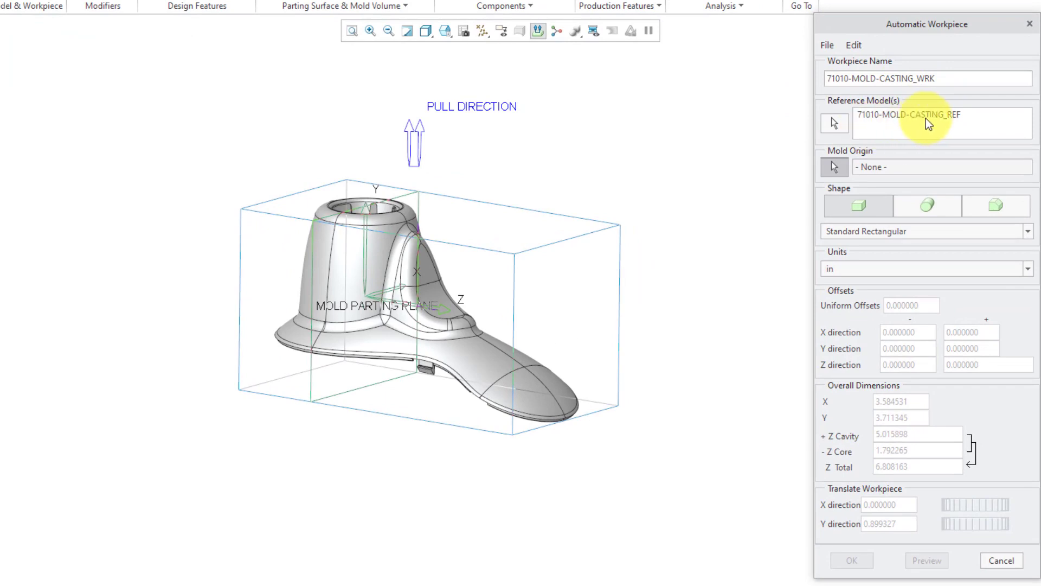
mouse_move(834, 167)
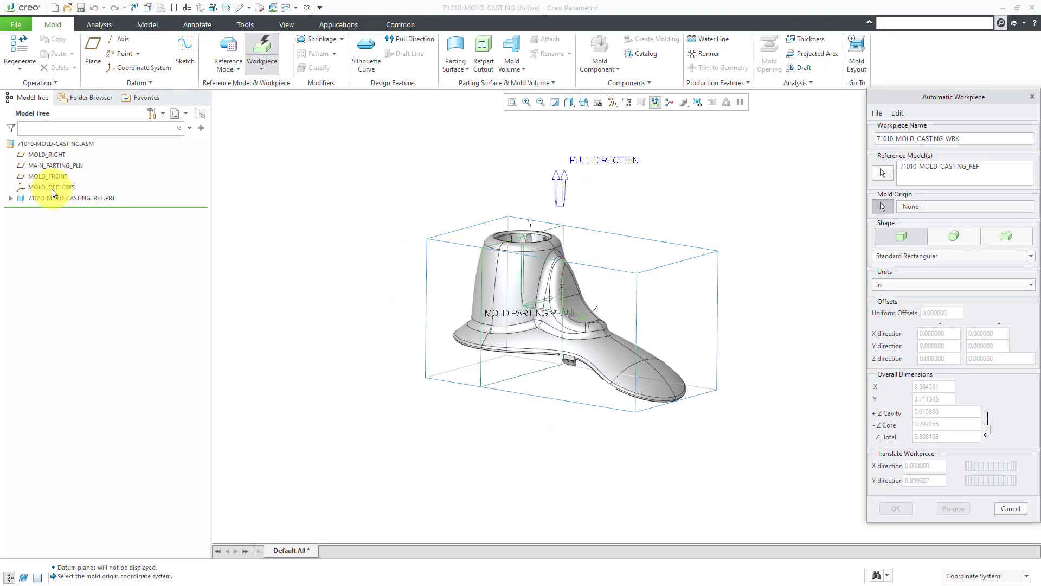
left_click(51, 187)
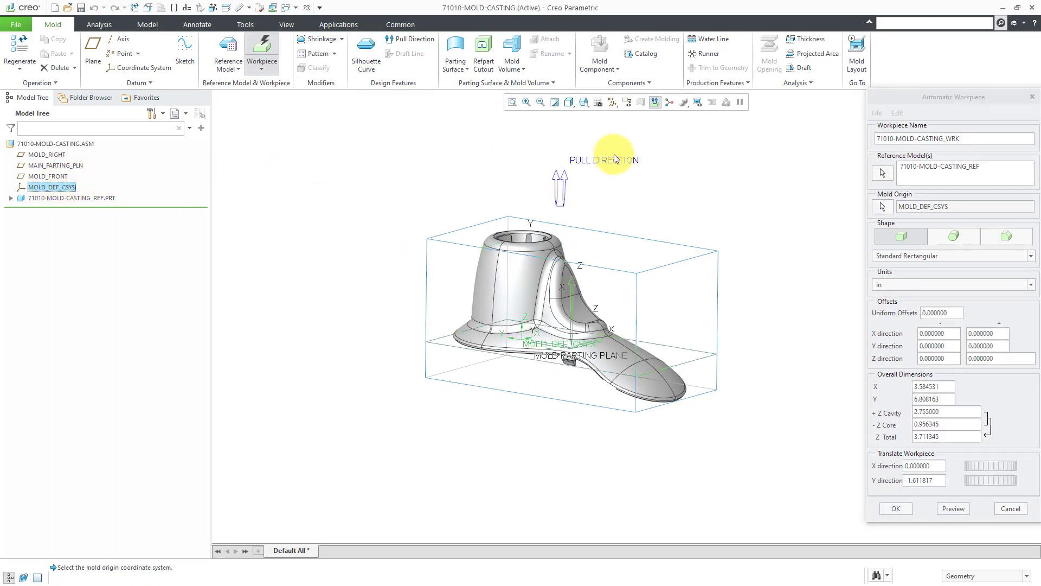
mouse_move(910, 206)
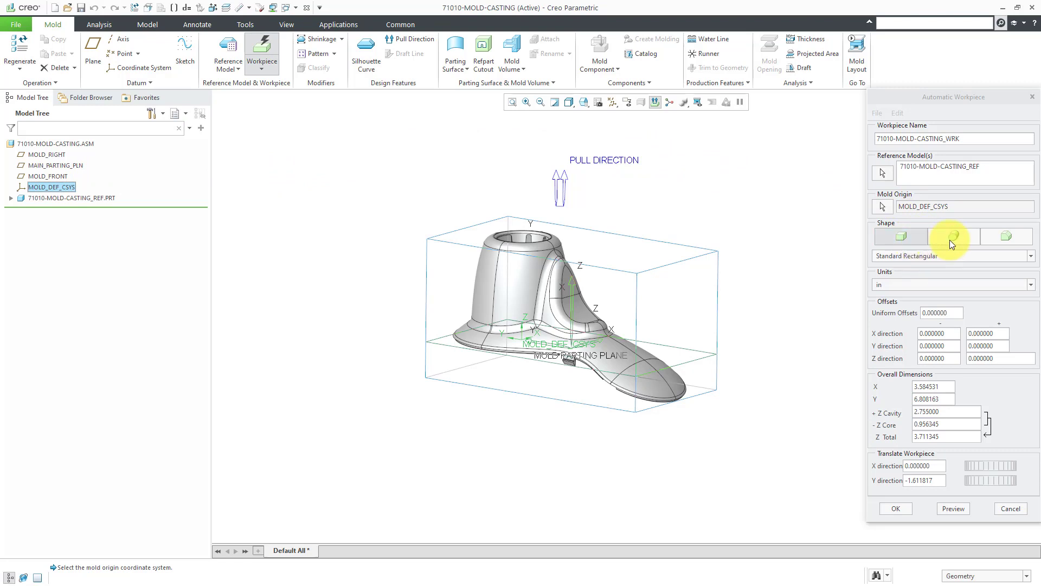
mouse_move(1006, 236)
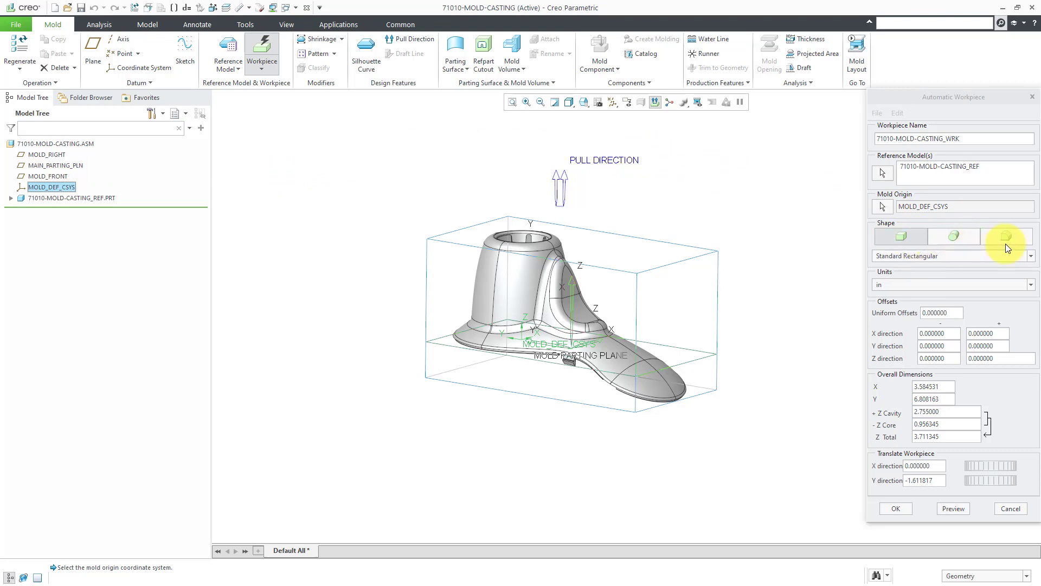
left_click(1031, 255)
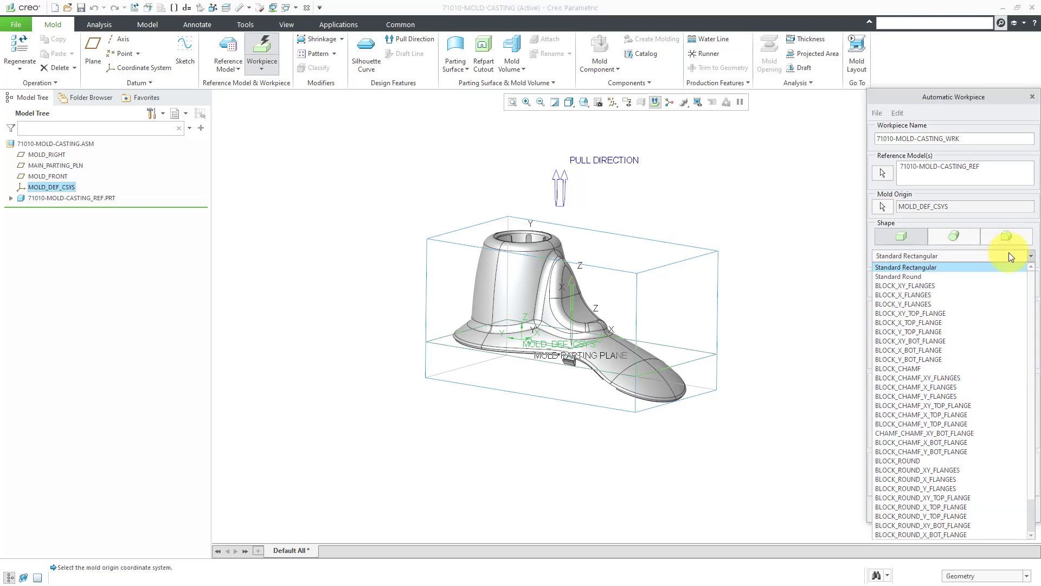
left_click(906, 267)
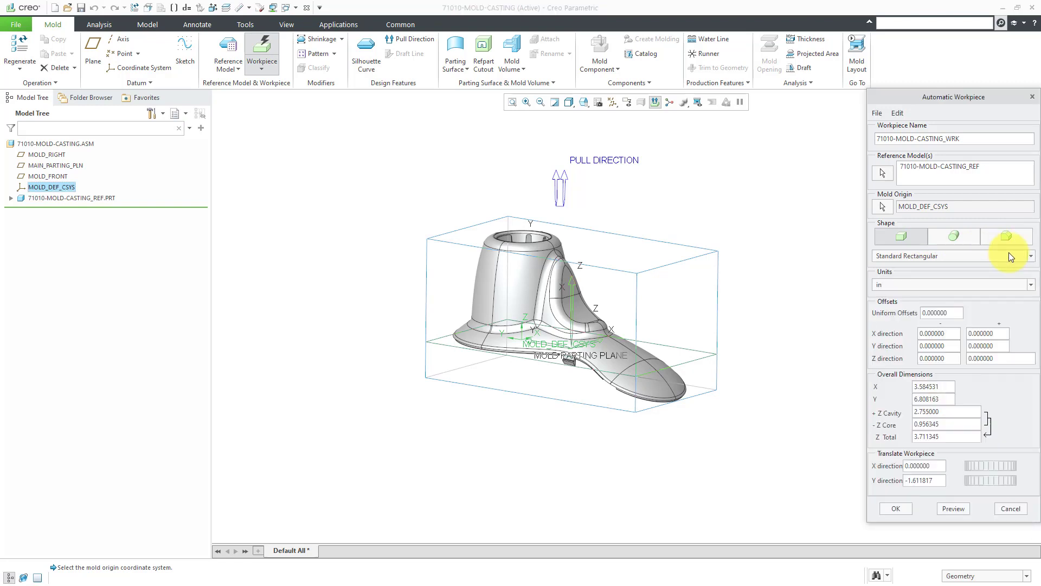
mouse_move(995, 286)
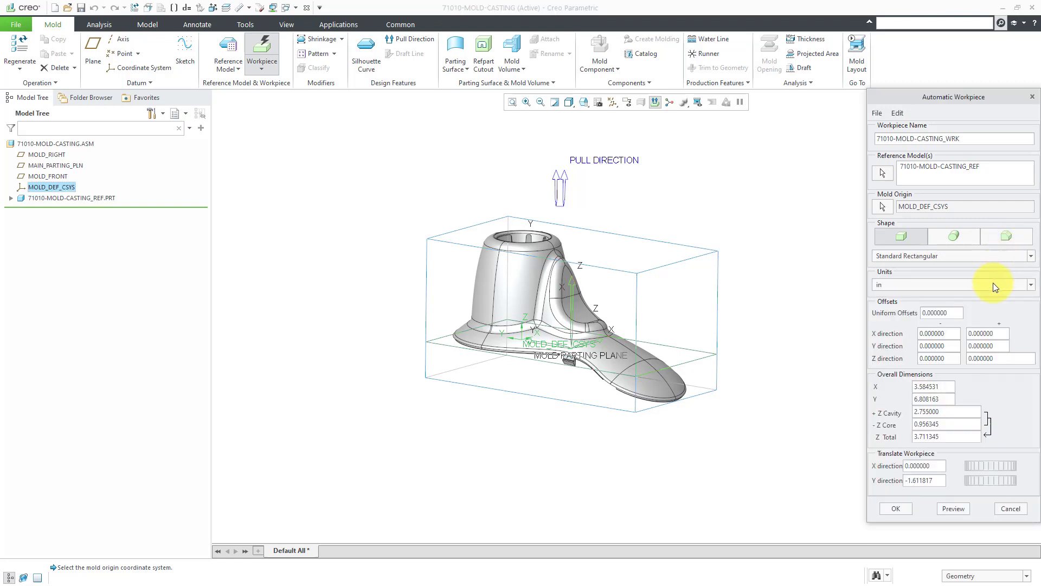
mouse_move(901, 277)
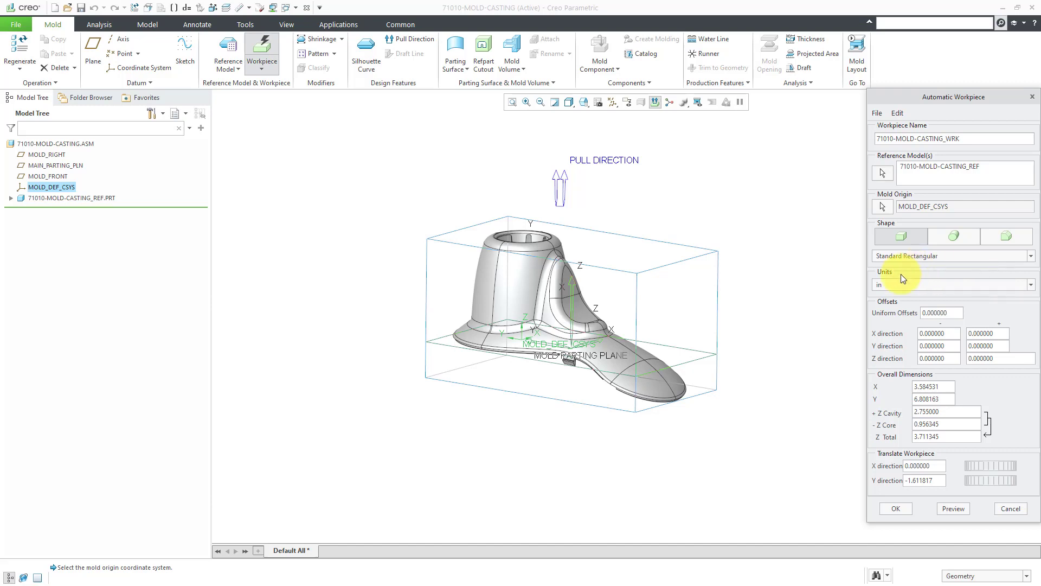
mouse_move(519, 225)
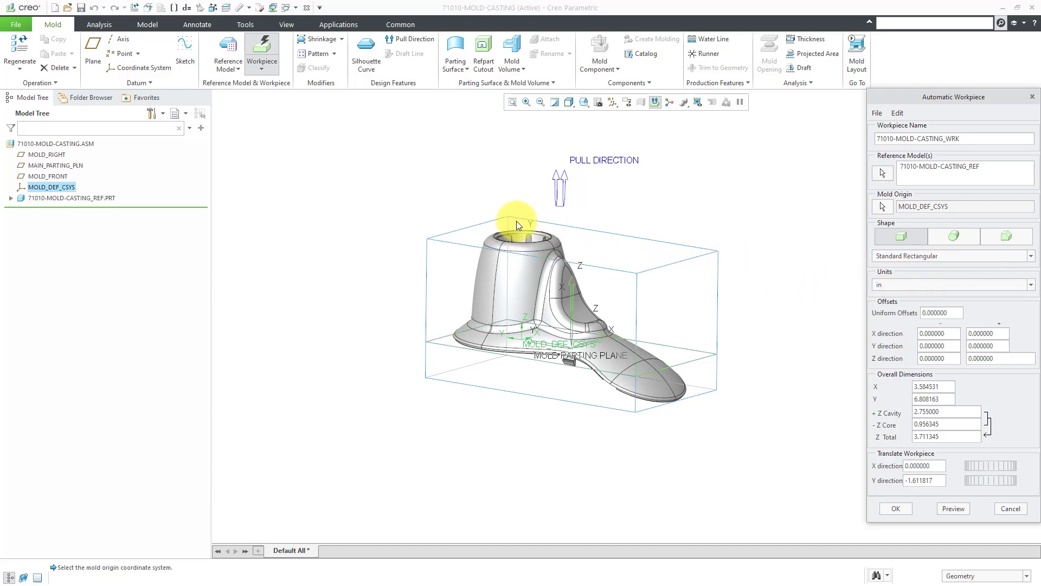
mouse_move(647, 220)
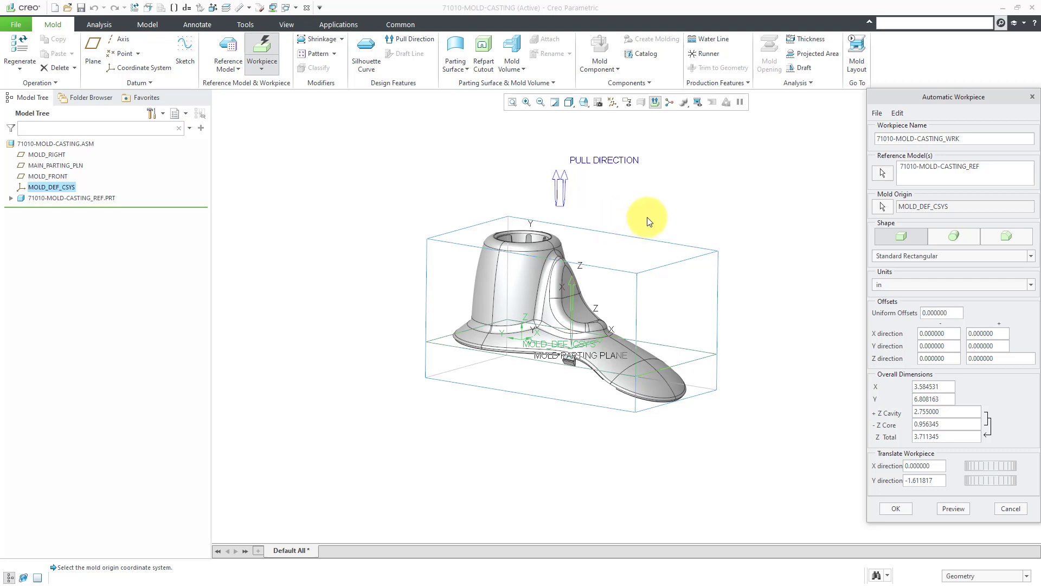
mouse_move(629, 221)
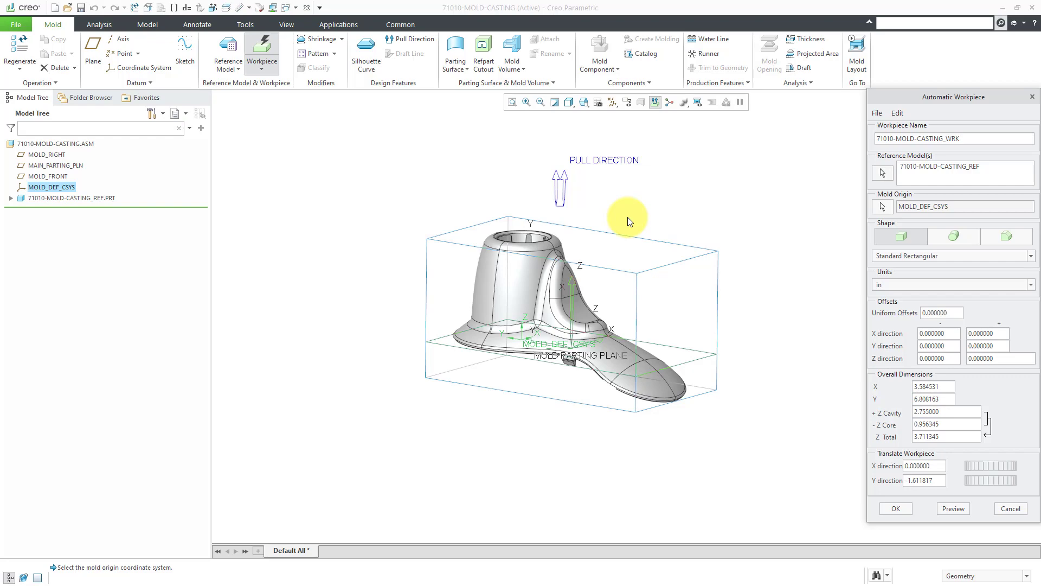
mouse_move(719, 234)
type("6.000000")
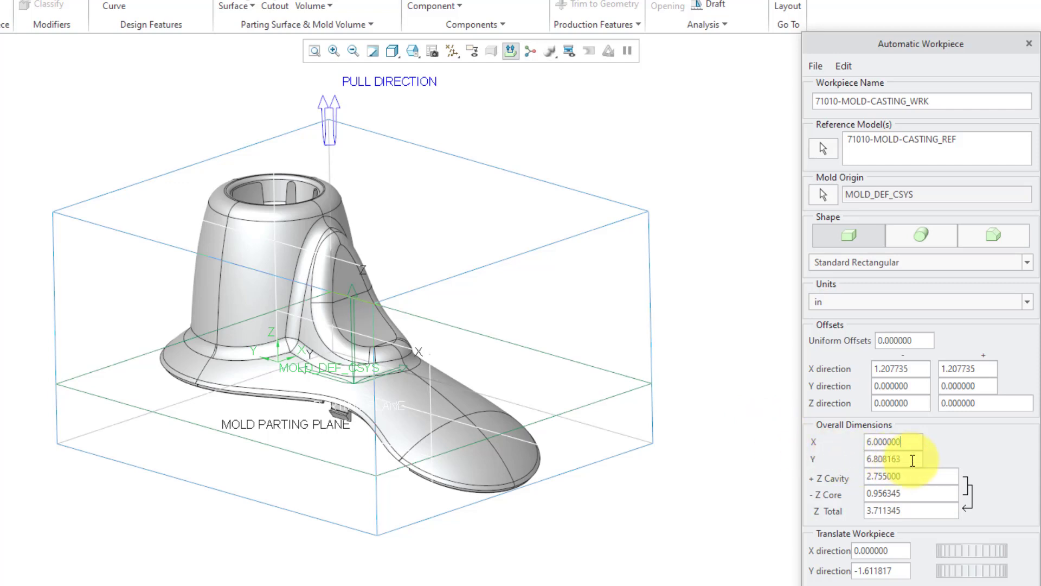
Step: Set overall Y 10, +Z cavity 3.5, -Z core 2, preview and create the workpiece block
triple_click(893, 459)
type("10.000000")
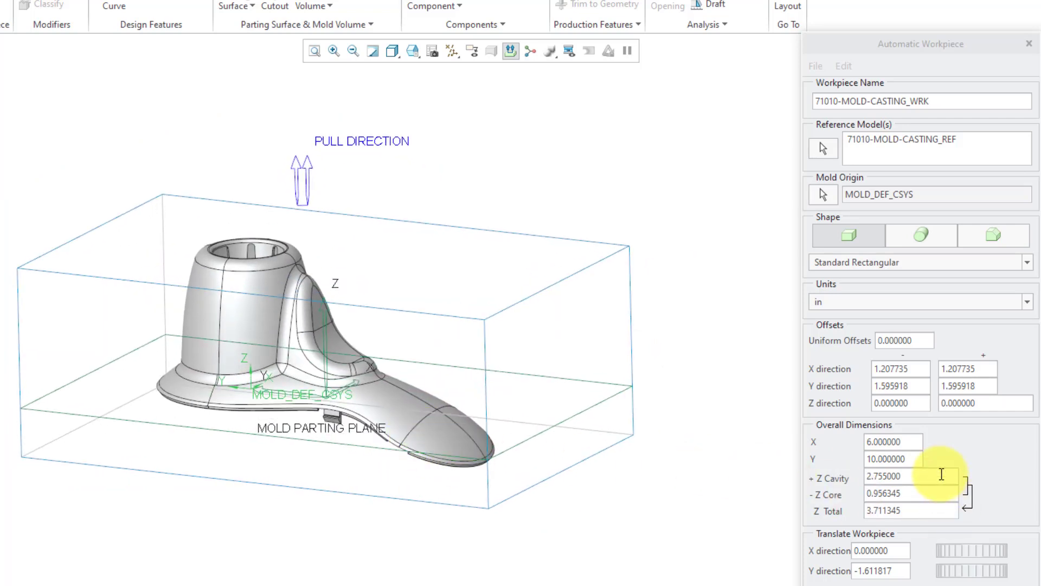
triple_click(910, 476)
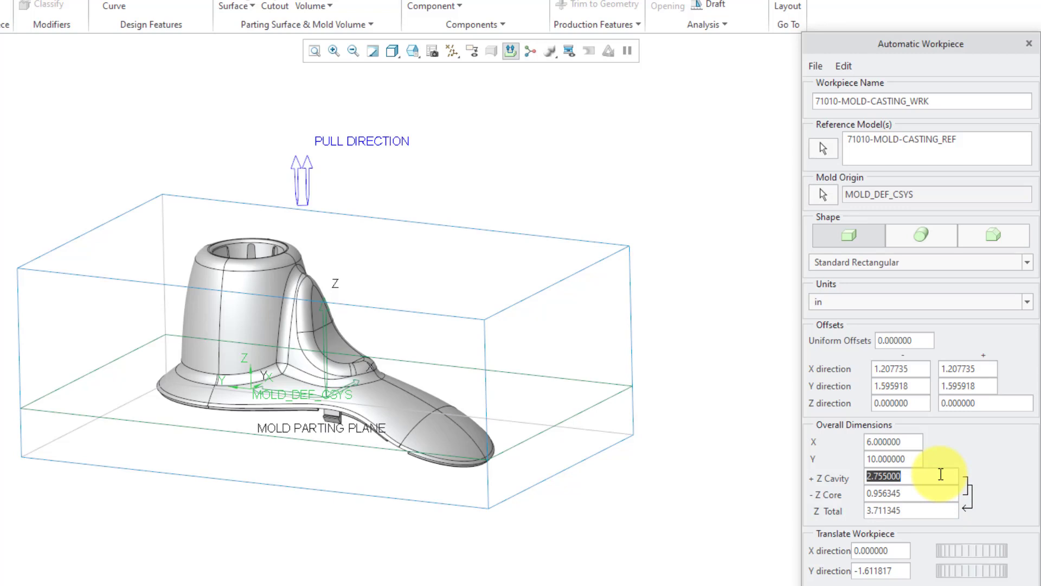
type("3.500000")
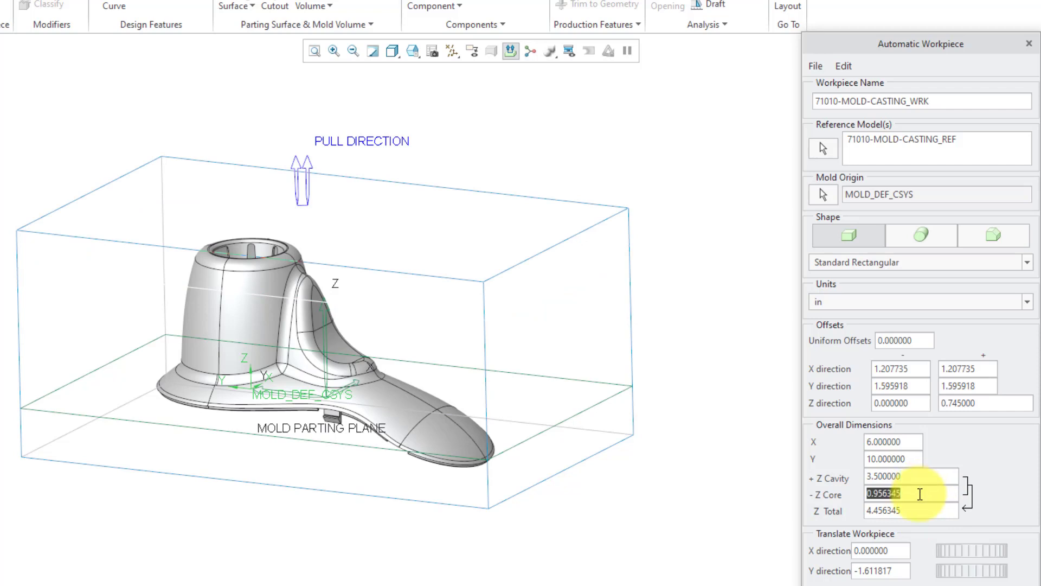
type("2.000000")
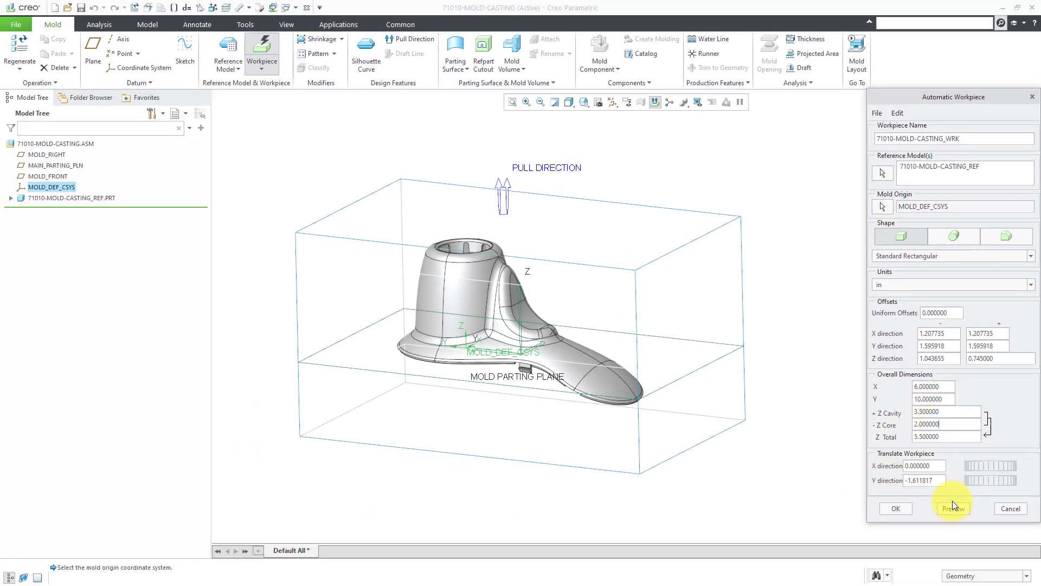
left_click(953, 508)
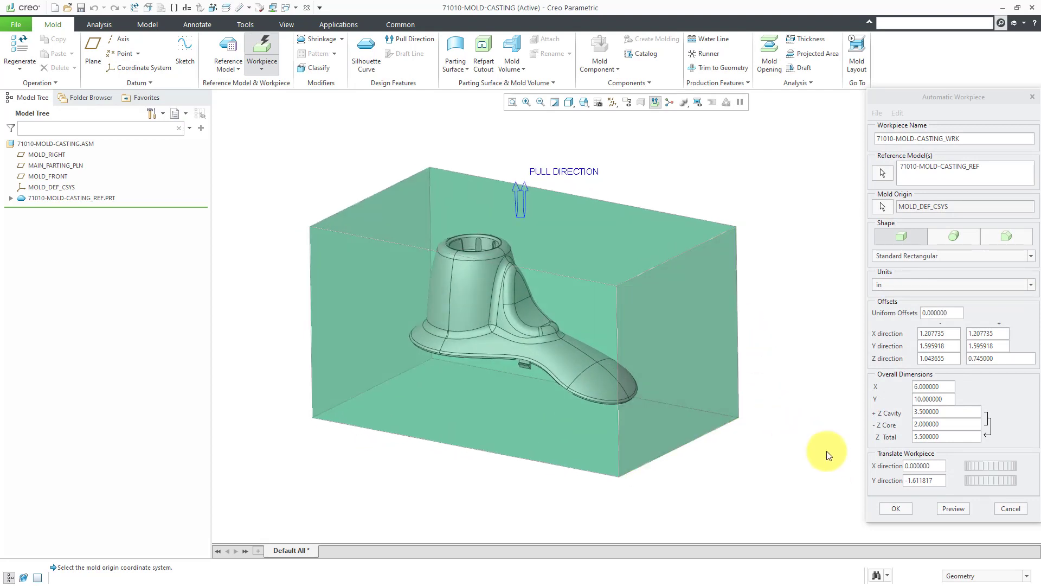
mouse_move(896, 508)
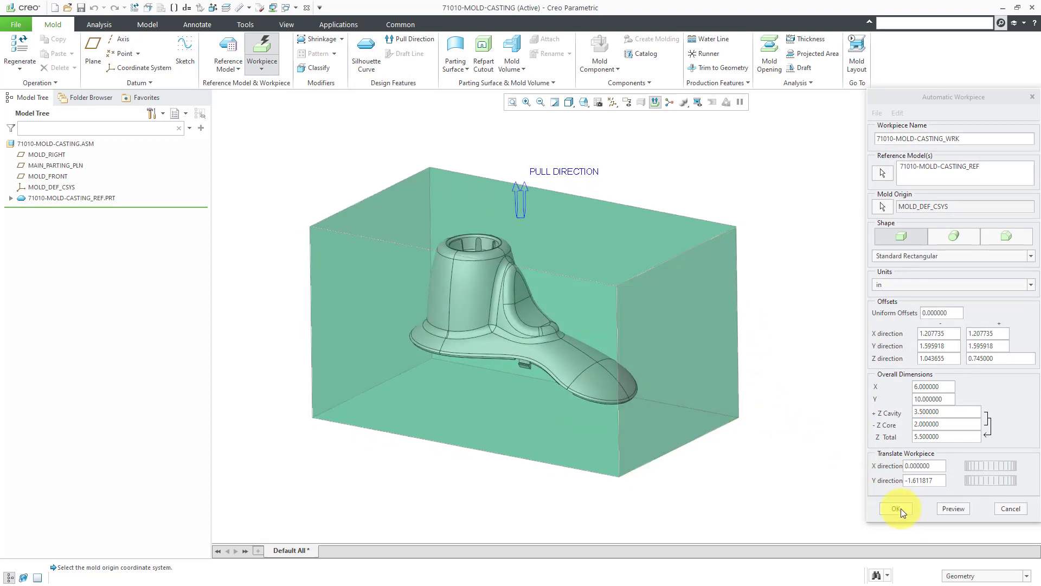
left_click(895, 507)
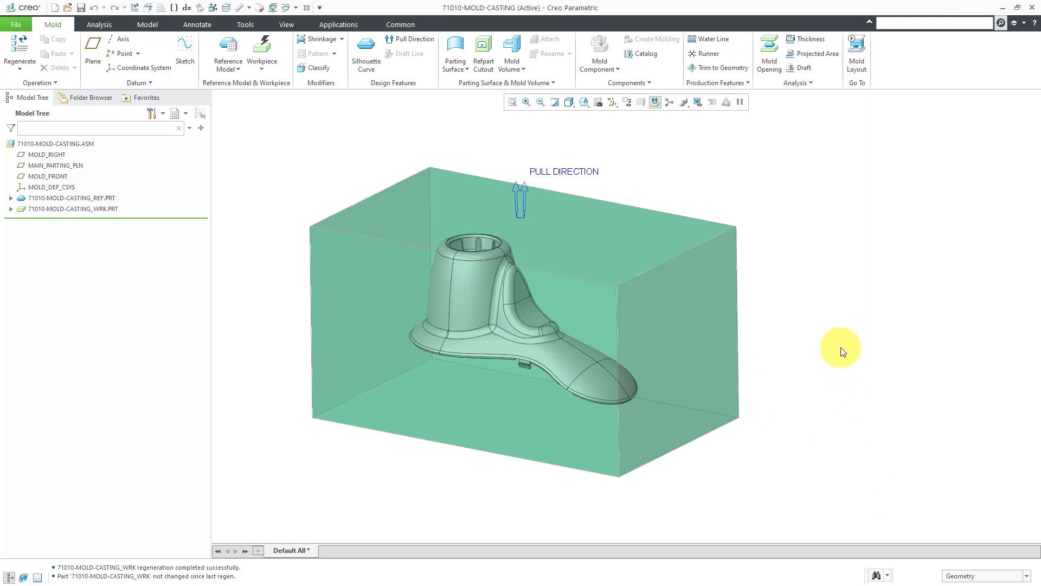
mouse_move(345, 159)
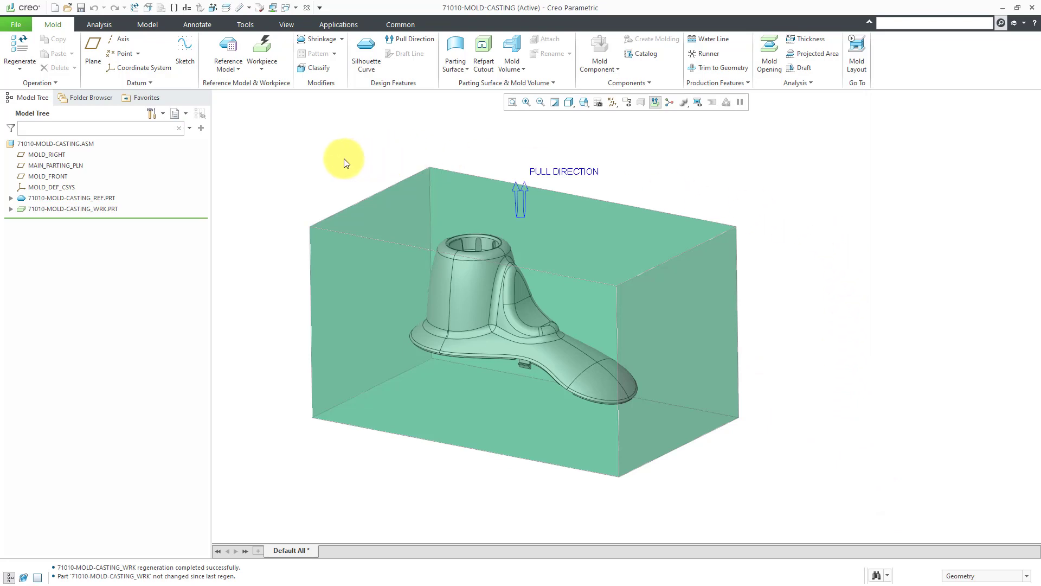
mouse_move(346, 166)
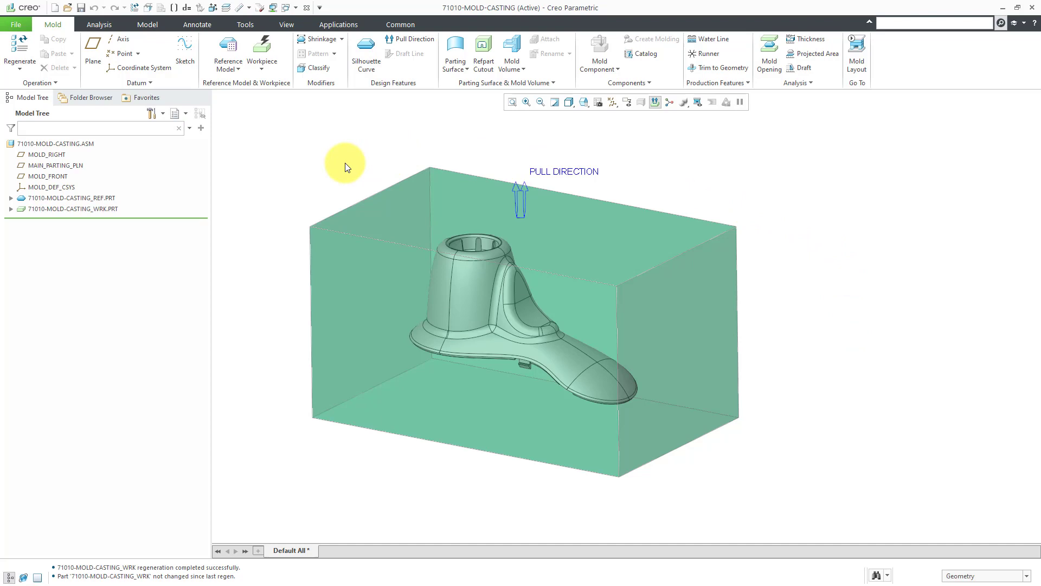
mouse_move(353, 169)
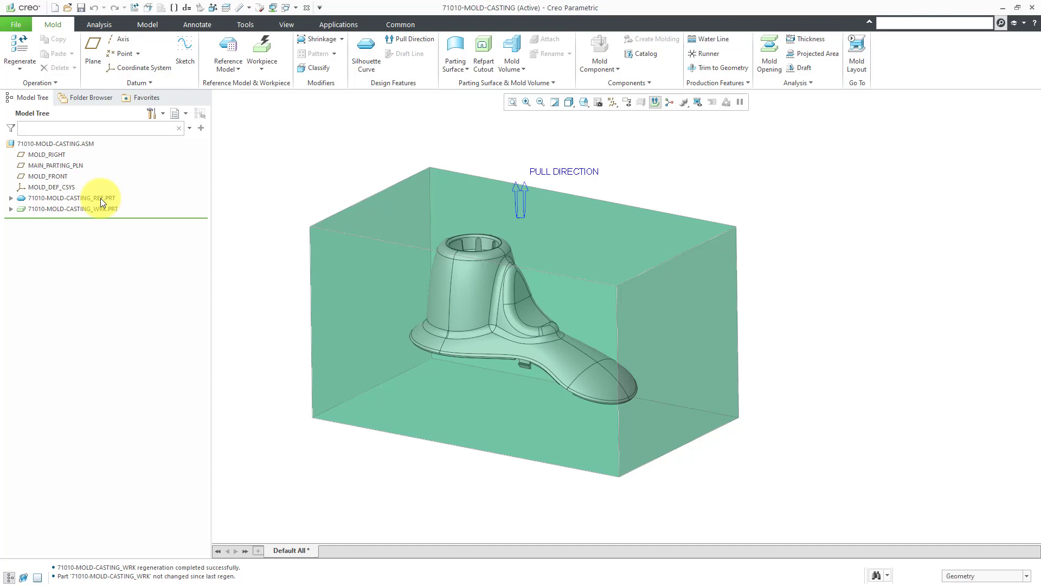
left_click(72, 198)
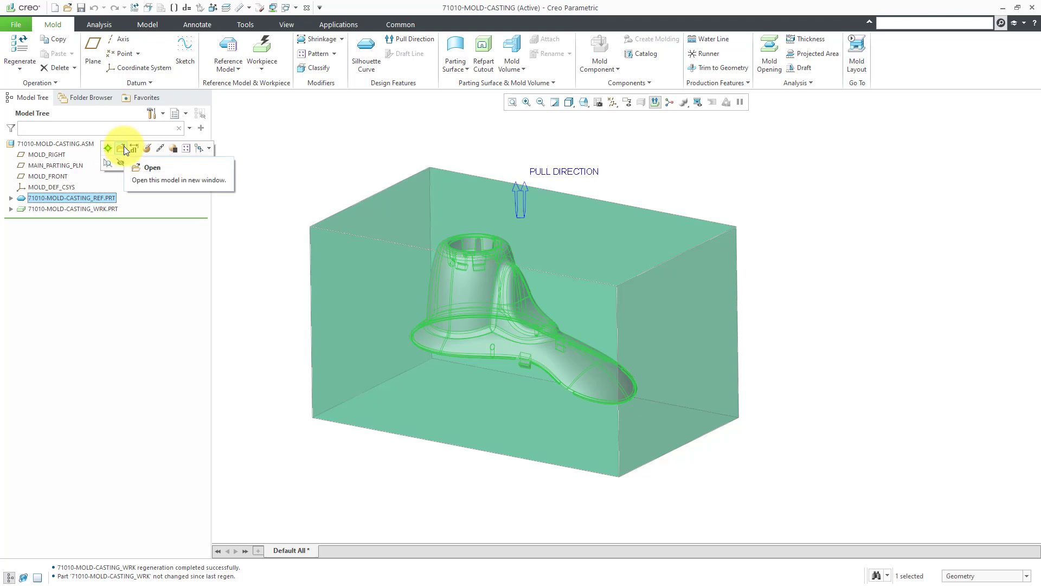
Step: Select DIAL_ANLE_PLANE in the reference part with datum plane display turned on
left_click(152, 167)
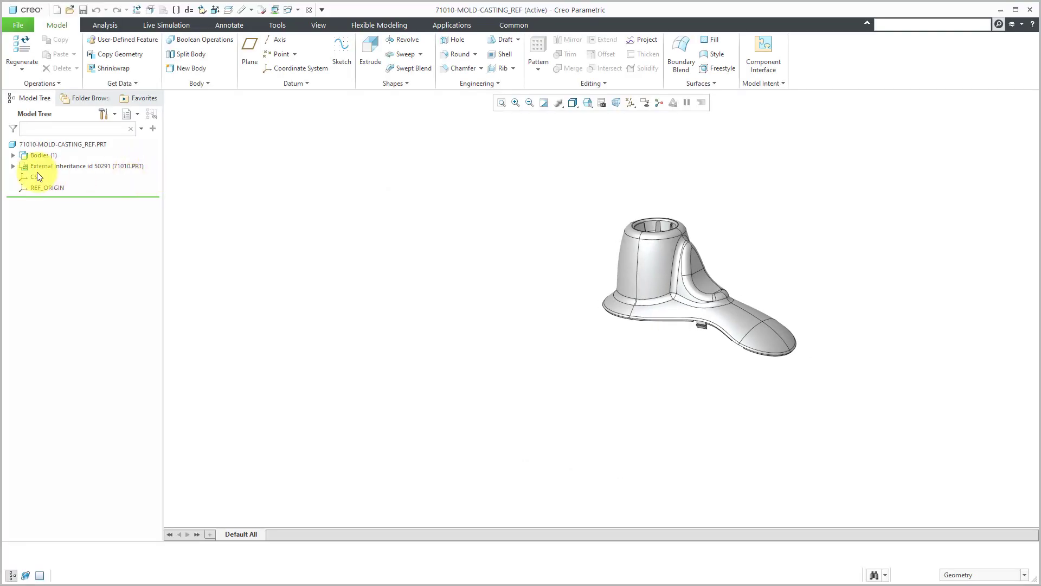
left_click(13, 164)
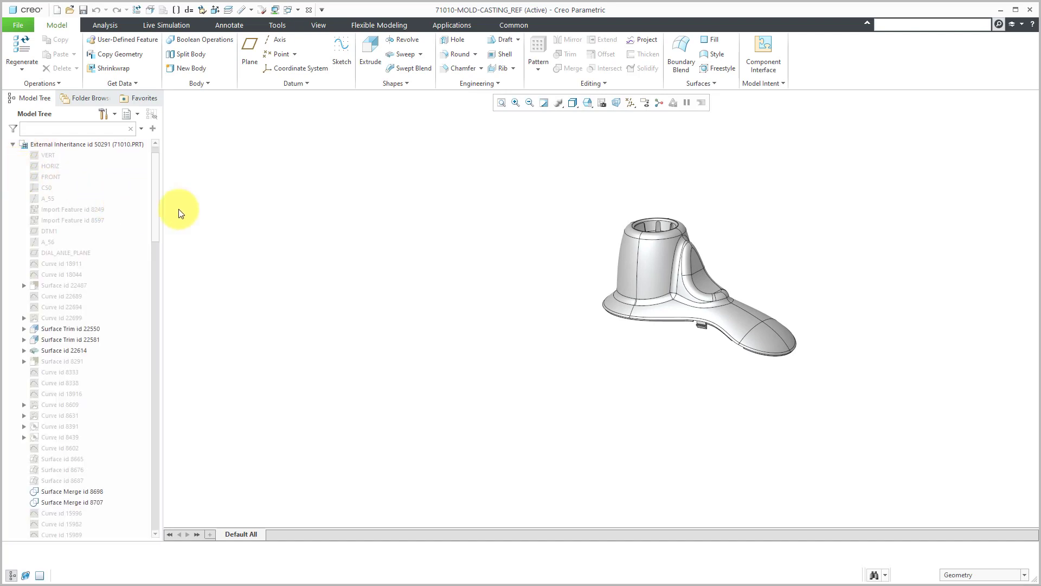
left_click(65, 253)
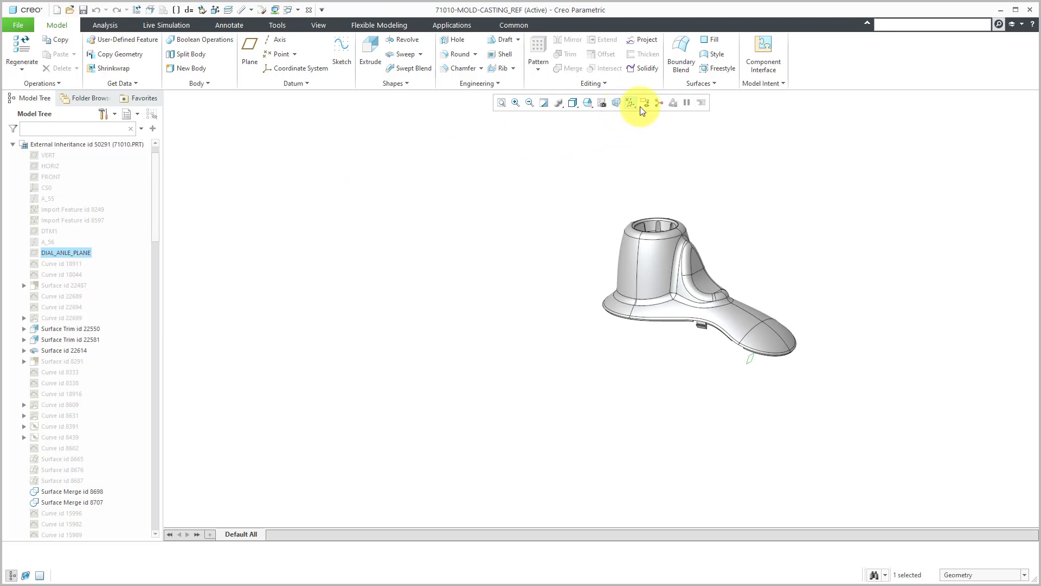
left_click(628, 102)
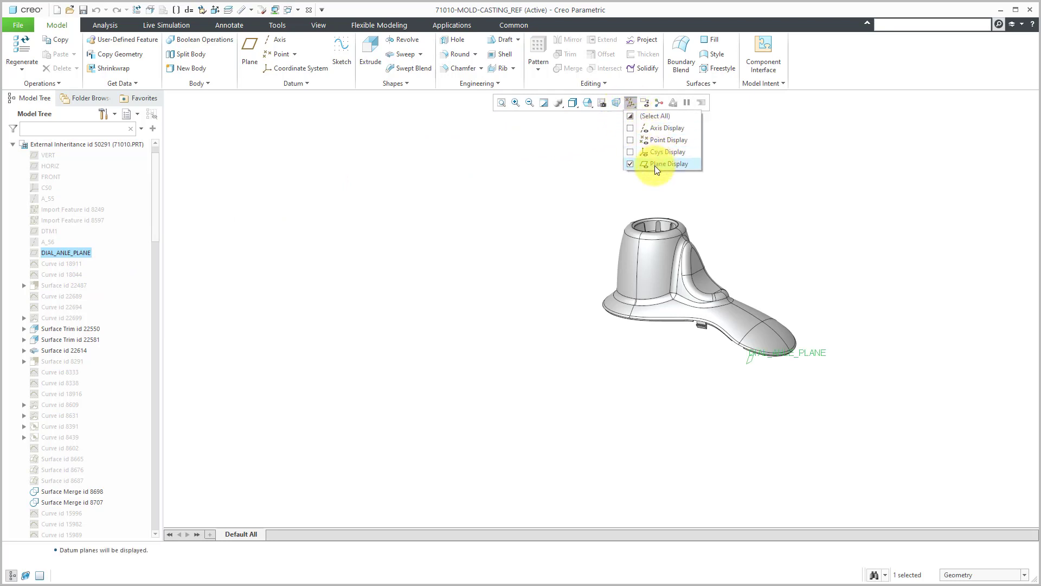
mouse_move(872, 259)
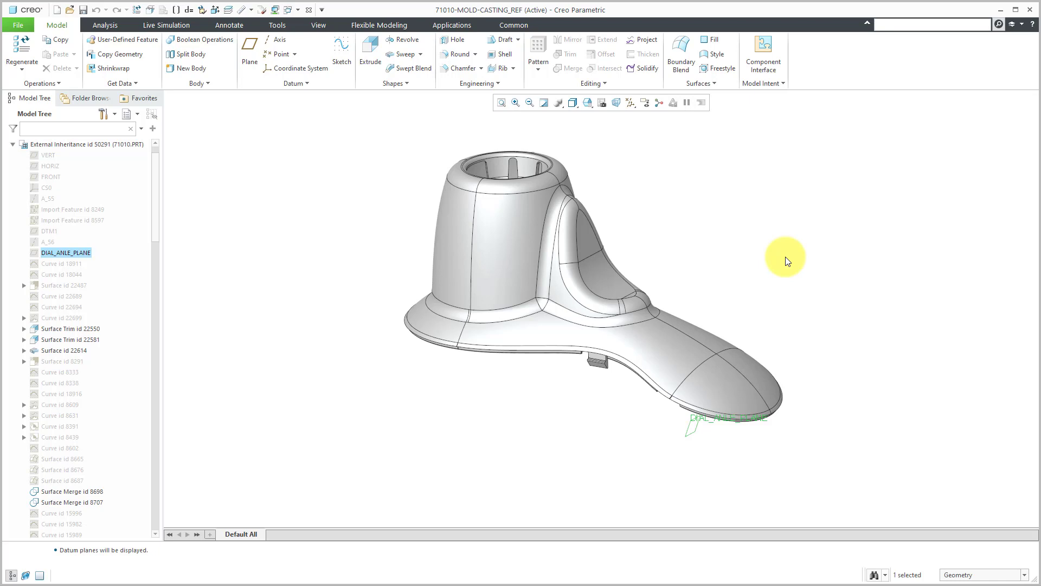
mouse_move(632, 150)
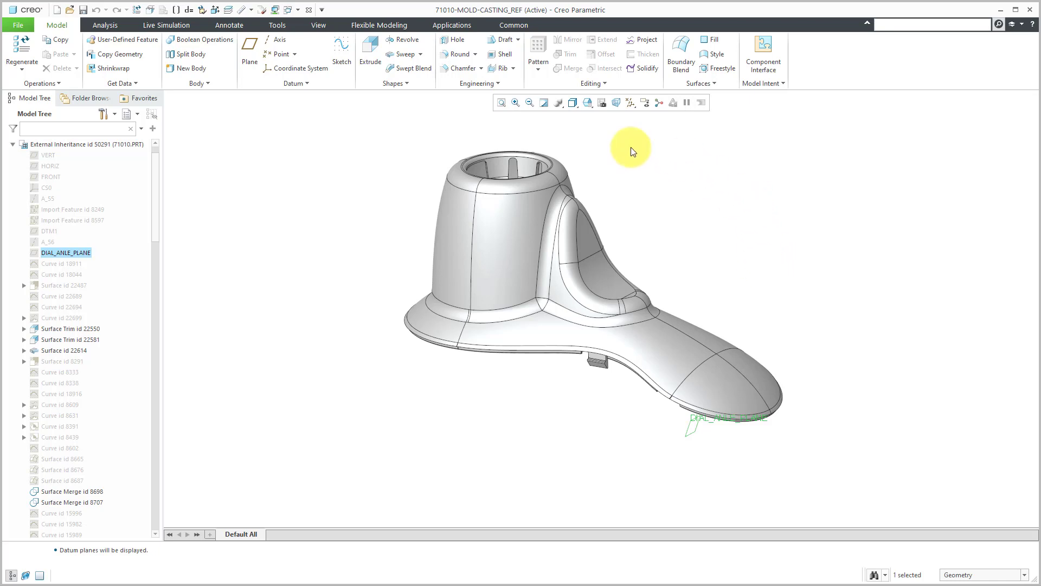
mouse_move(72, 203)
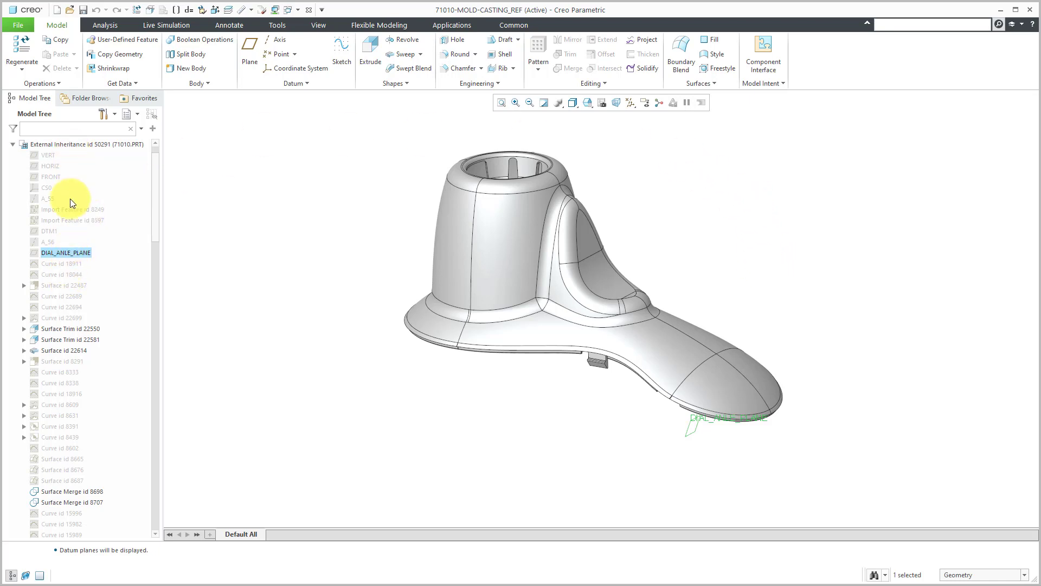
mouse_move(626, 129)
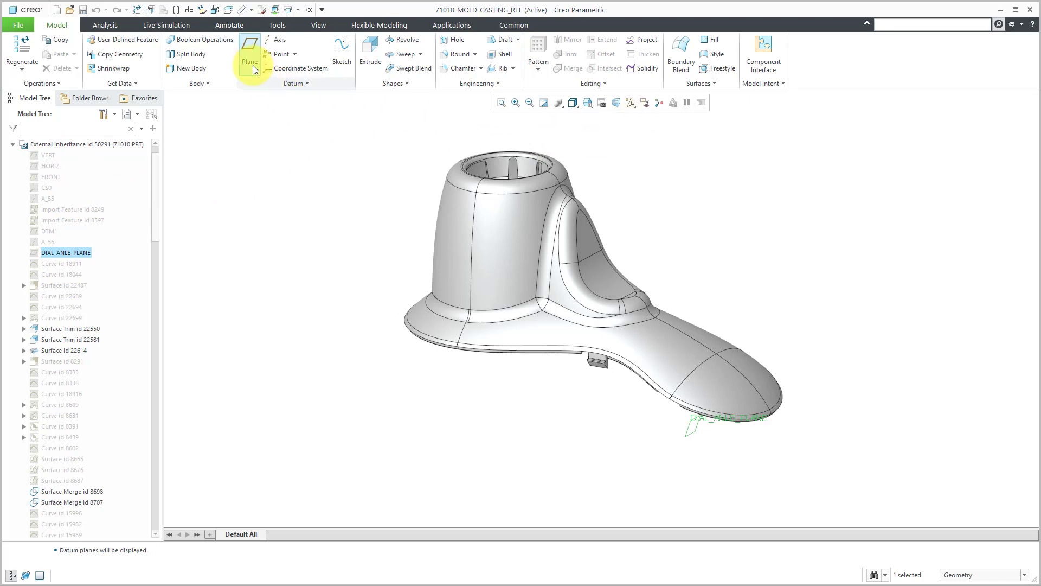
Step: Create a datum plane Through that reference and name it EXTEND
left_click(250, 50)
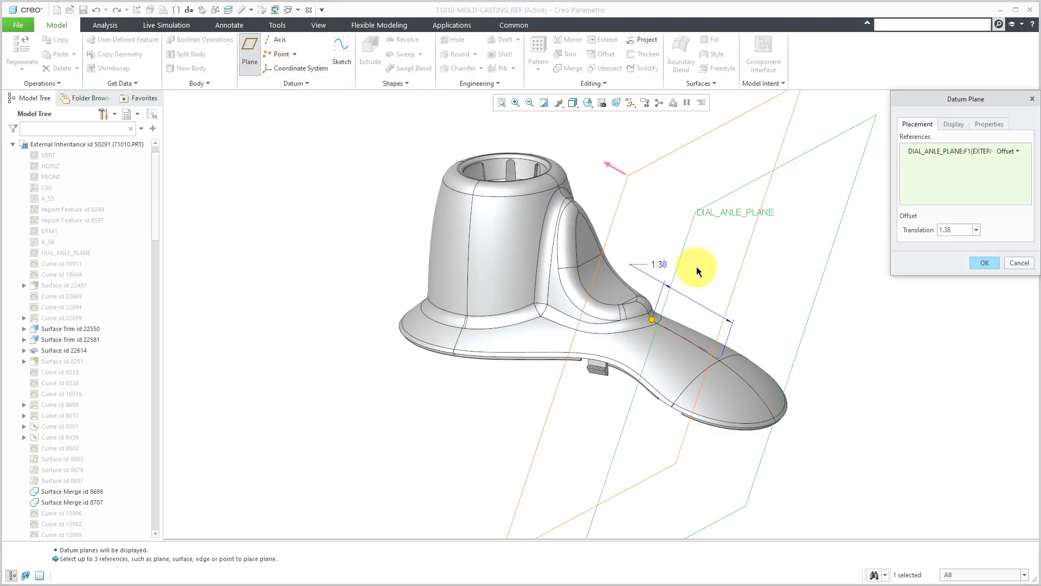
mouse_move(926, 240)
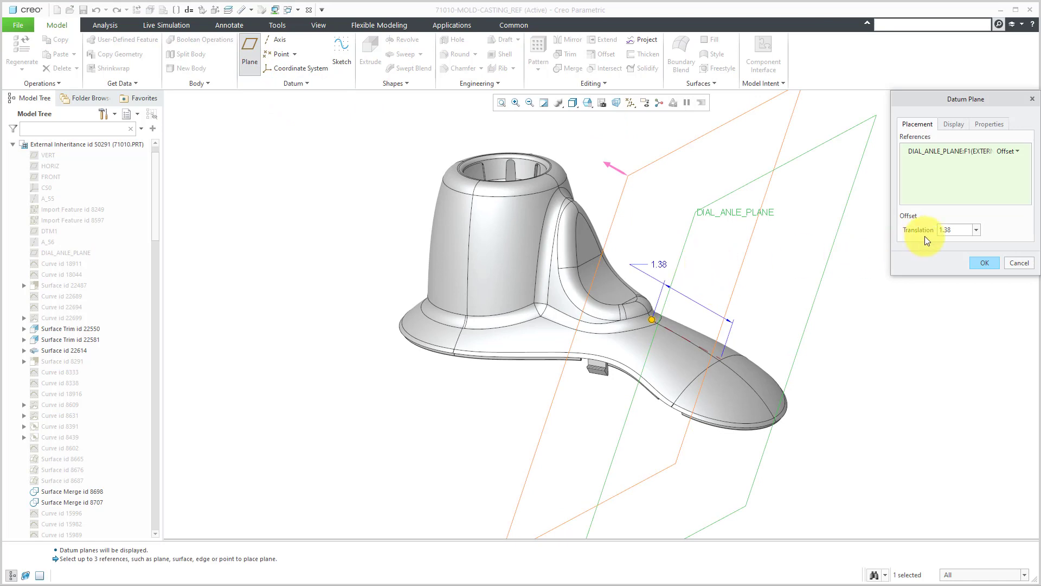
left_click(1012, 150)
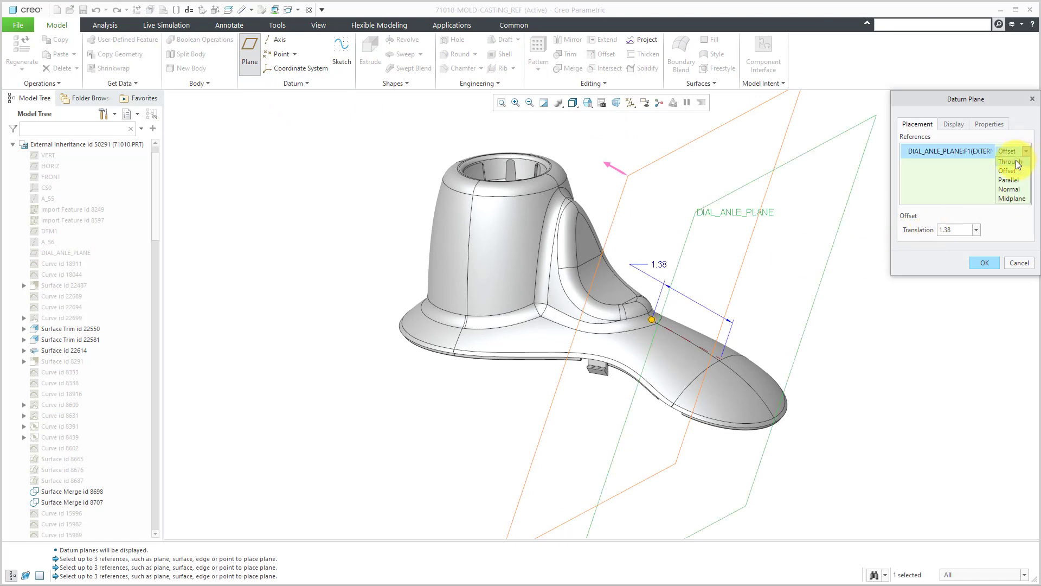
left_click(1012, 160)
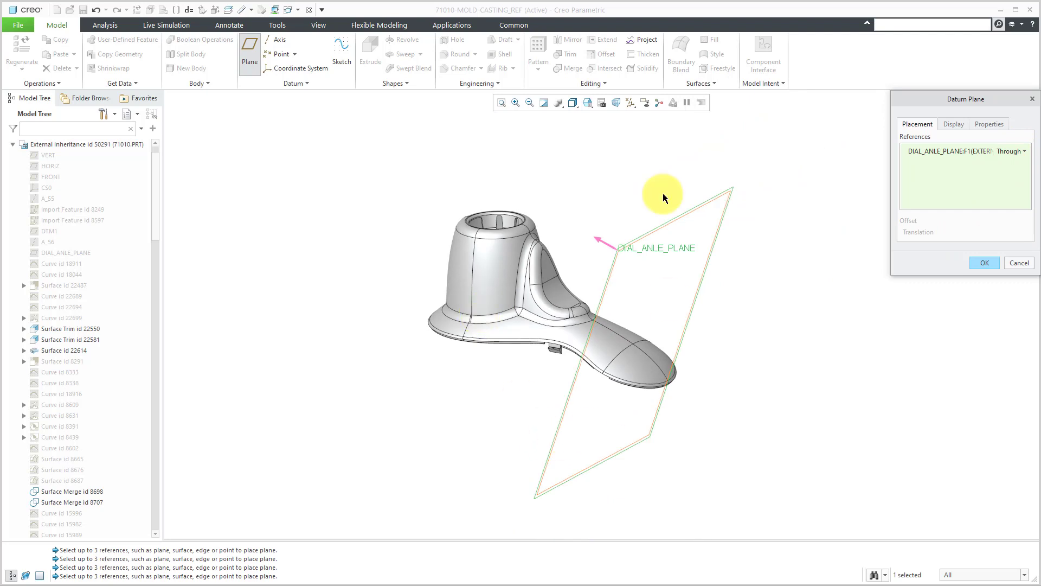
left_click(989, 124)
type("e")
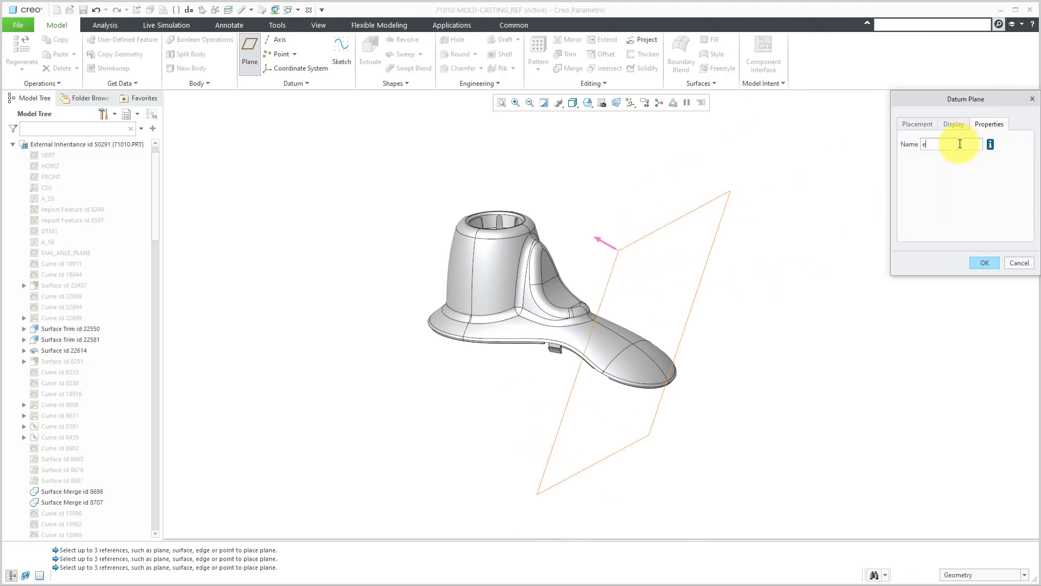
type("xtend")
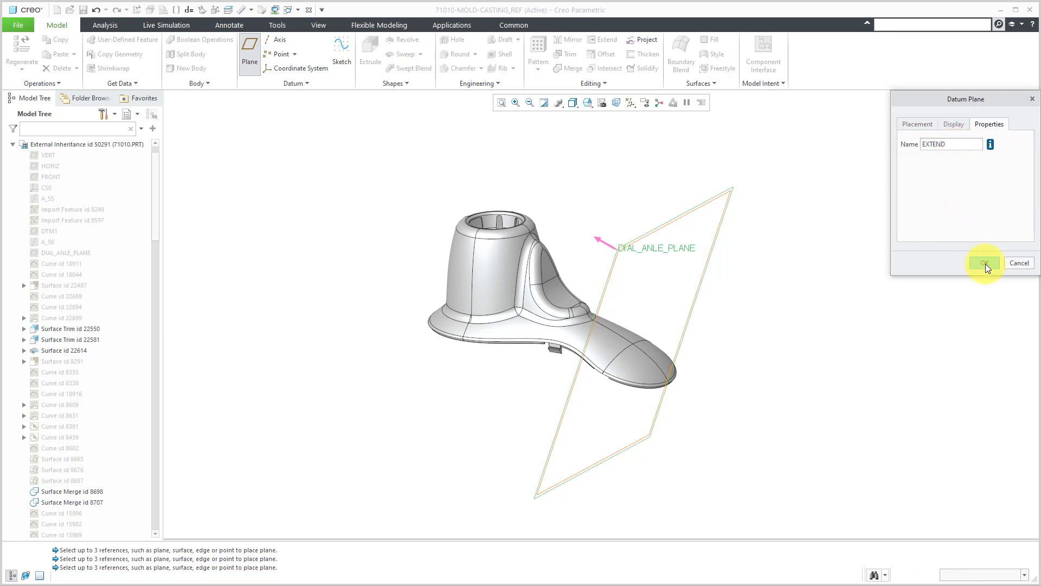
left_click(985, 263)
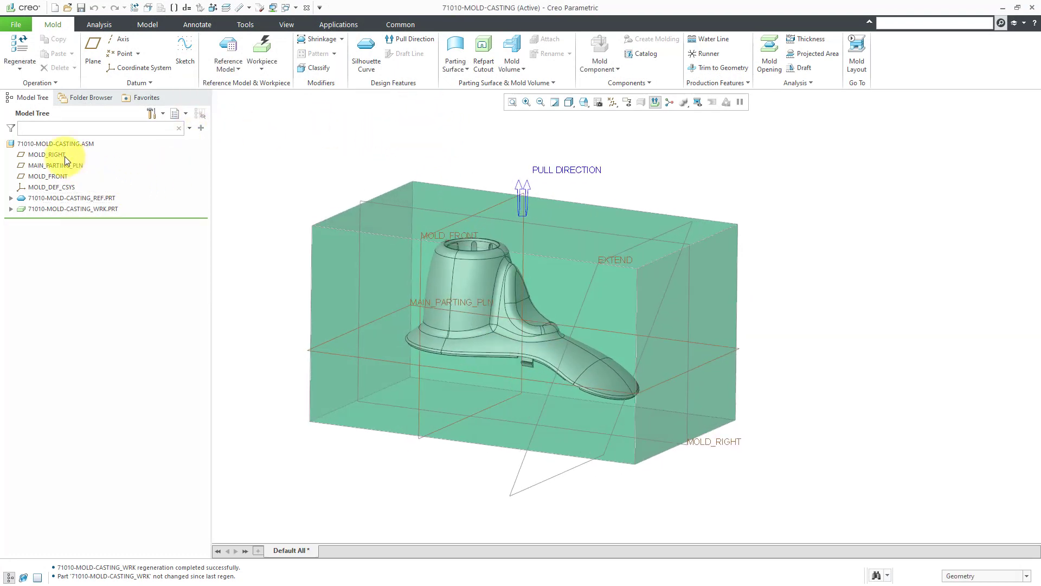
Step: Hide the MOLD_RIGHT and MOLD_FRONT datum planes from the Model Tree
left_click(46, 154)
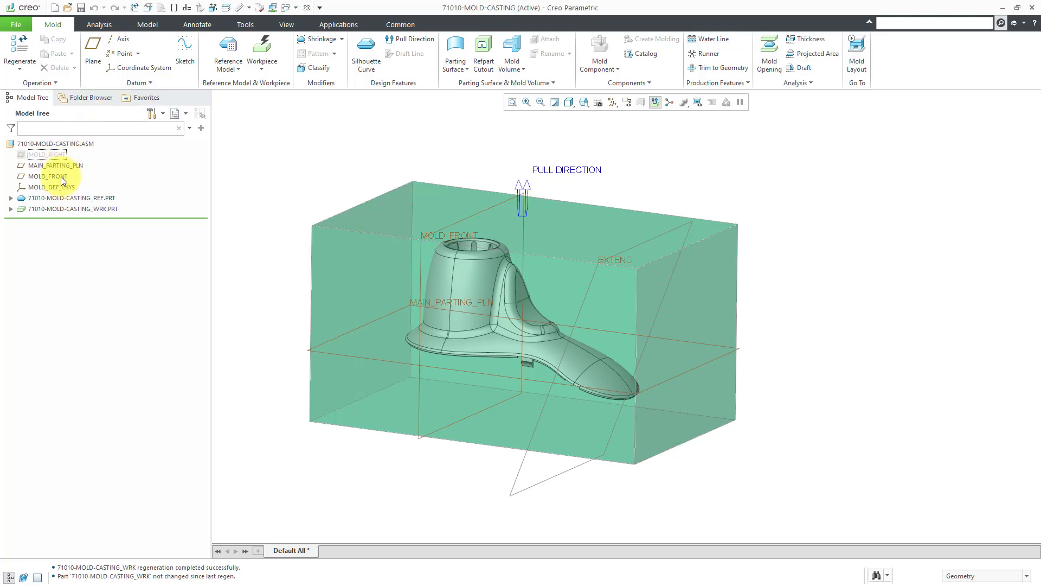
left_click(48, 176)
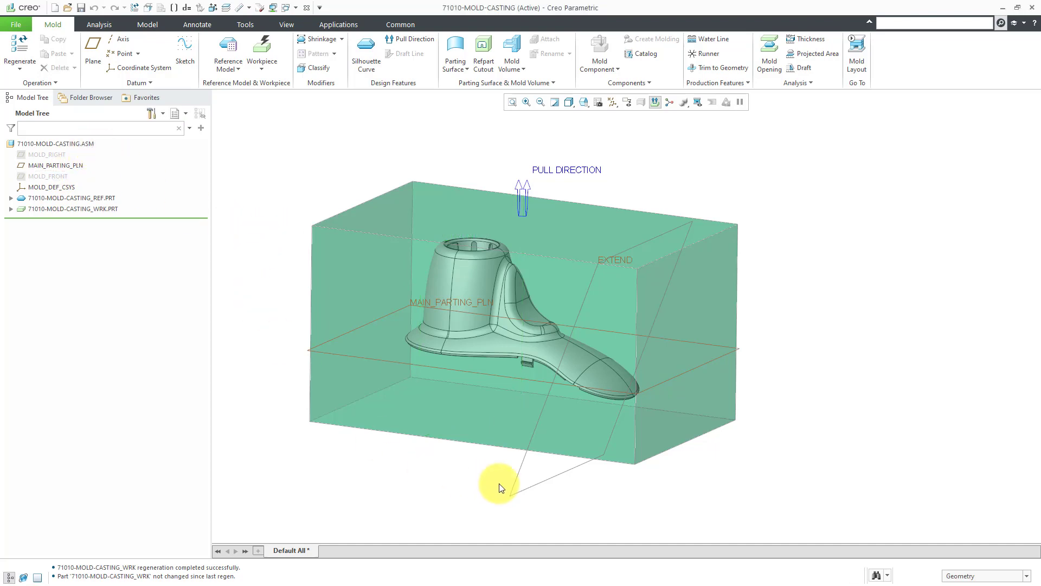
mouse_move(757, 365)
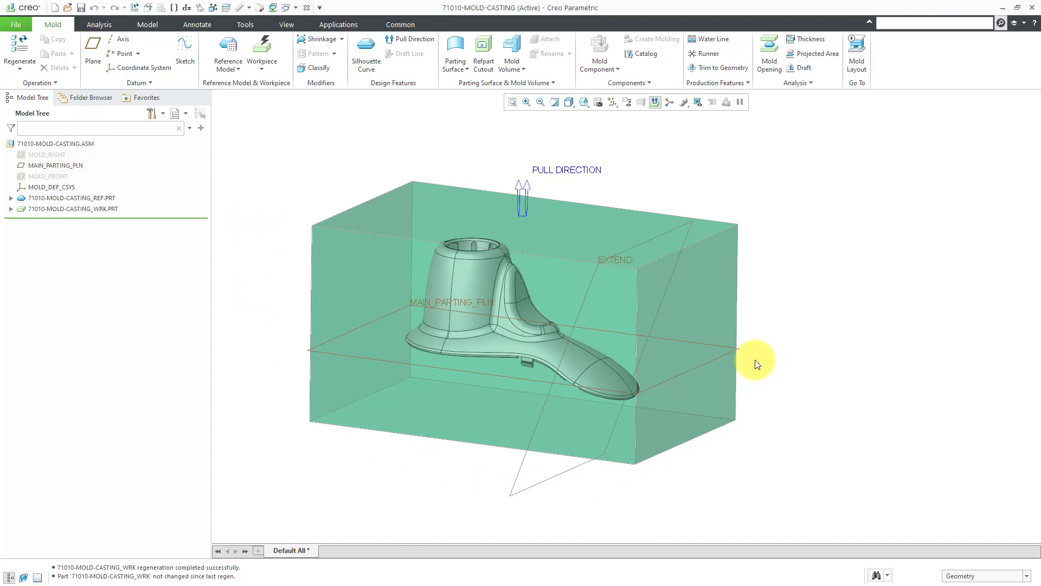
mouse_move(742, 353)
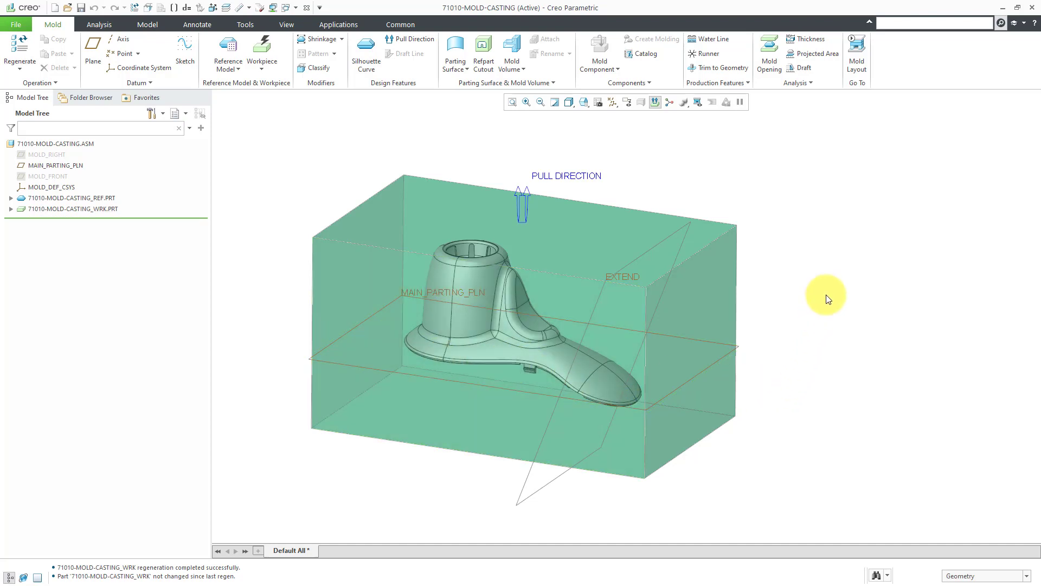
mouse_move(756, 348)
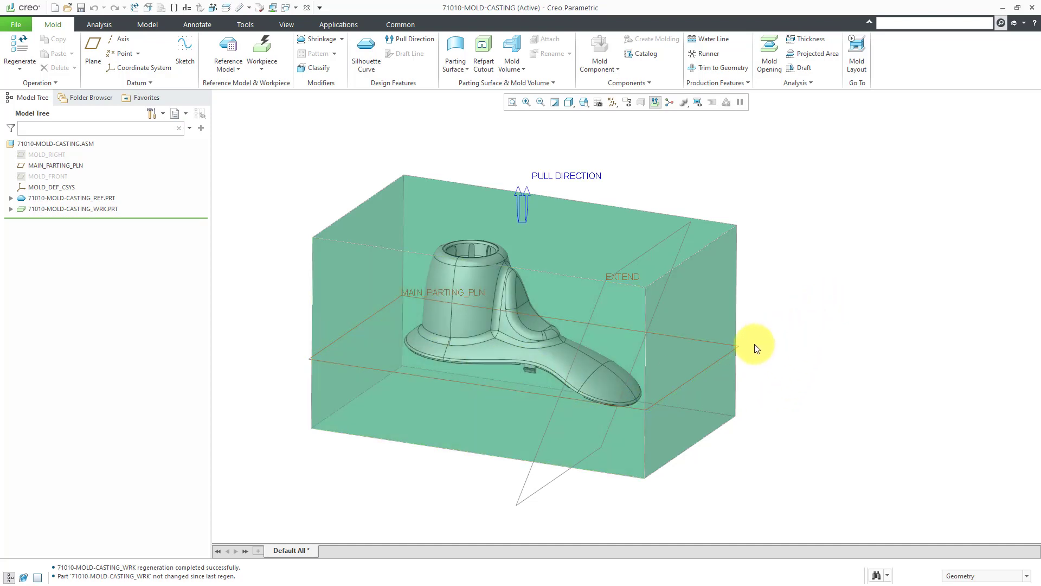
mouse_move(741, 351)
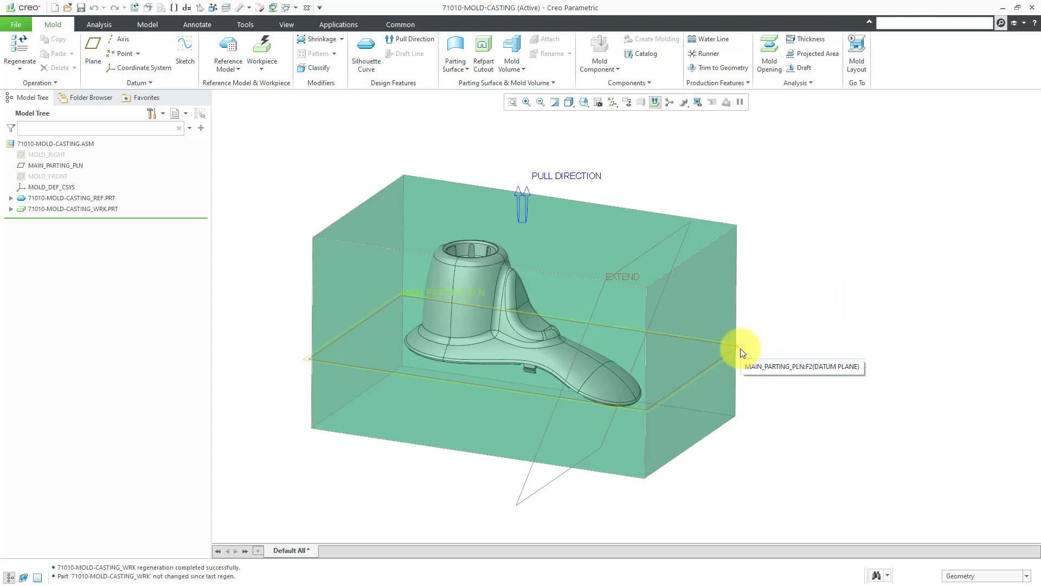
Step: Create a plane offset 1.375 from MAIN_PARTING_PLN and name it SHUTOFF-PLANE
right_click(741, 352)
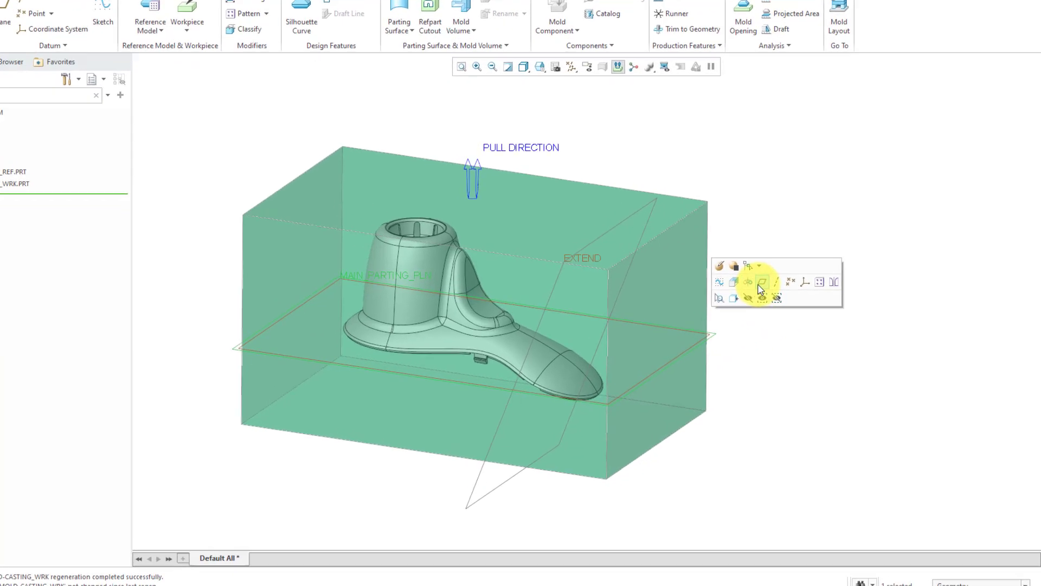
left_click(761, 282)
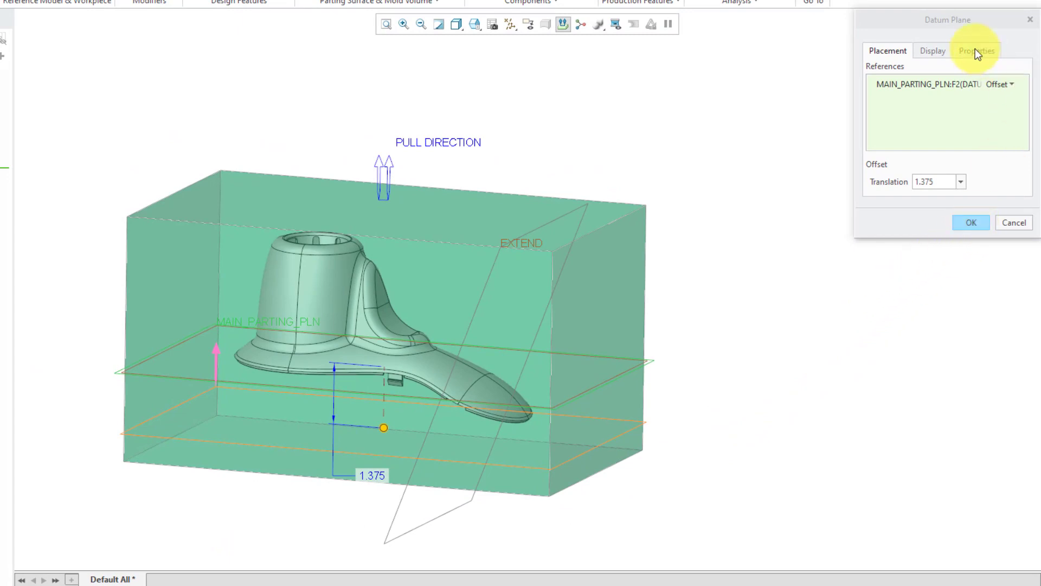
left_click(976, 51)
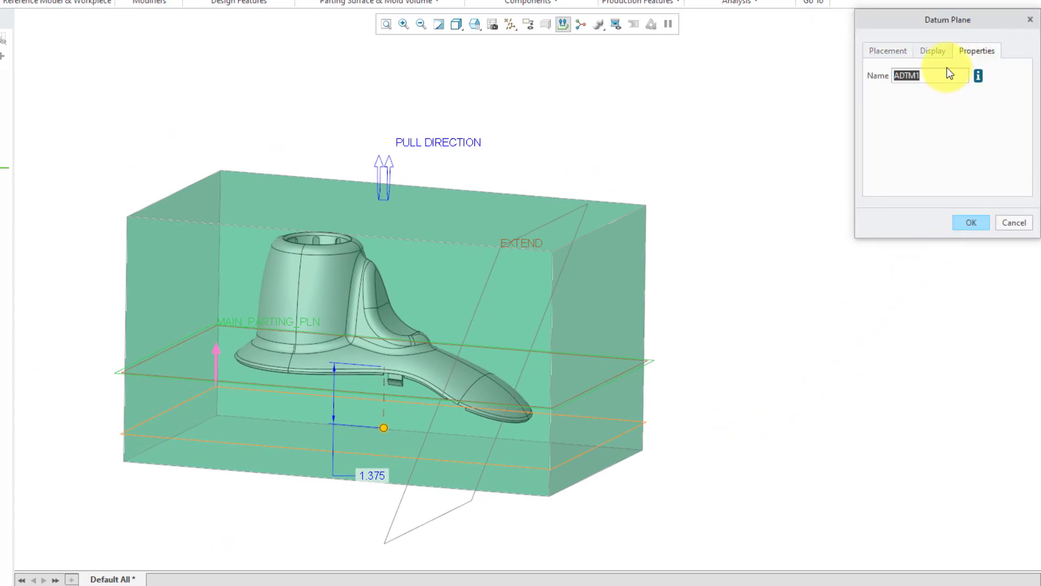
type("shutoff")
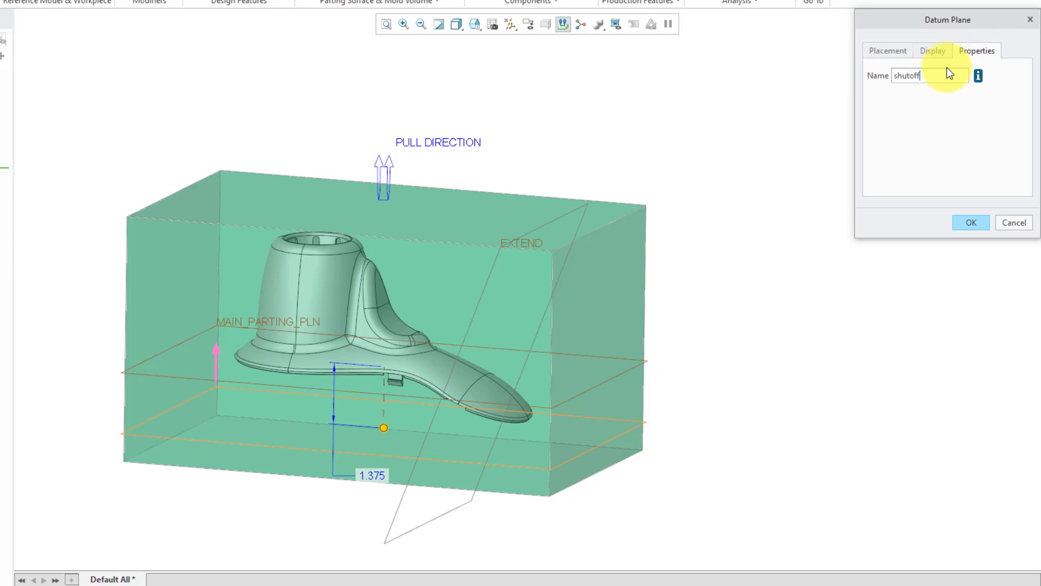
type("SHUTOFF-PLANE")
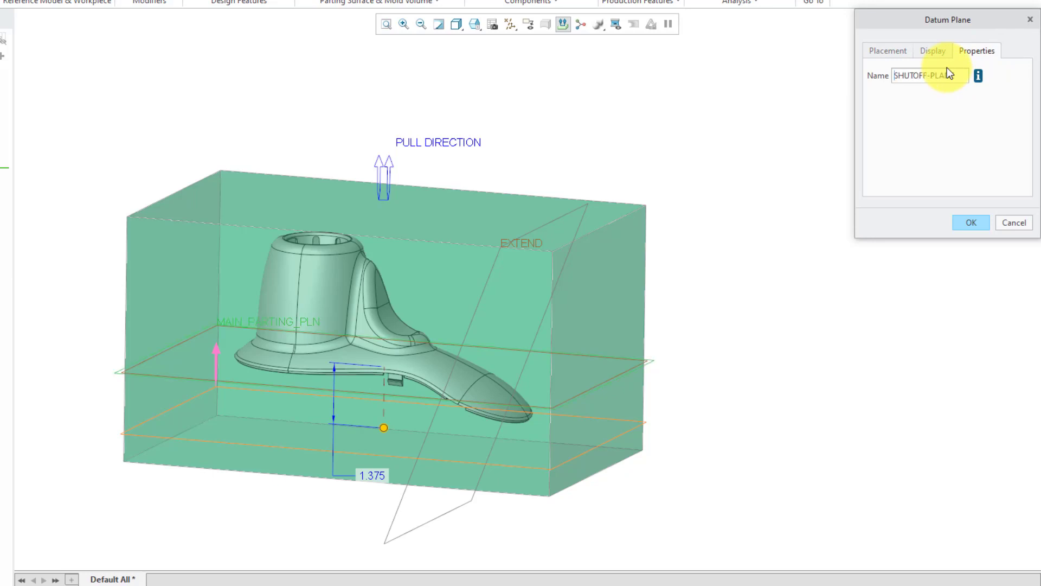
left_click(970, 222)
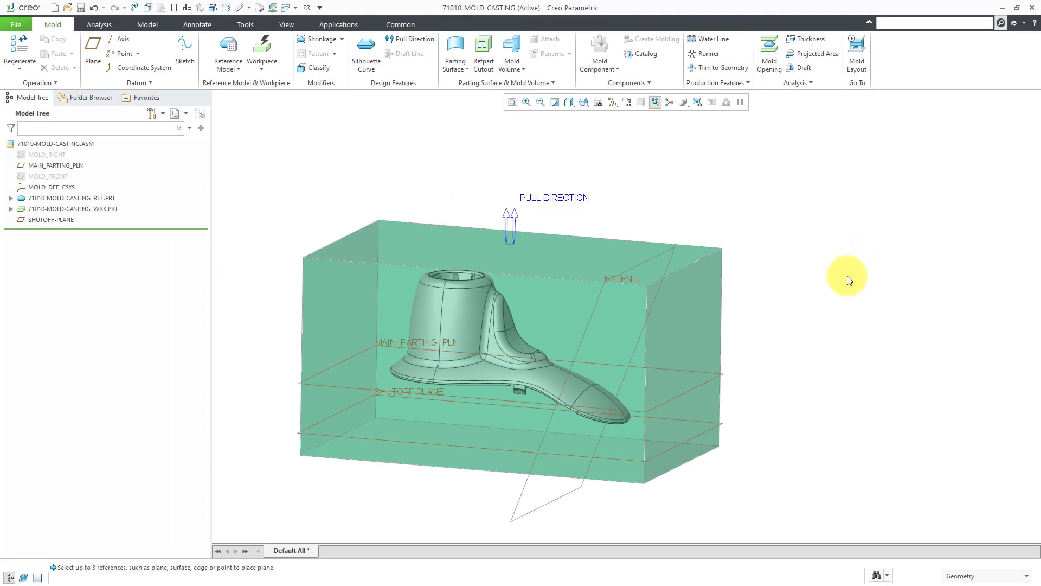
mouse_move(601, 189)
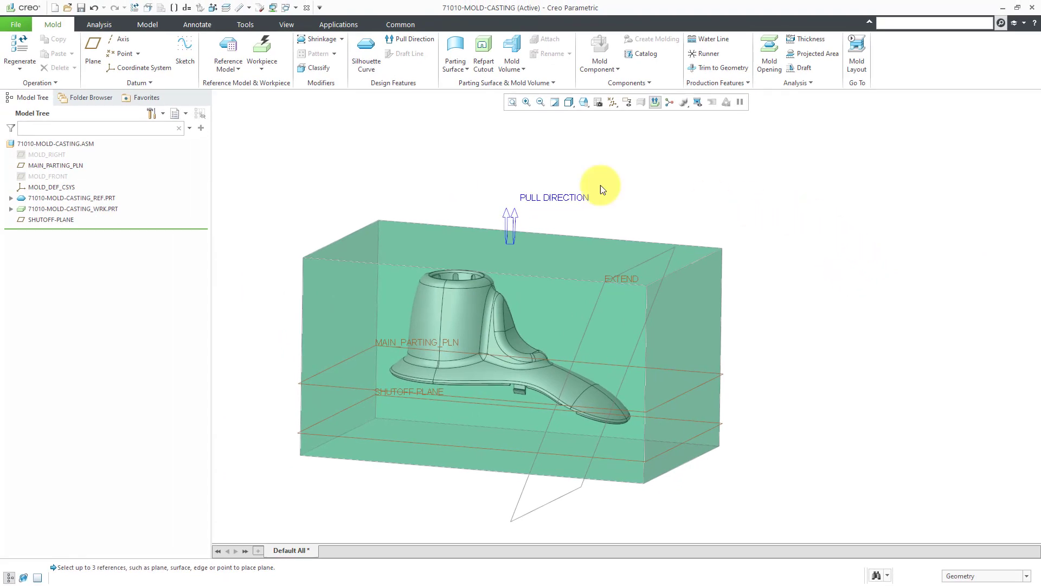
Step: Set up sketch SHUTOFF-SKETCH on the shutoff plane with a workpiece side face oriented Right
left_click(184, 53)
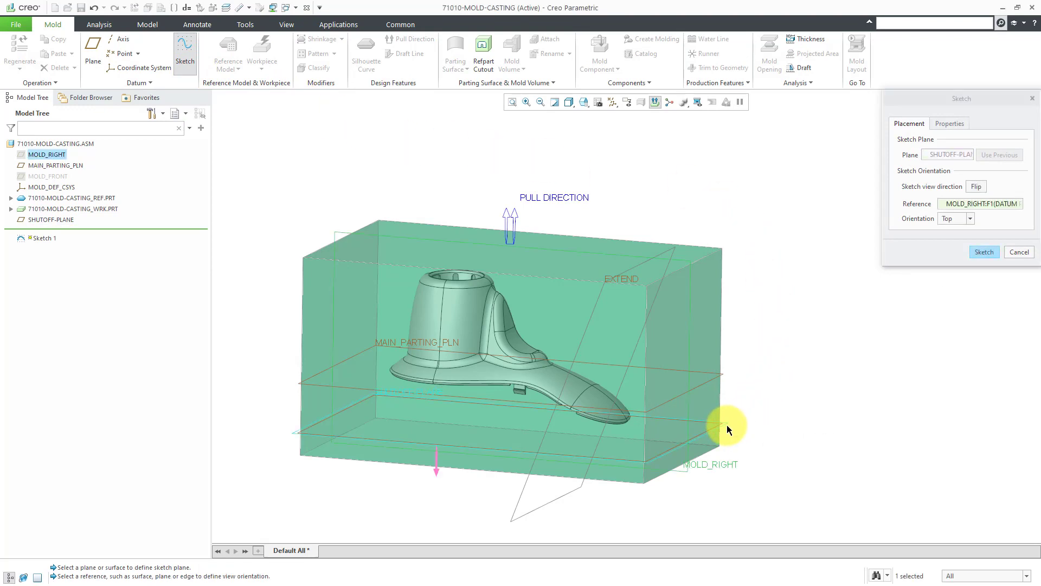
mouse_move(788, 404)
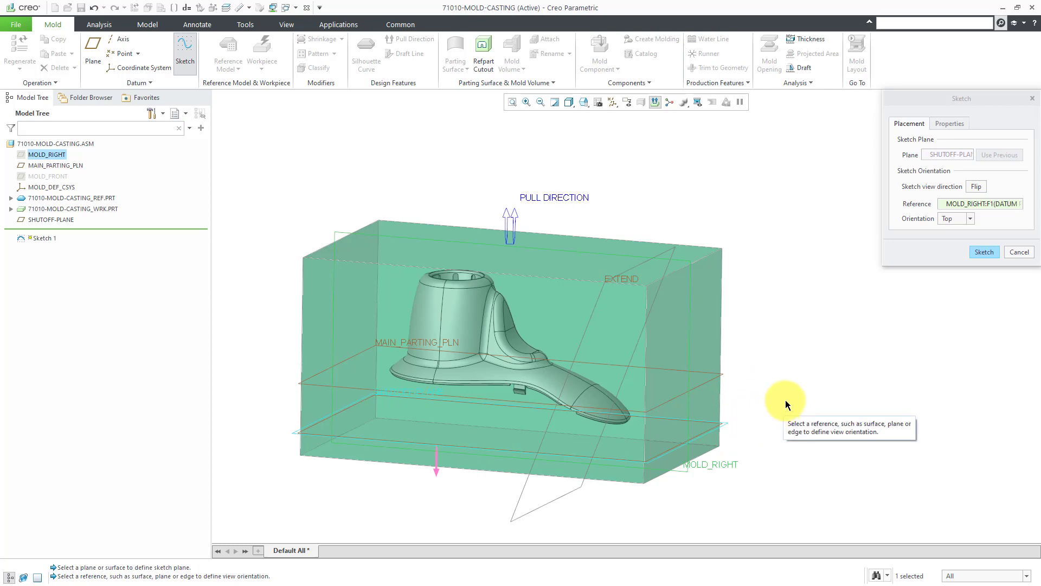
mouse_move(807, 421)
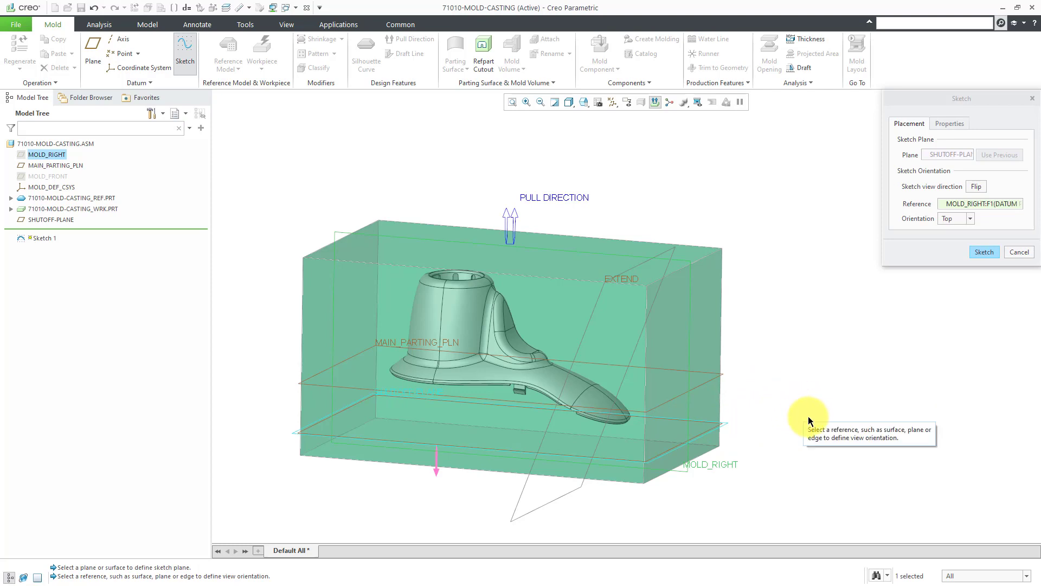
mouse_move(813, 392)
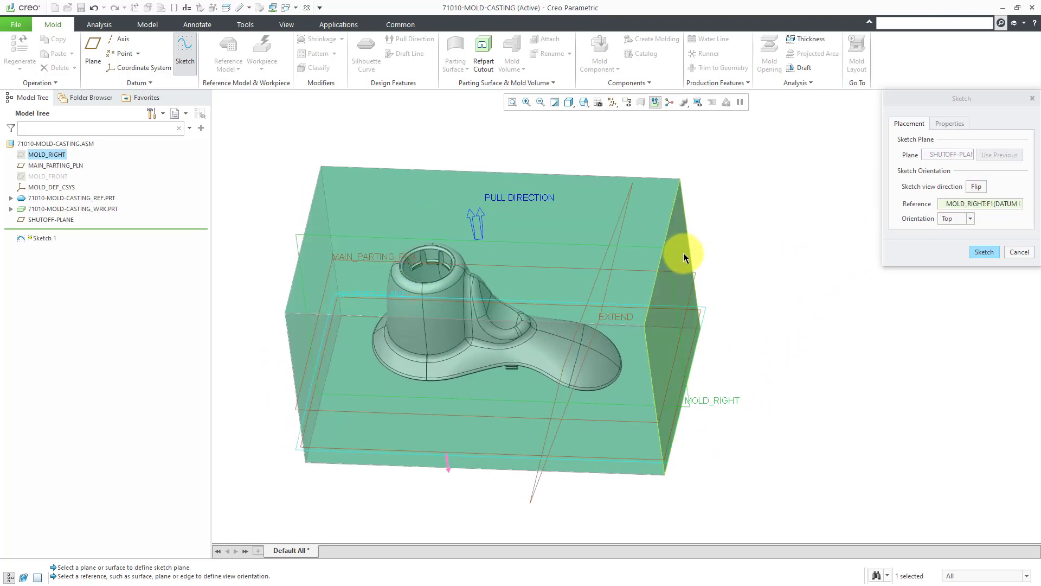
left_click(970, 218)
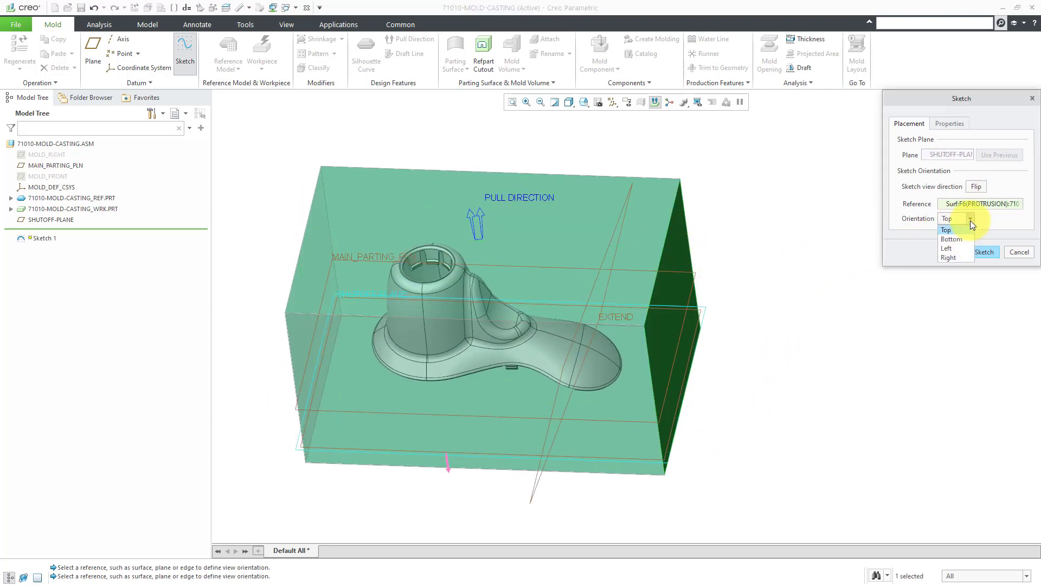
left_click(954, 258)
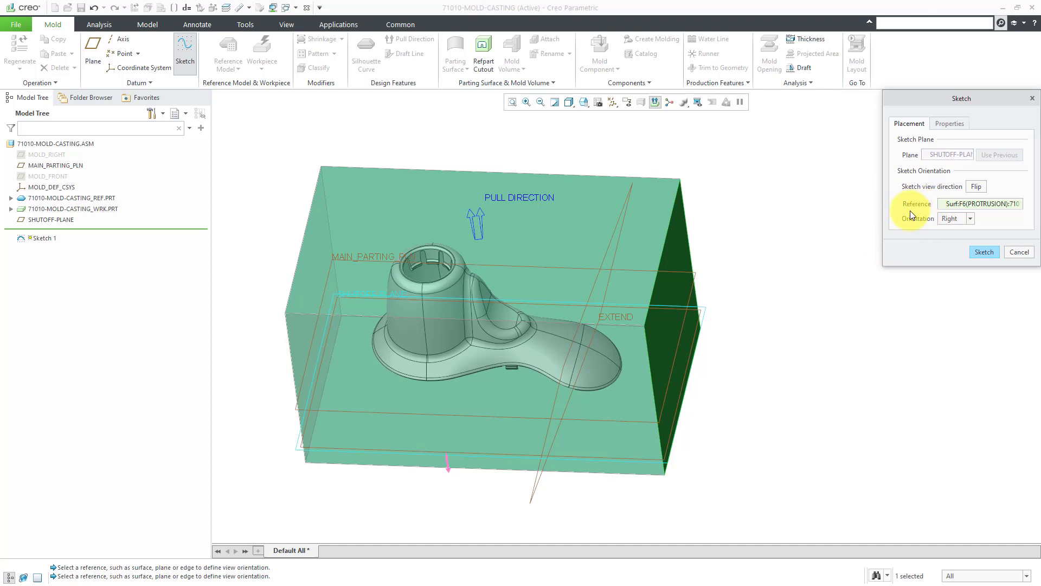
left_click(949, 123)
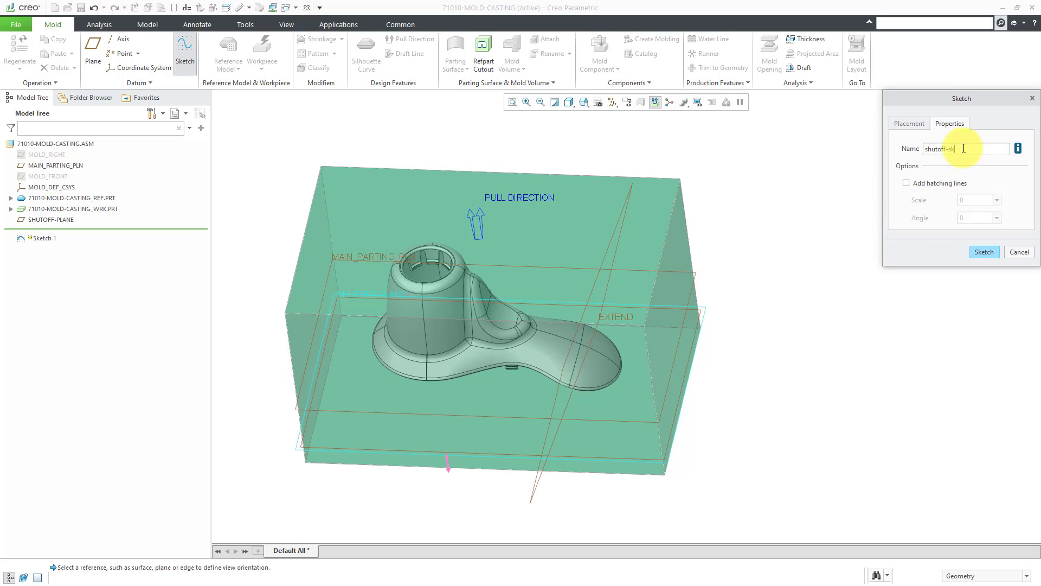
type("SHUTOFF-SKETCH")
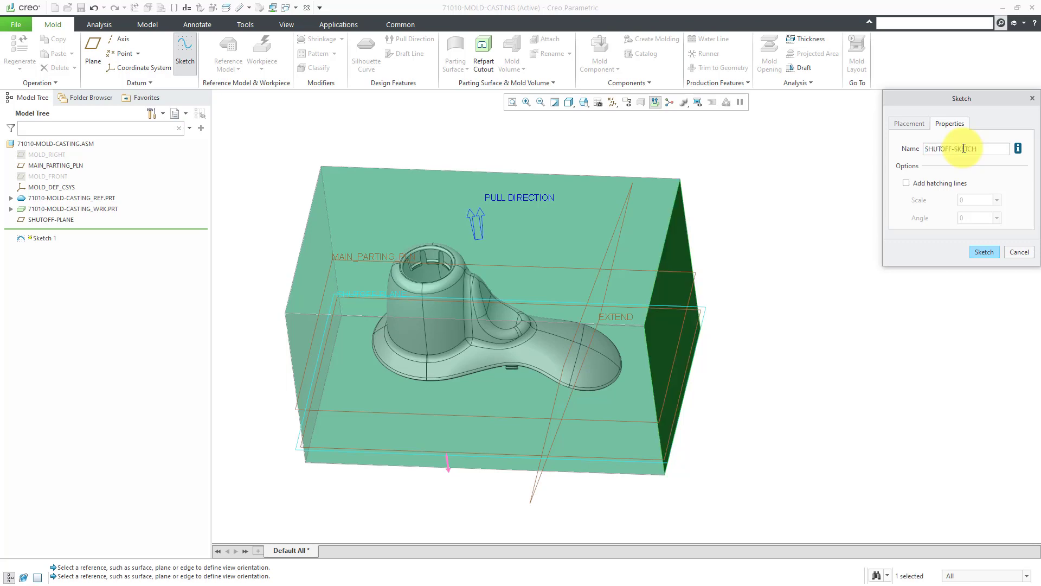
left_click(984, 252)
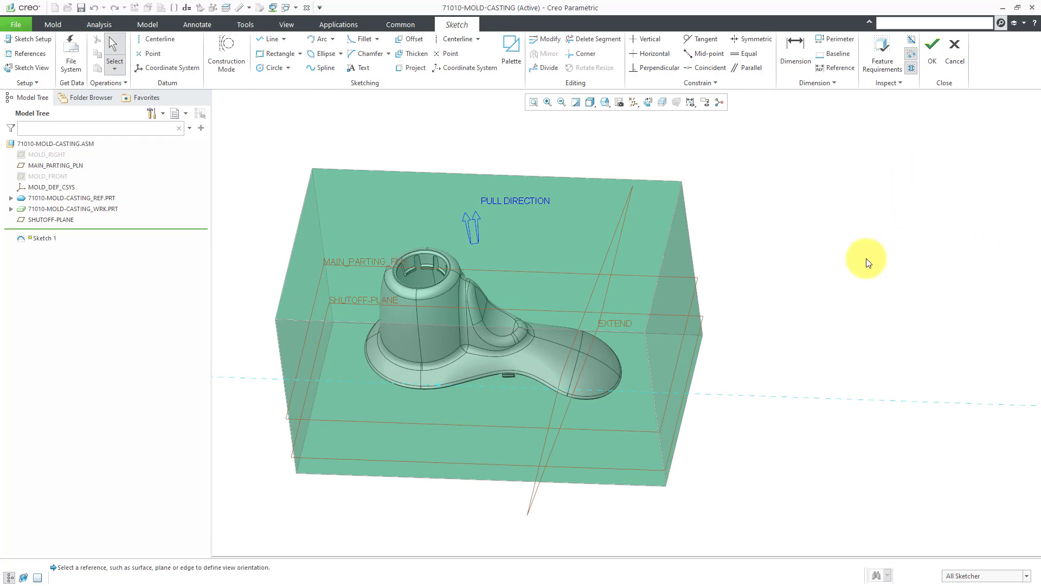
mouse_move(739, 191)
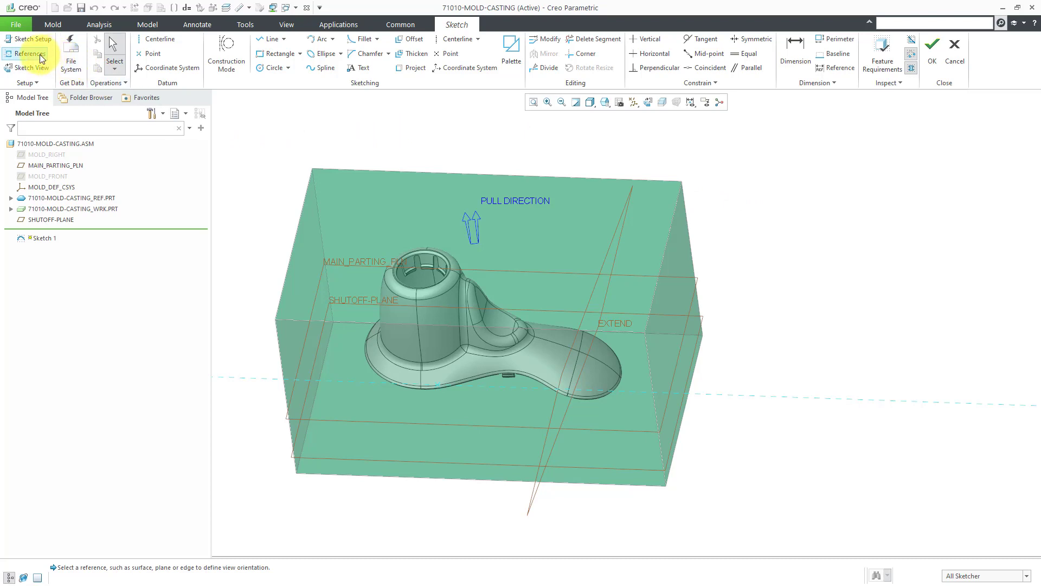
Step: Replace MOLD_DEF_CSYS and MOLD_RIGHT sketch references with the workpiece faces
left_click(31, 54)
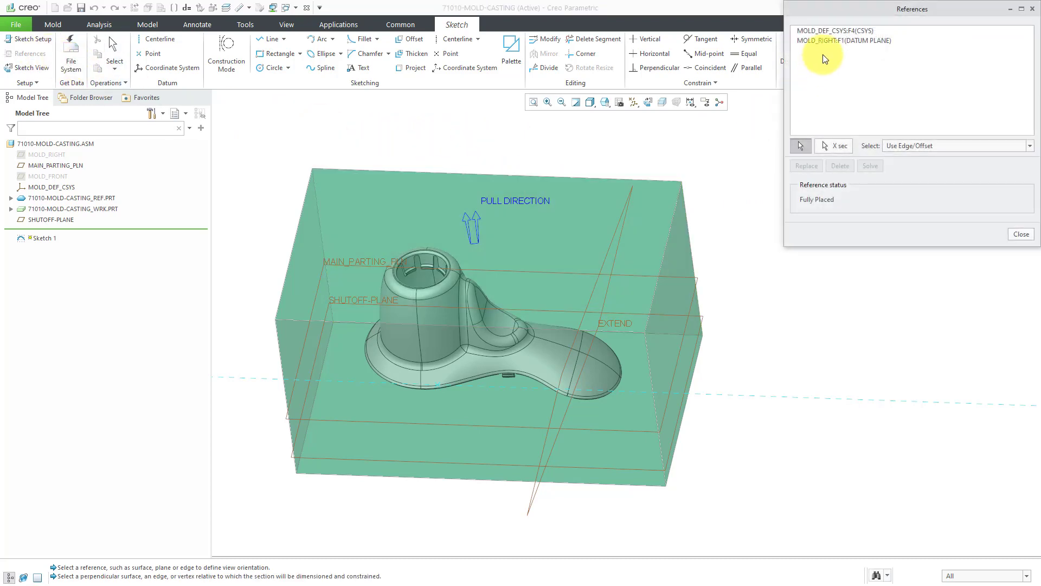
left_click(834, 31)
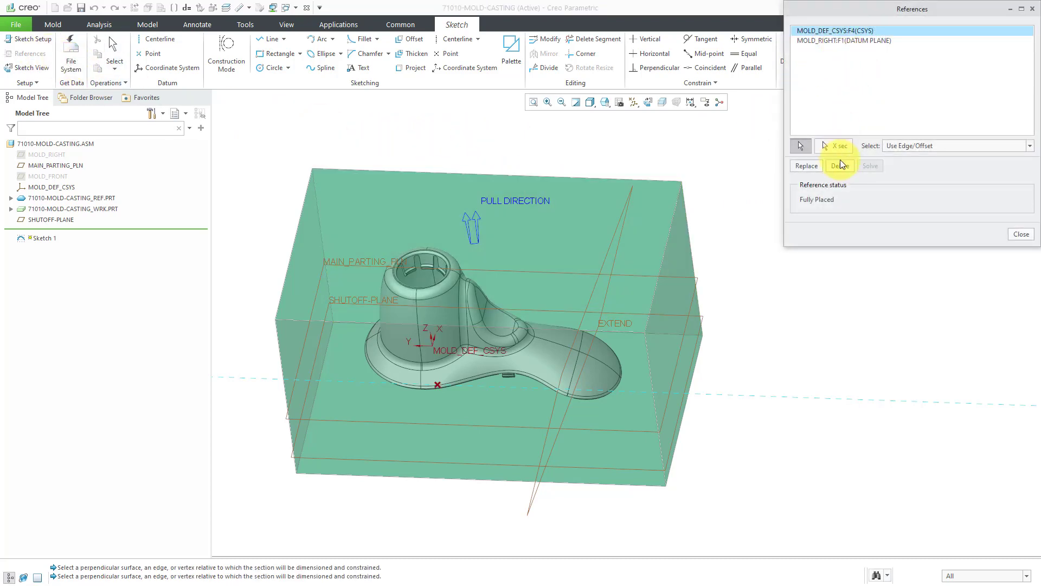
left_click(839, 165)
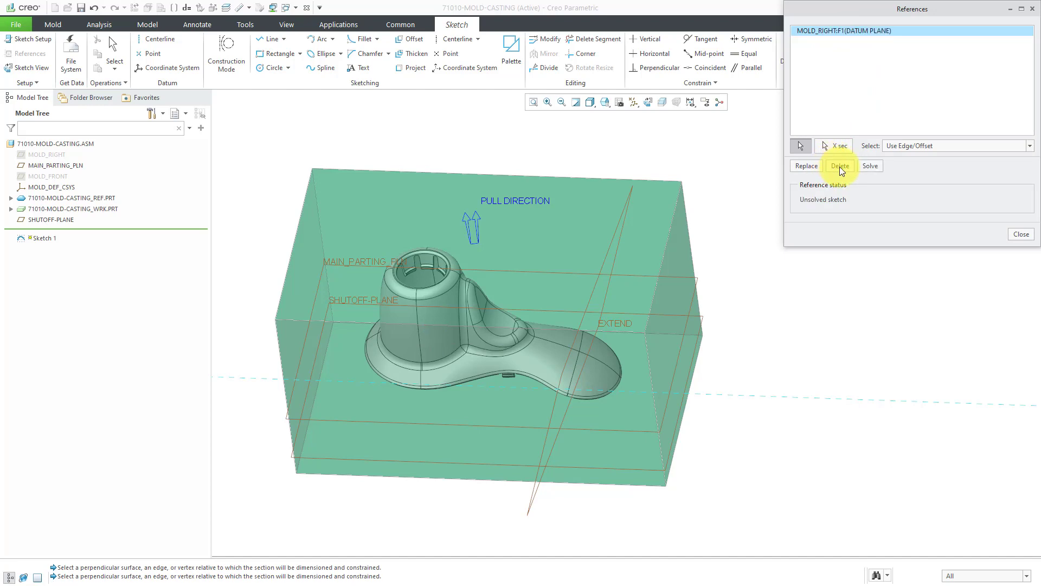
left_click(839, 165)
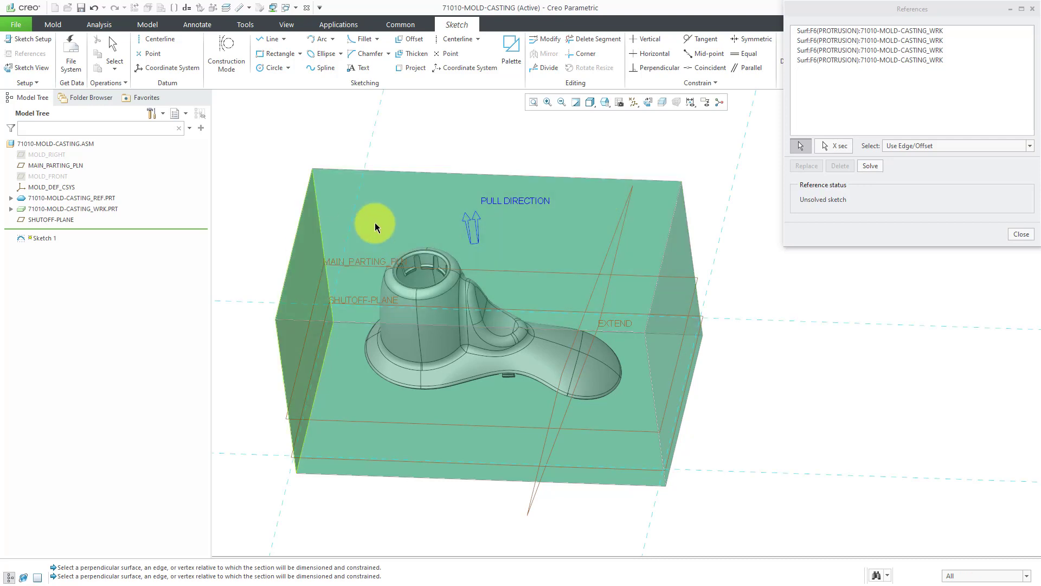
left_click(1021, 235)
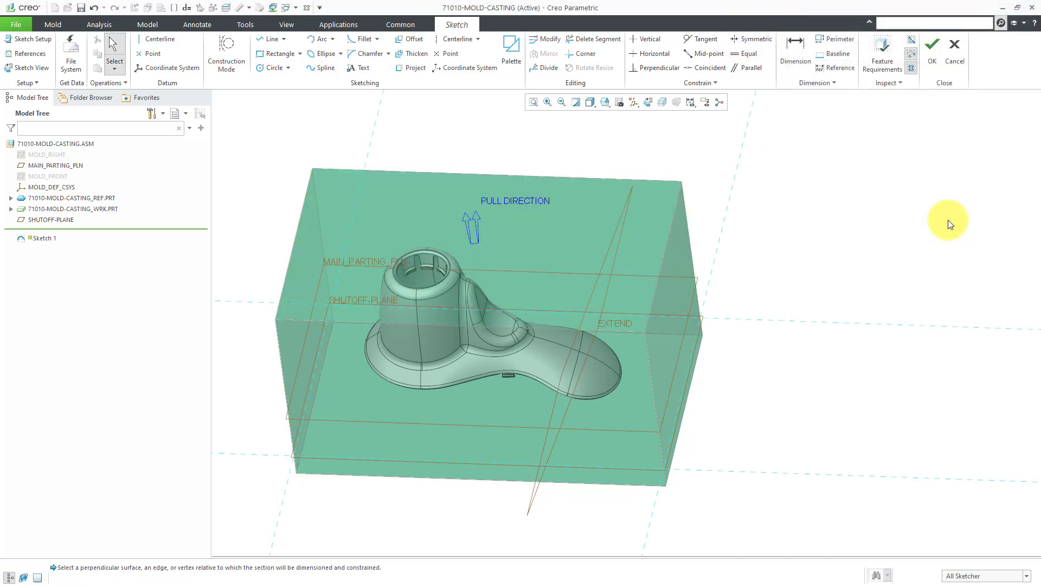
mouse_move(654, 133)
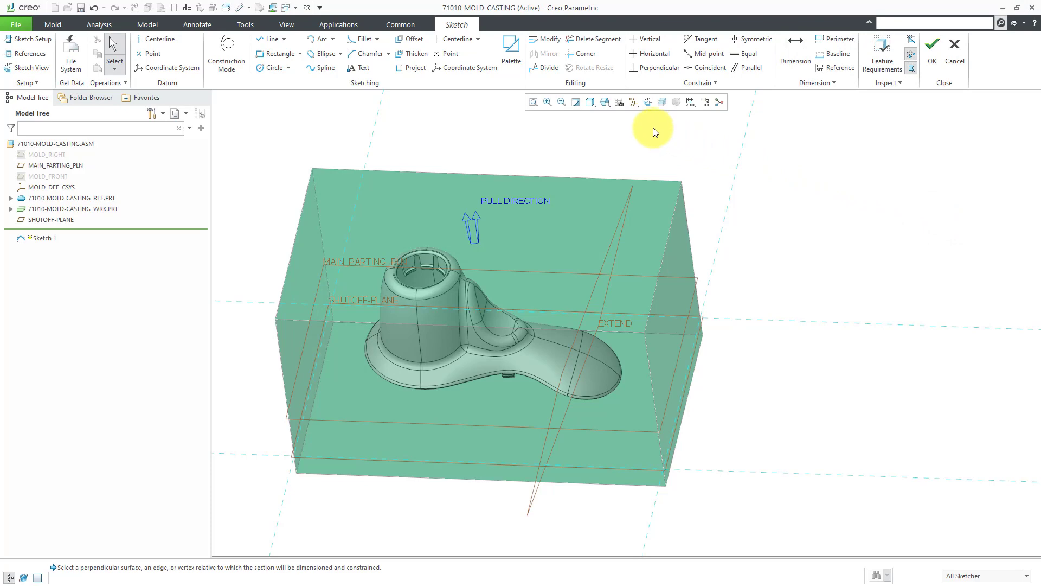
mouse_move(647, 108)
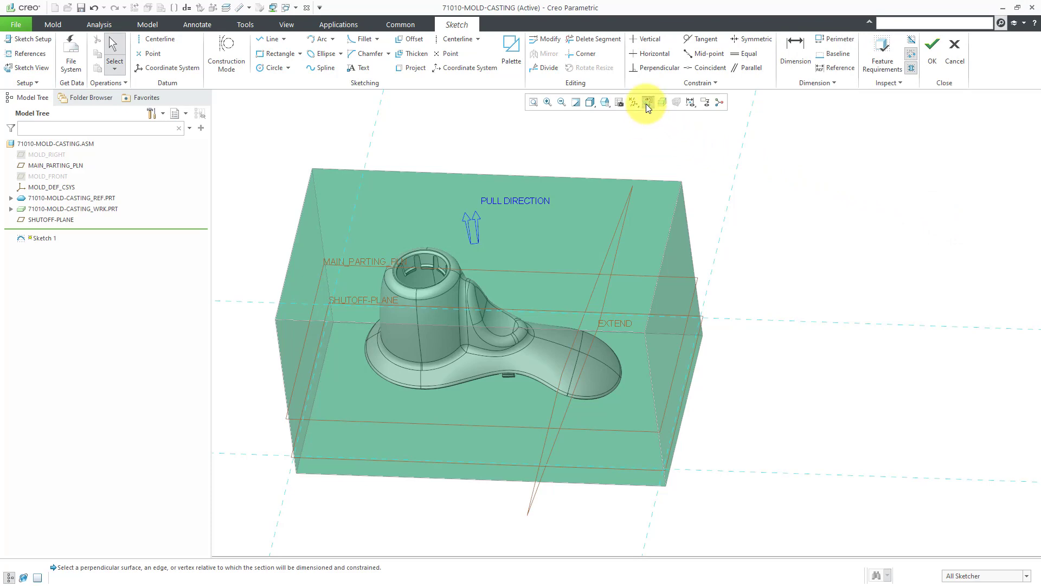
Step: Draw a rectangle 1.00 outside the workpiece edges, undo the dimension conflict and finish the sketch
left_click(647, 101)
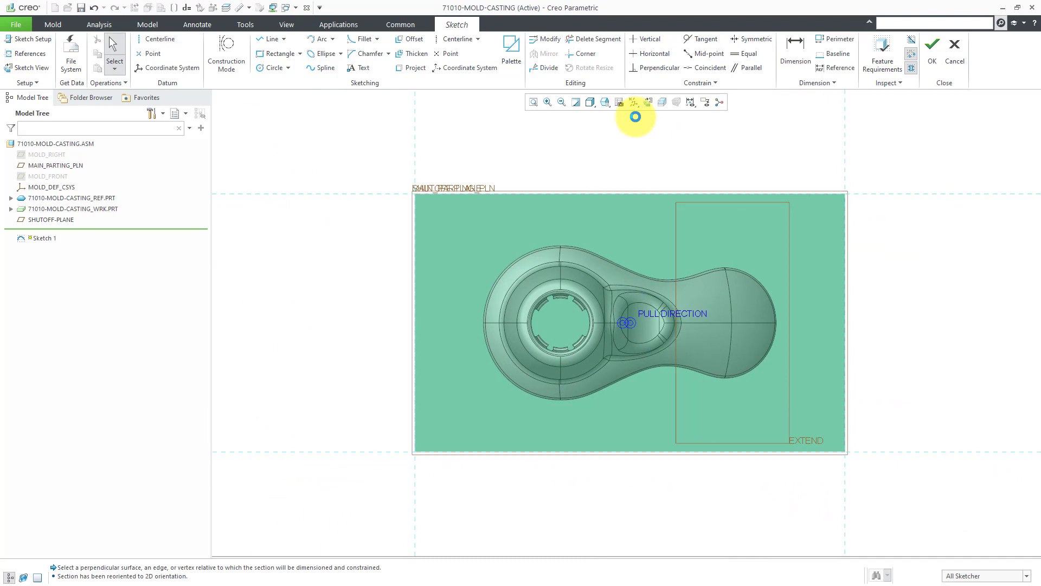
mouse_move(557, 158)
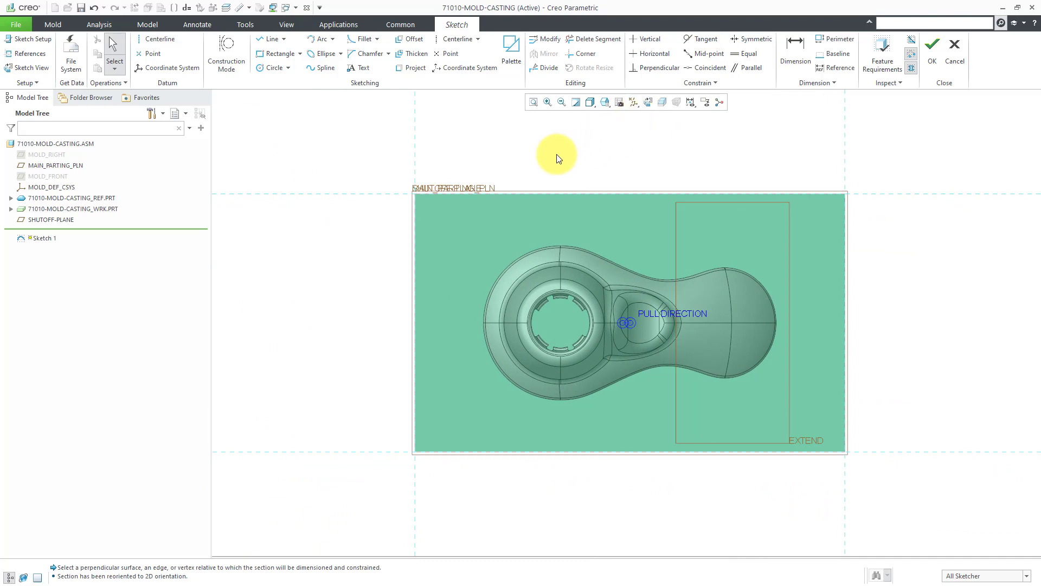
mouse_move(306, 121)
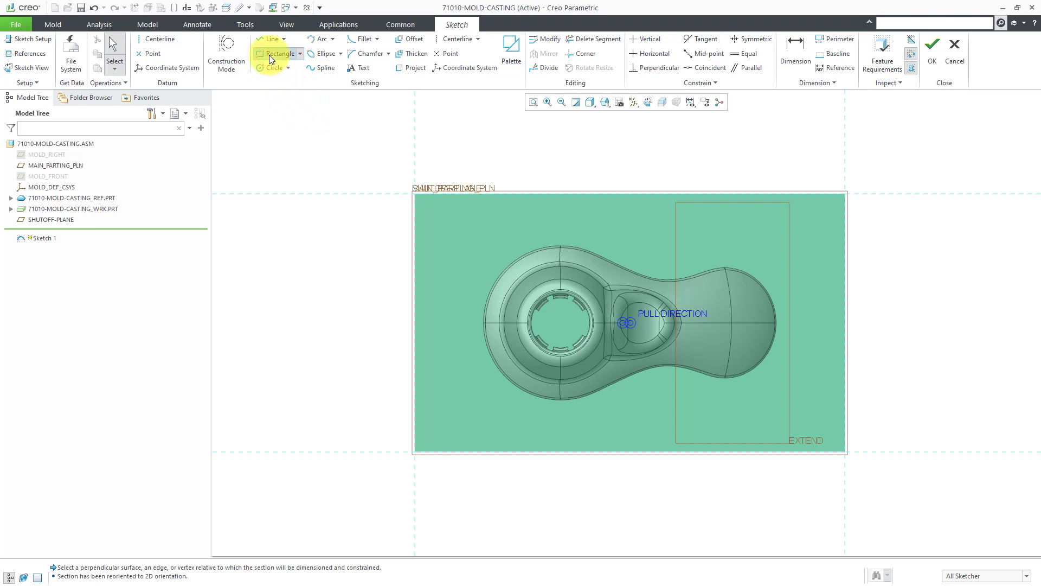
left_click(279, 54)
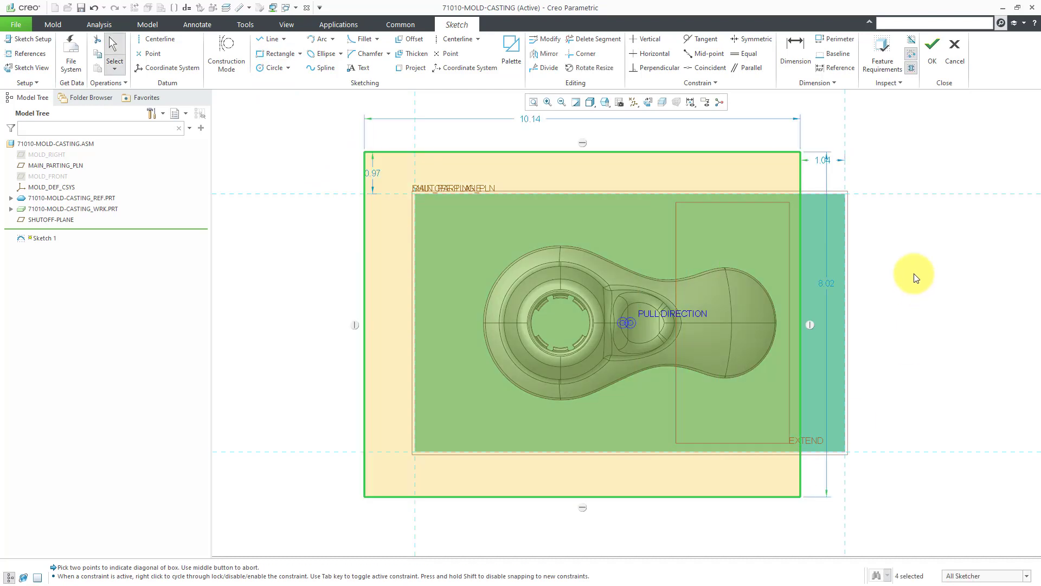
mouse_move(441, 452)
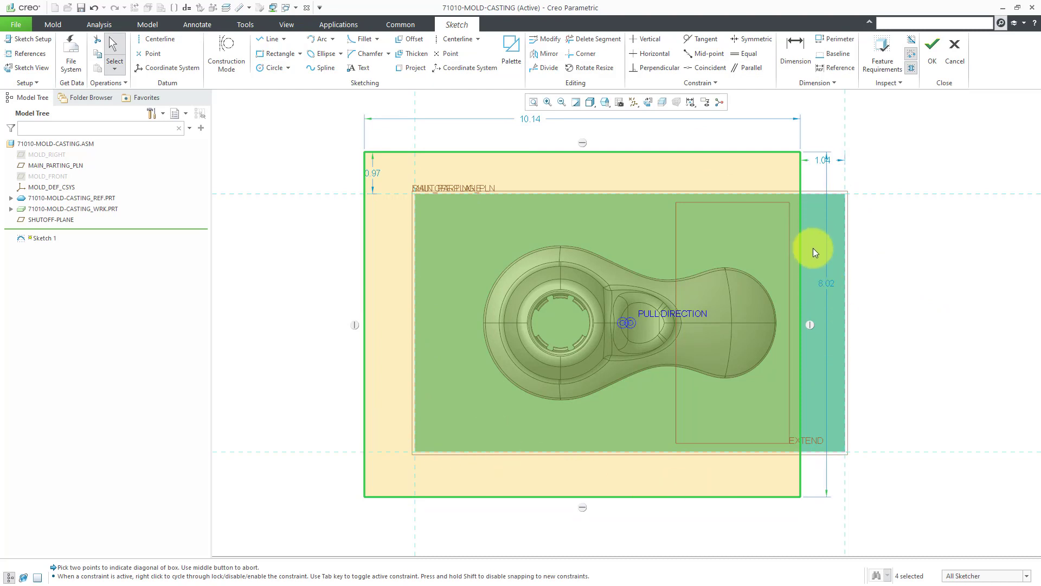
mouse_move(875, 344)
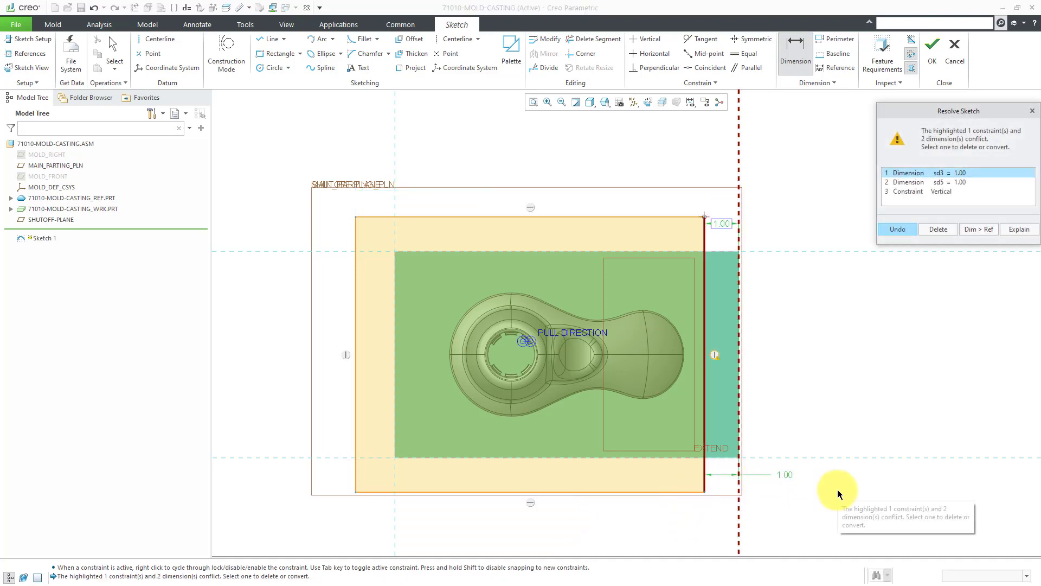
left_click(897, 228)
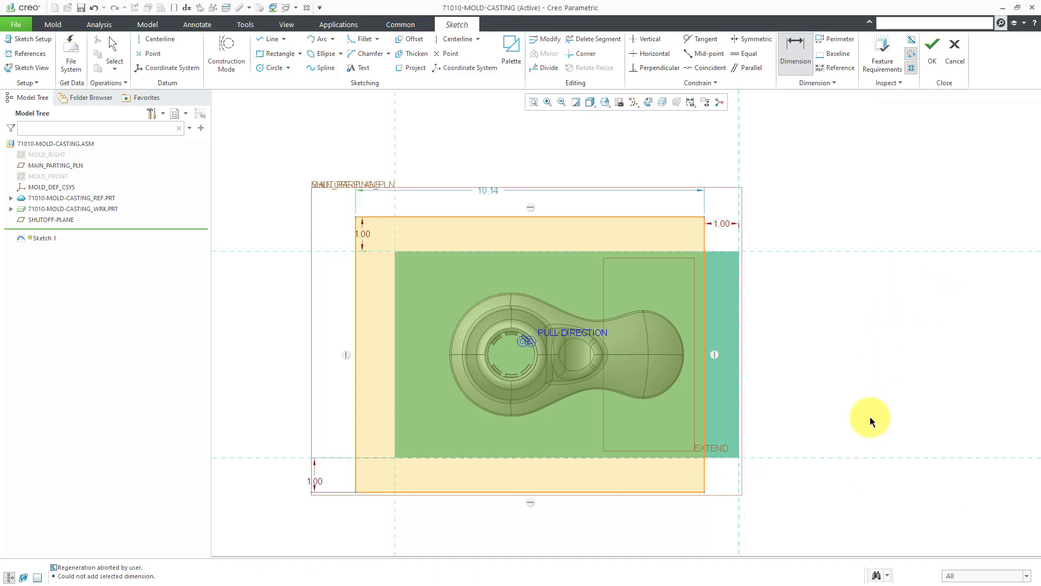
mouse_move(478, 169)
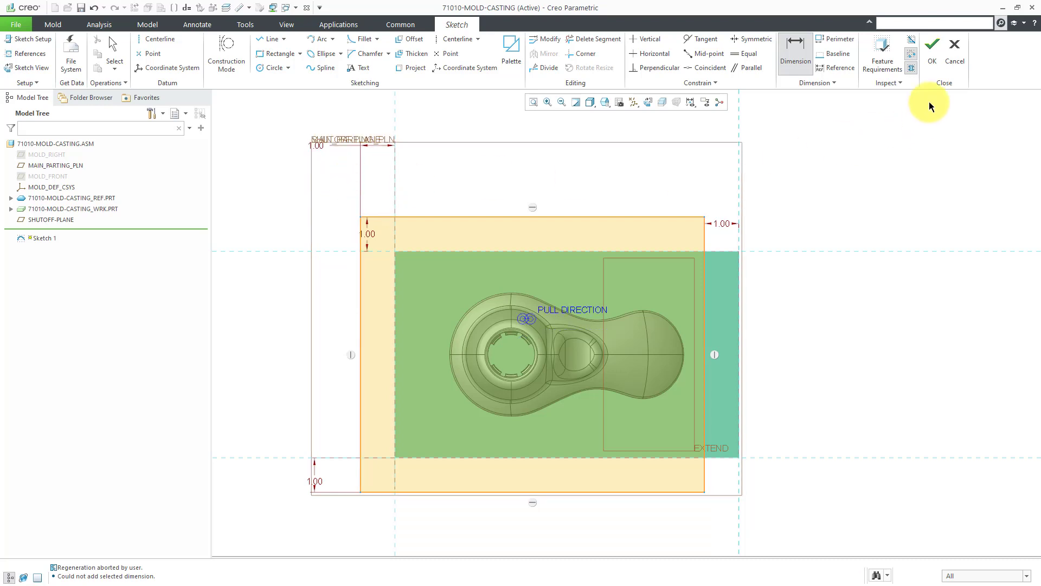
left_click(931, 43)
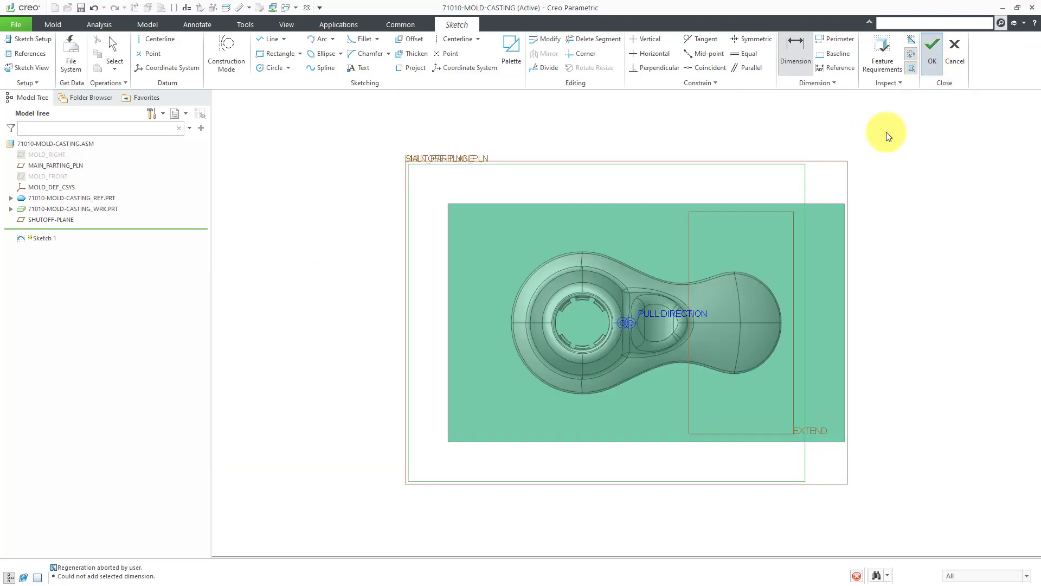
Step: Confirm the sketch so SHUTOFF-SKETCH appears in the Model Tree
left_click(931, 49)
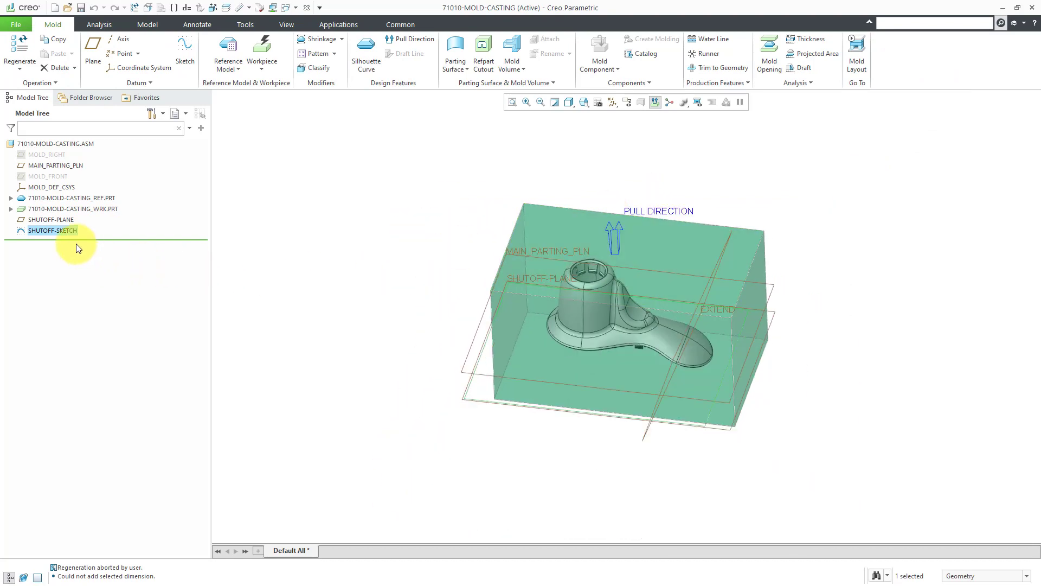
mouse_move(282, 227)
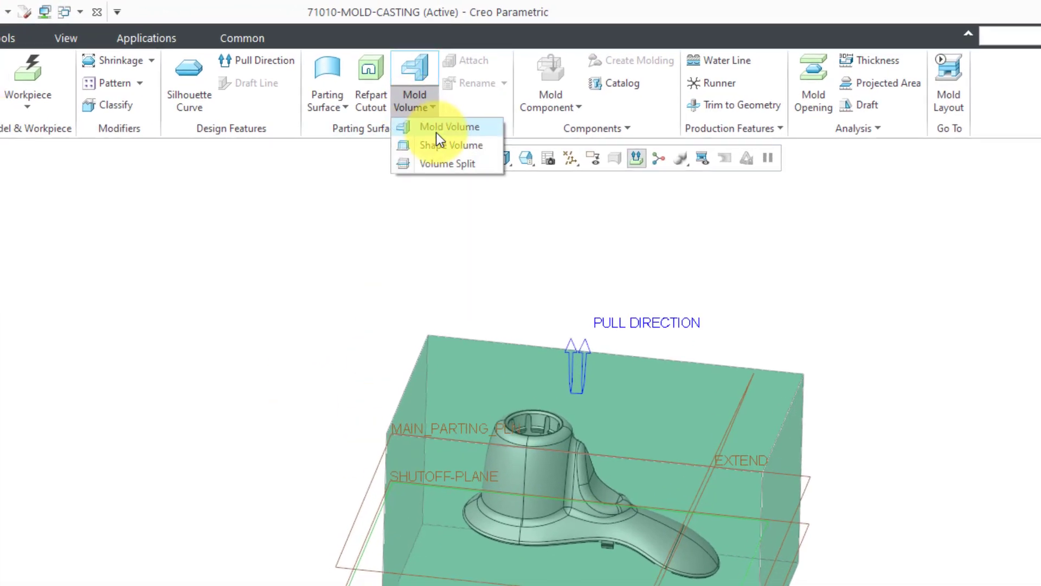
Step: Start an Automatic Volume mold block sized around the workpiece with 0.00 offsets
left_click(450, 126)
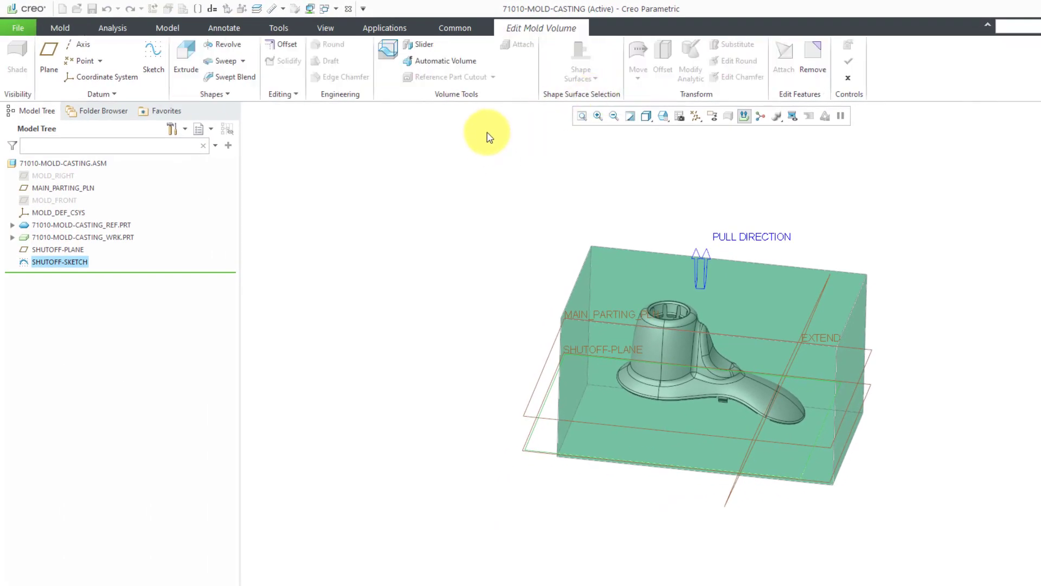
left_click(445, 61)
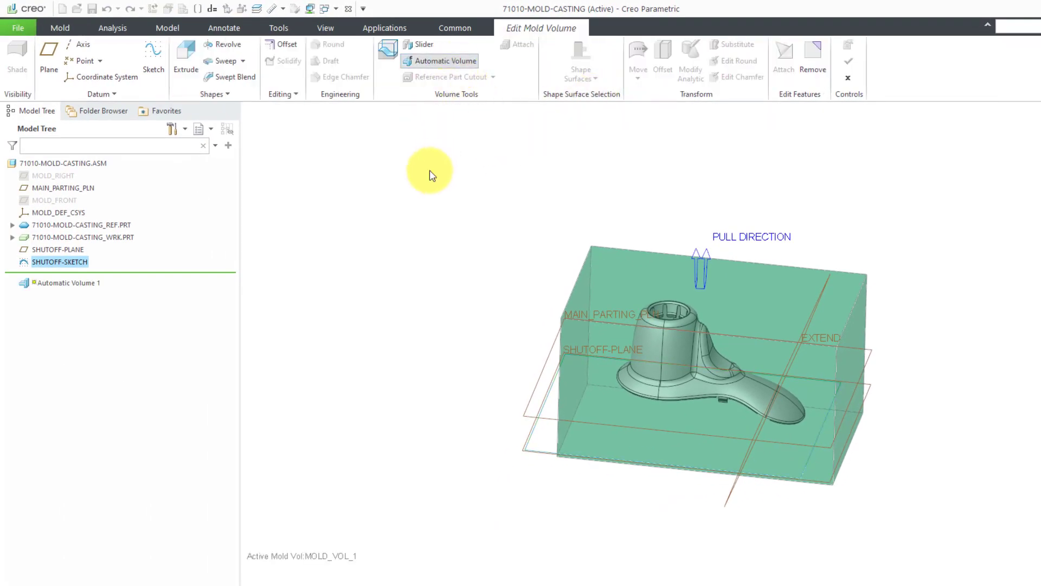
left_click(445, 61)
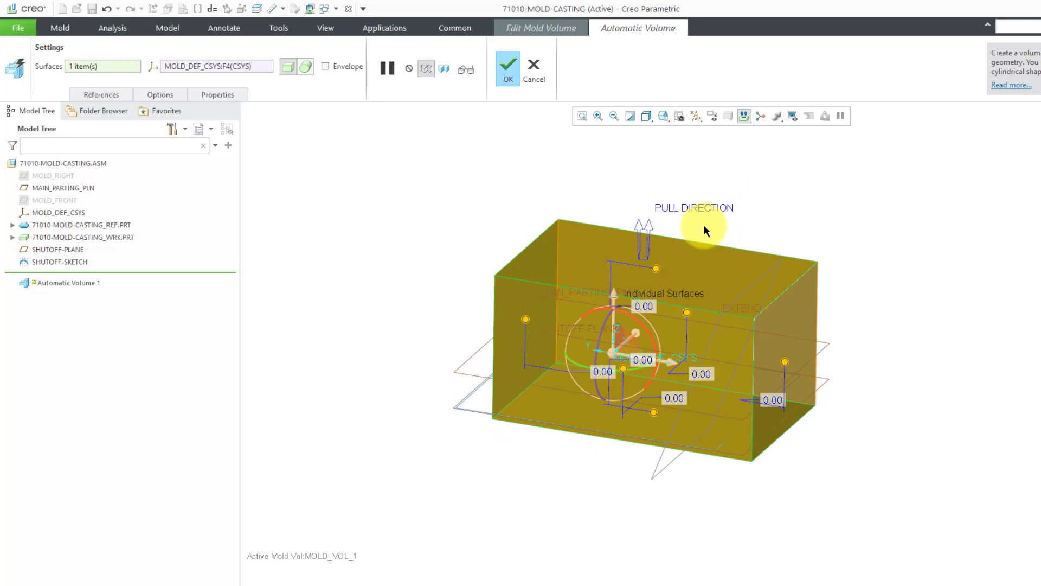
mouse_move(364, 166)
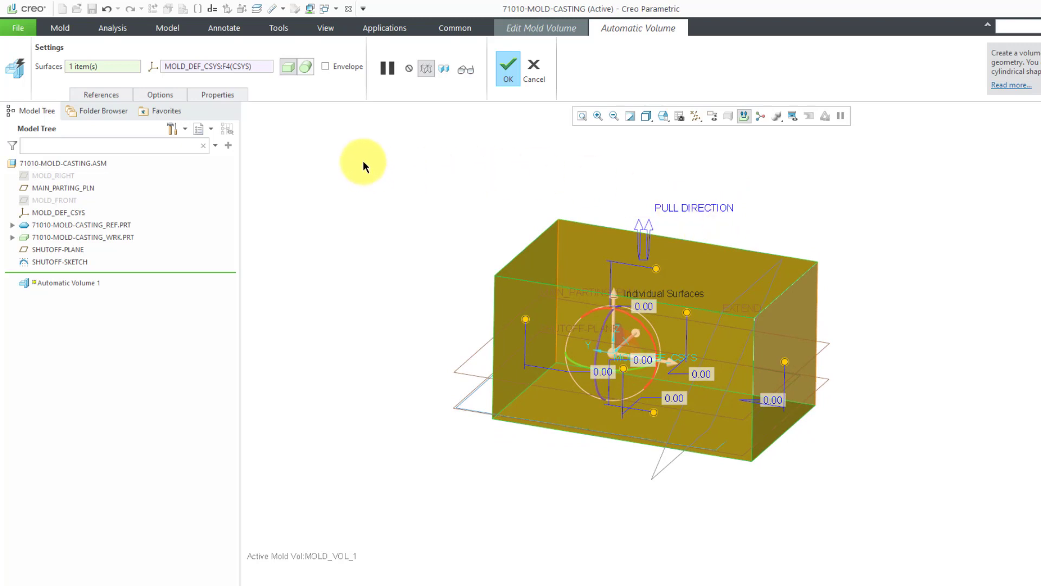
mouse_move(501, 108)
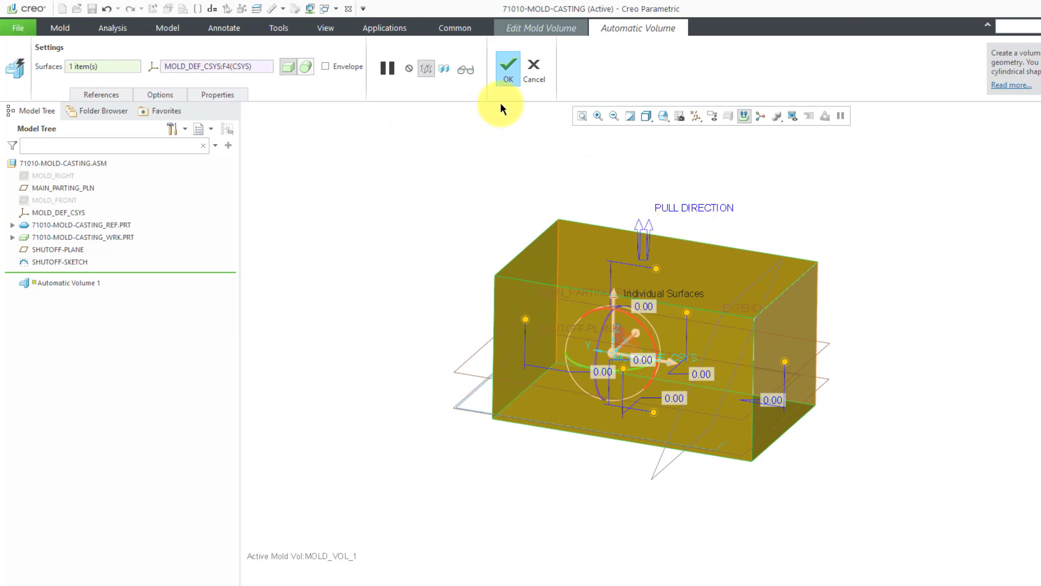
mouse_move(507, 66)
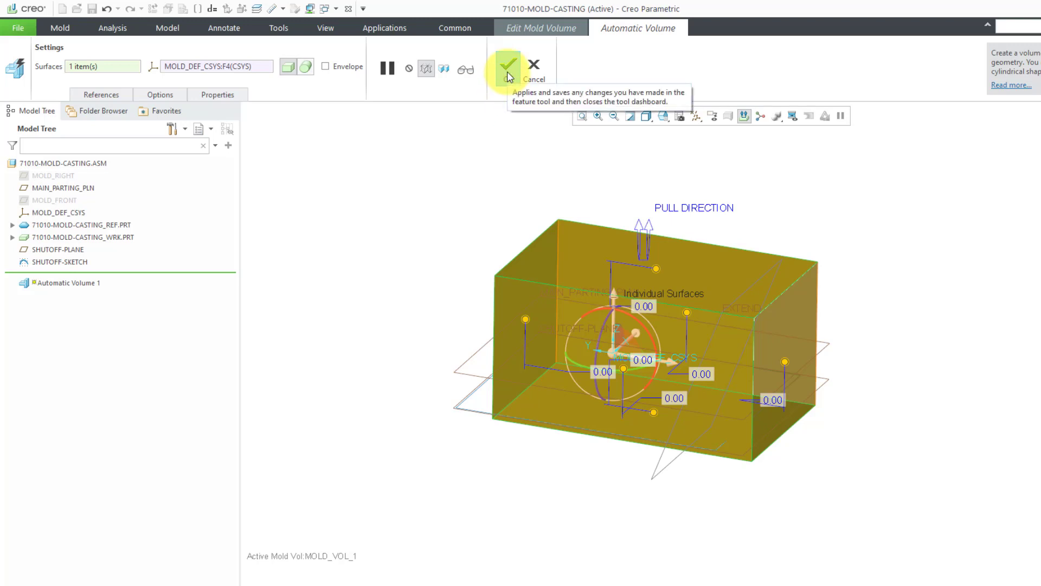
Step: Accept the automatic volume, add a Reference Part Cutout, and complete MOLD_VOL_1
left_click(509, 66)
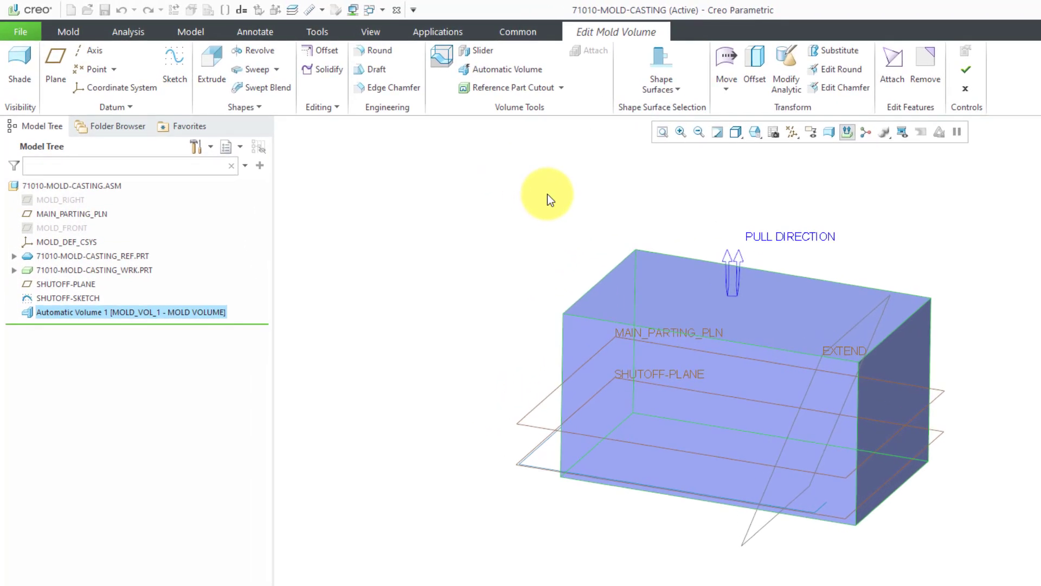
left_click(562, 93)
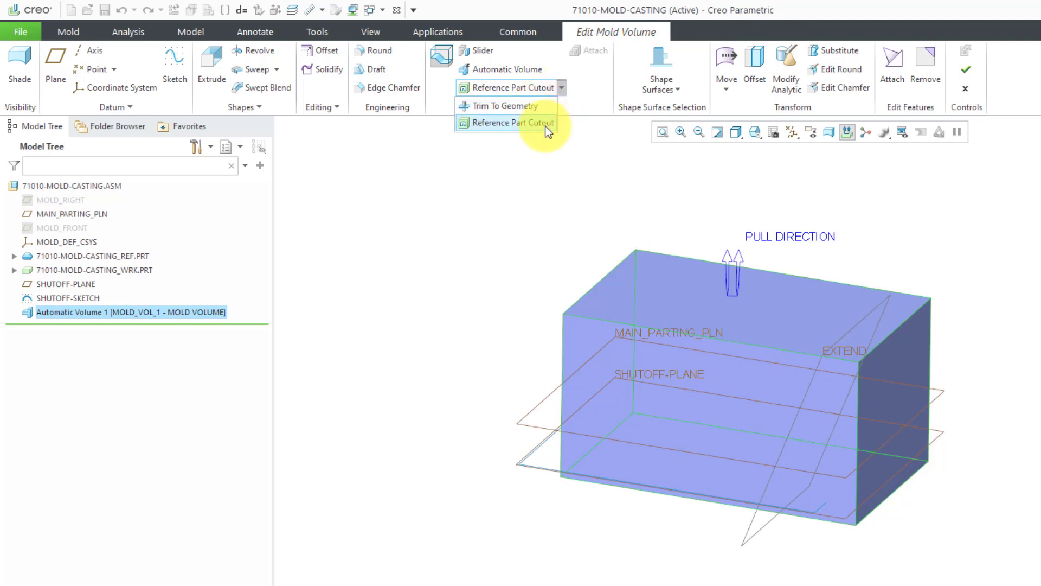
mouse_move(525, 131)
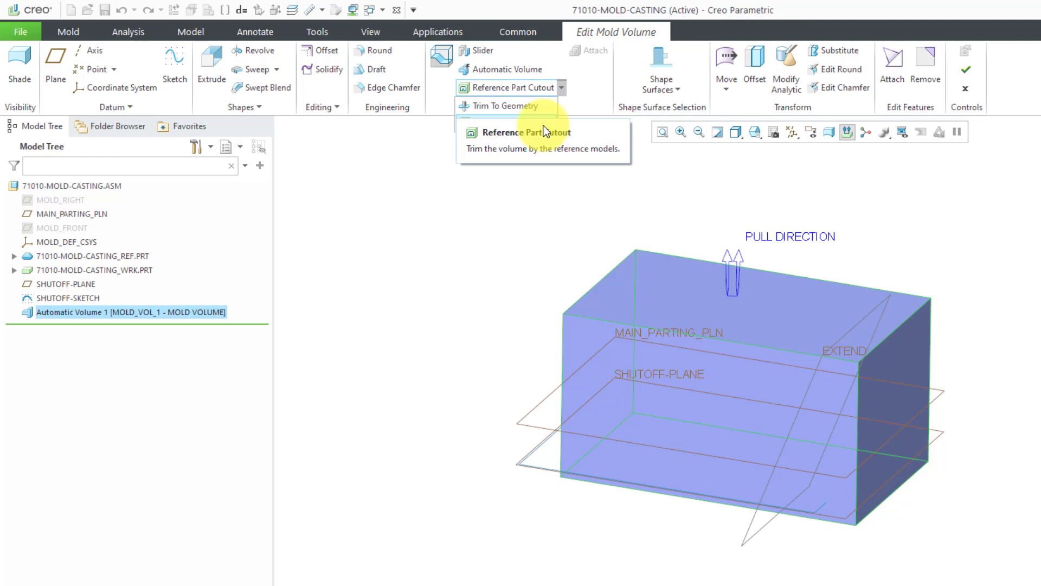
mouse_move(538, 131)
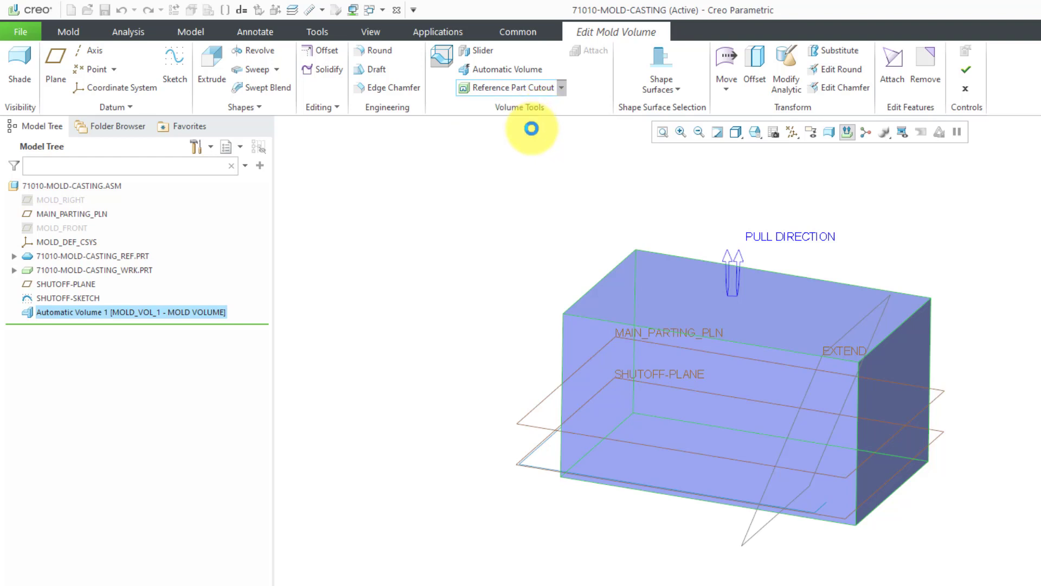
left_click(510, 87)
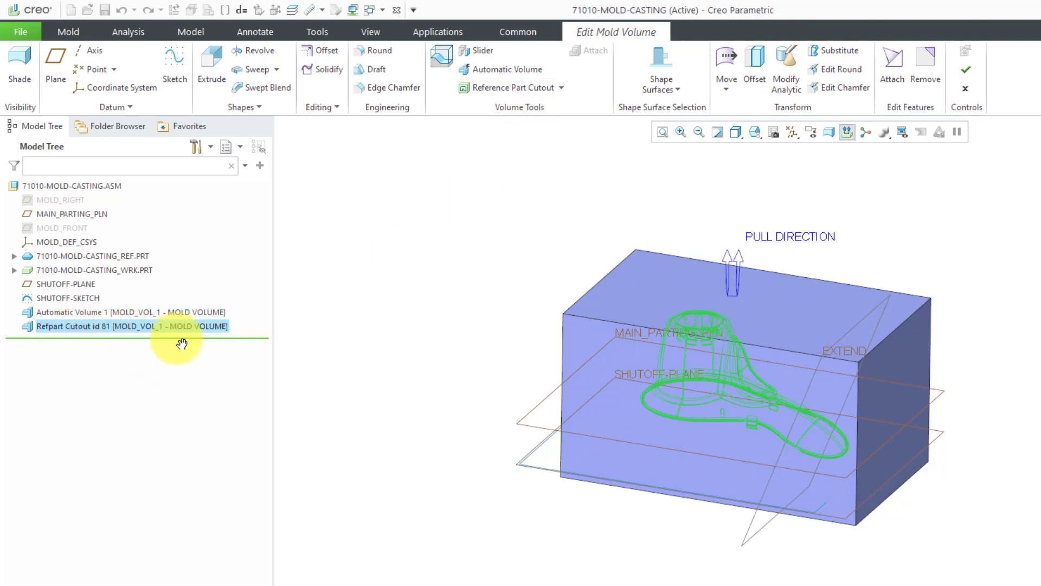
mouse_move(357, 291)
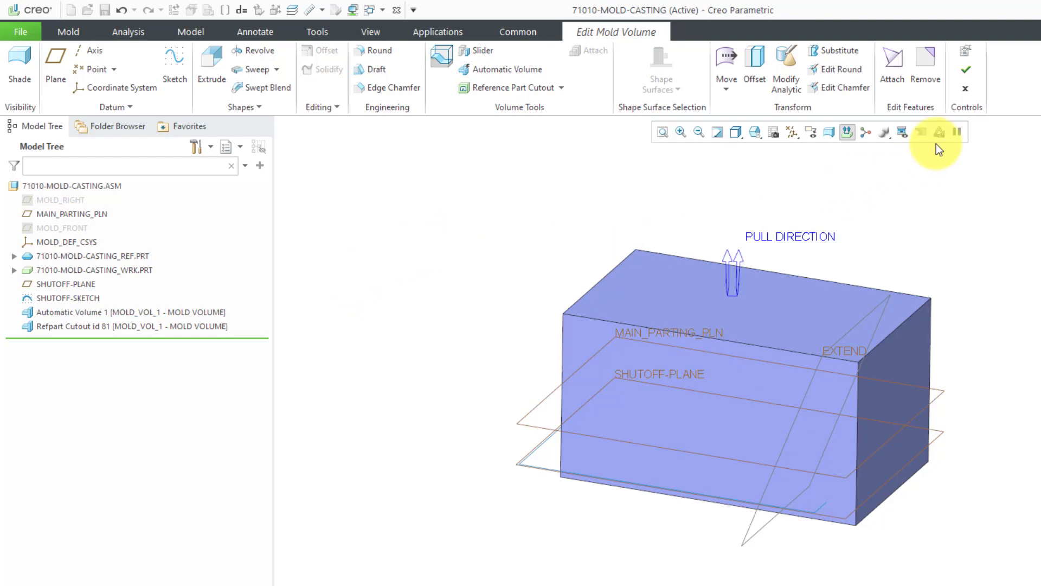
mouse_move(966, 69)
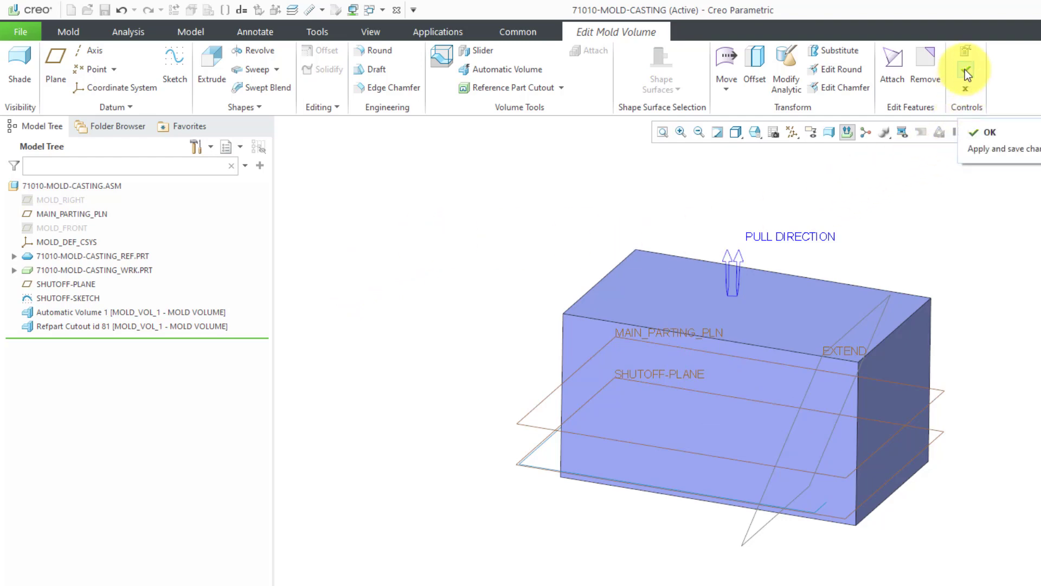
left_click(966, 63)
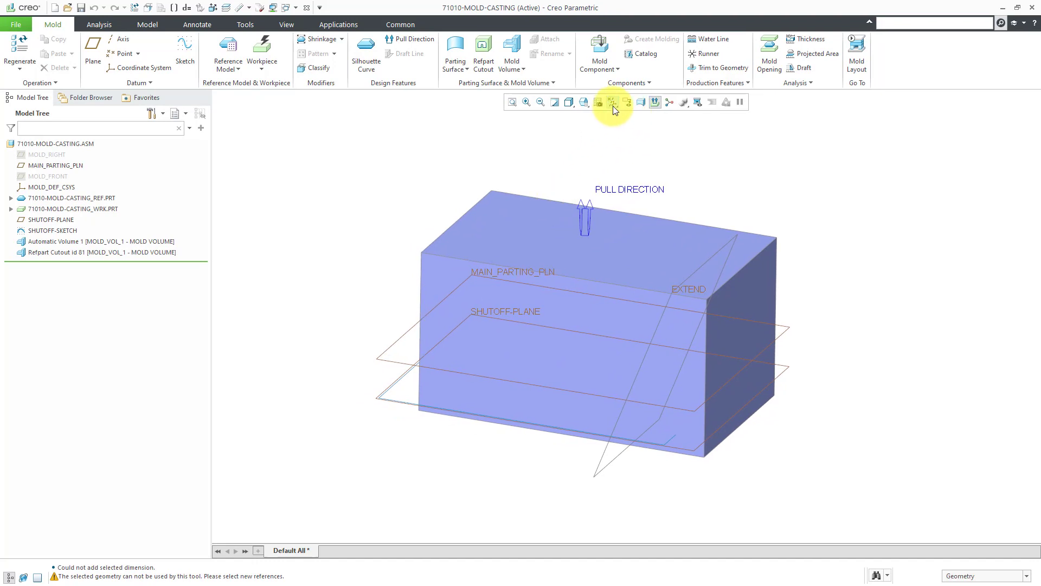
Step: Turn off datum plane display and select the REF and WRK parts for hiding
left_click(611, 102)
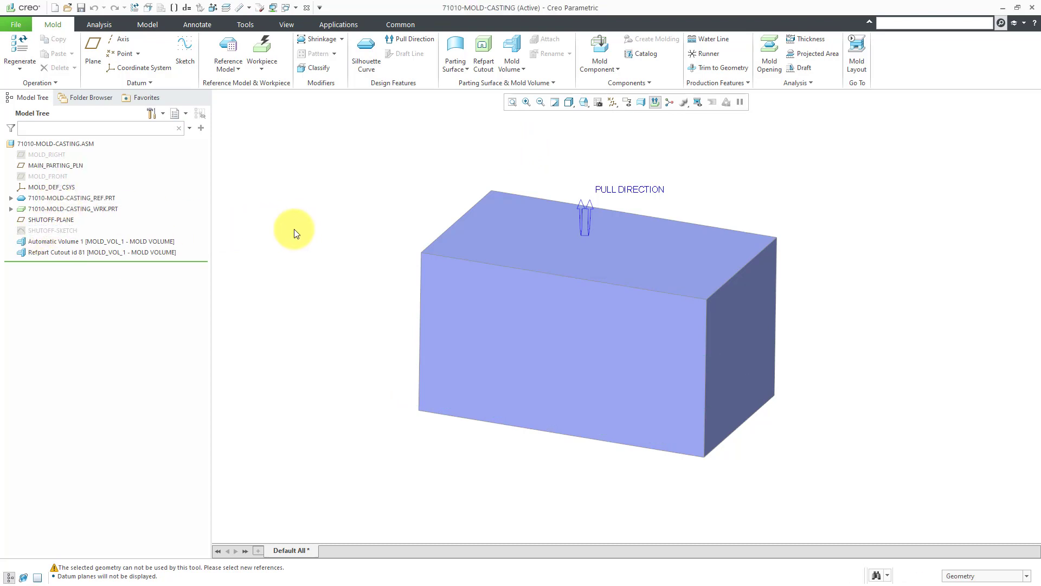
left_click(72, 197)
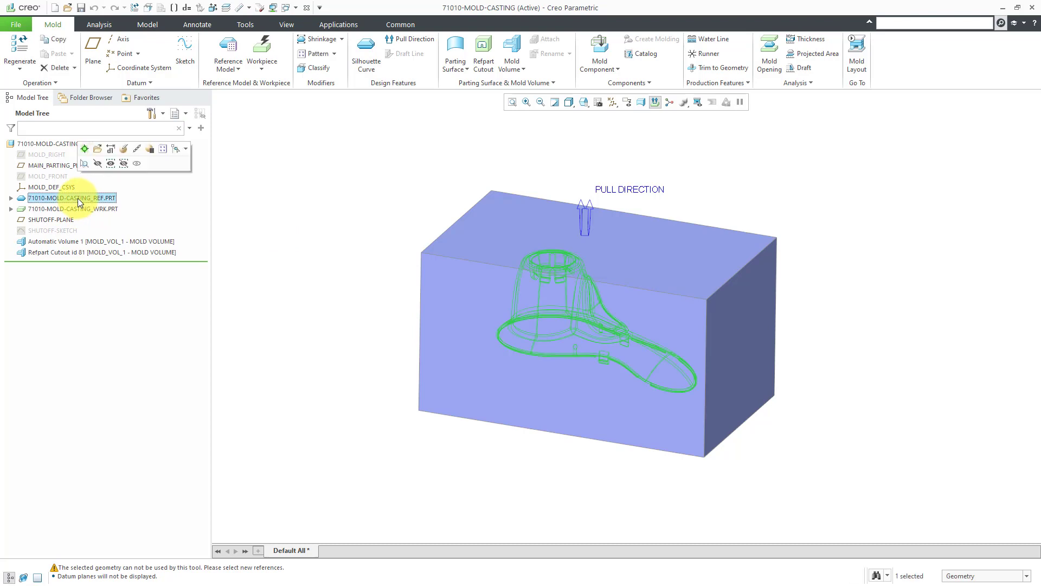
left_click(72, 208)
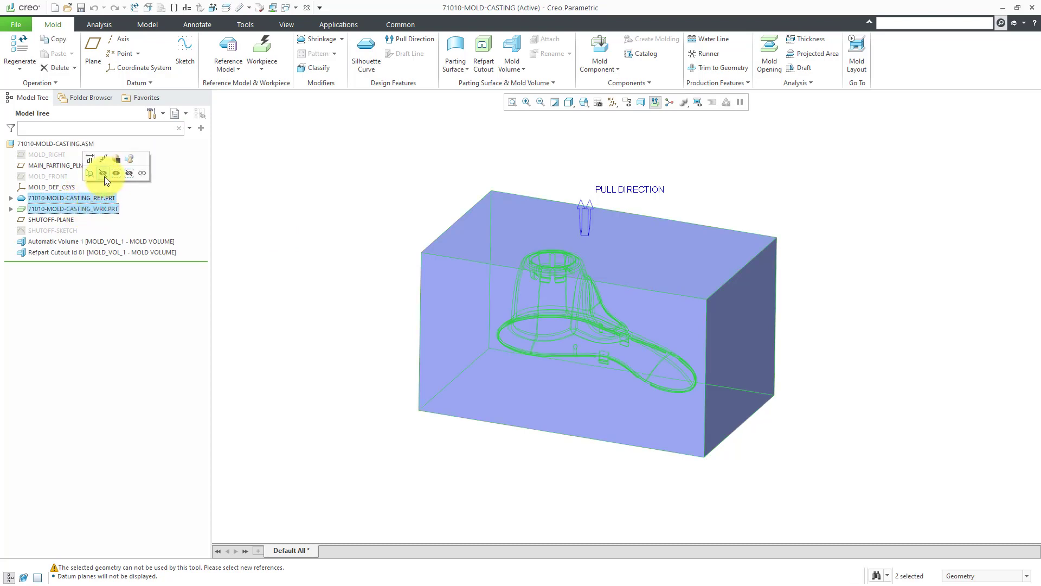
mouse_move(104, 174)
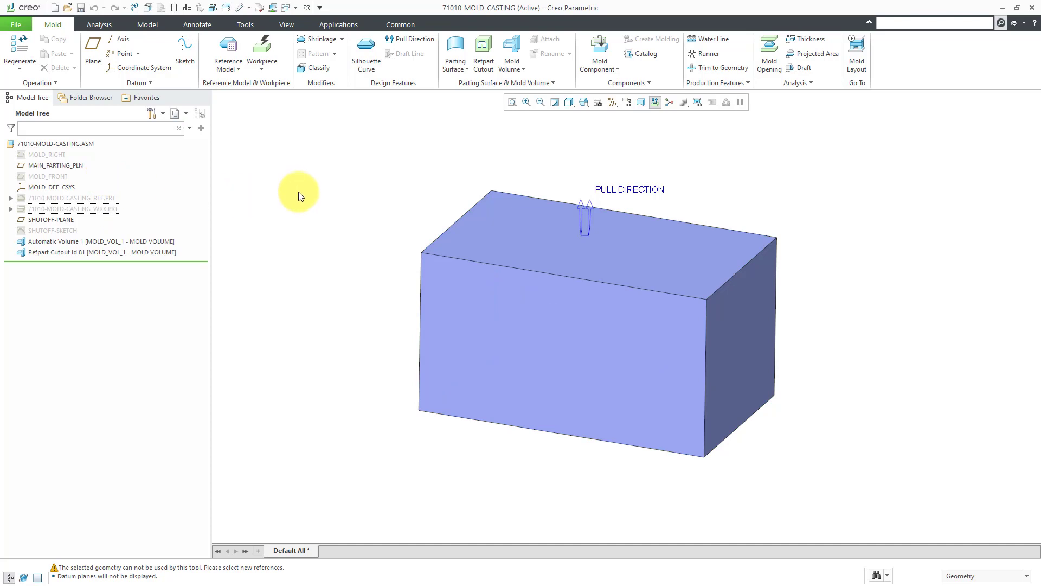
mouse_move(409, 415)
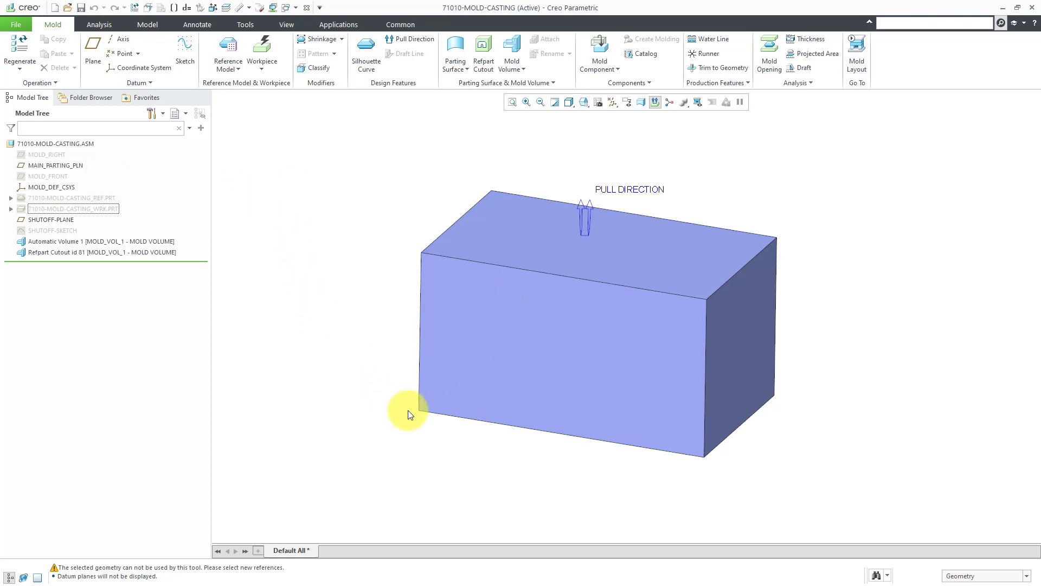
mouse_move(359, 366)
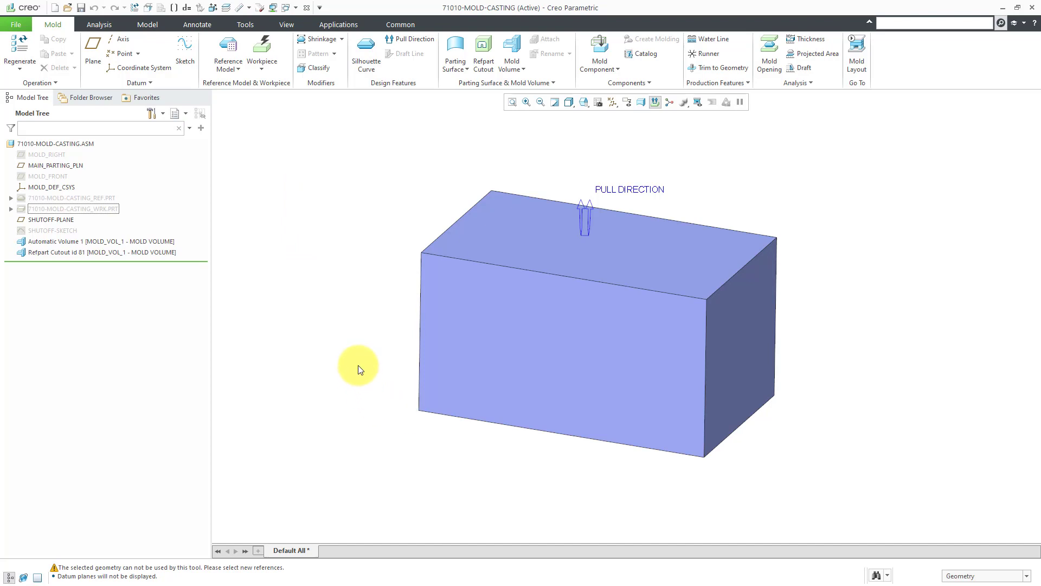
mouse_move(368, 365)
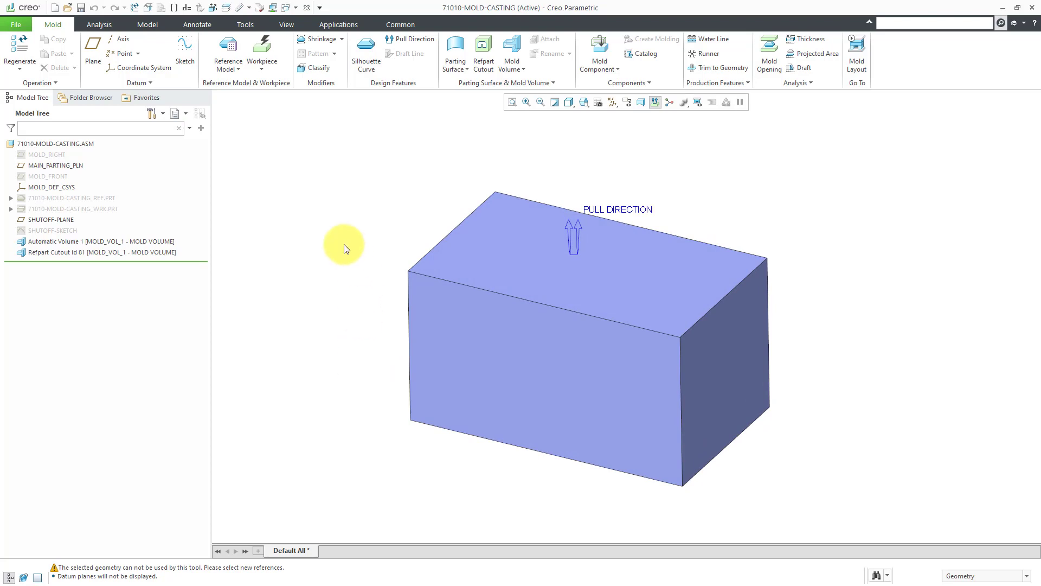
mouse_move(337, 235)
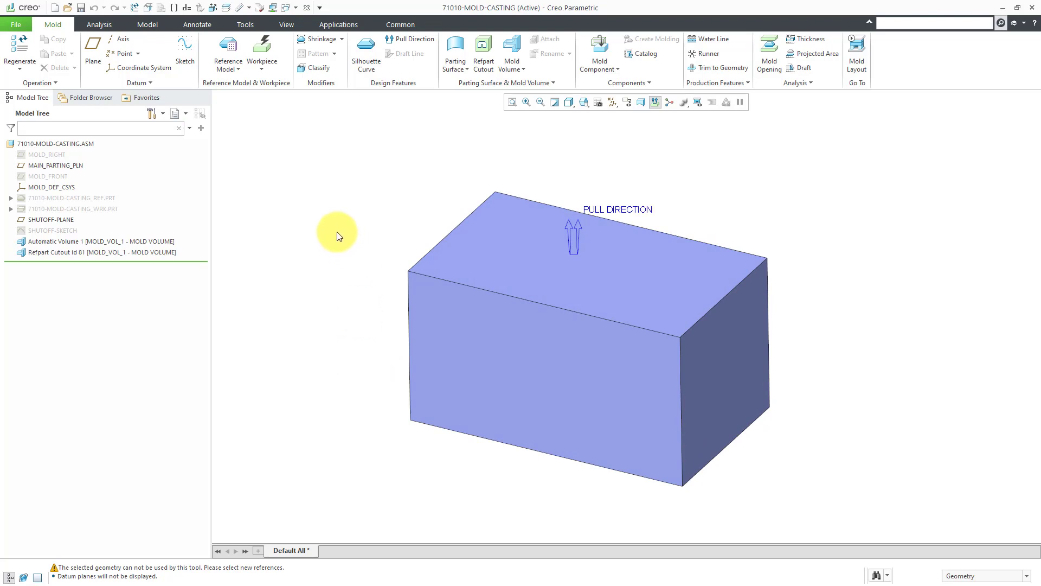
mouse_move(331, 212)
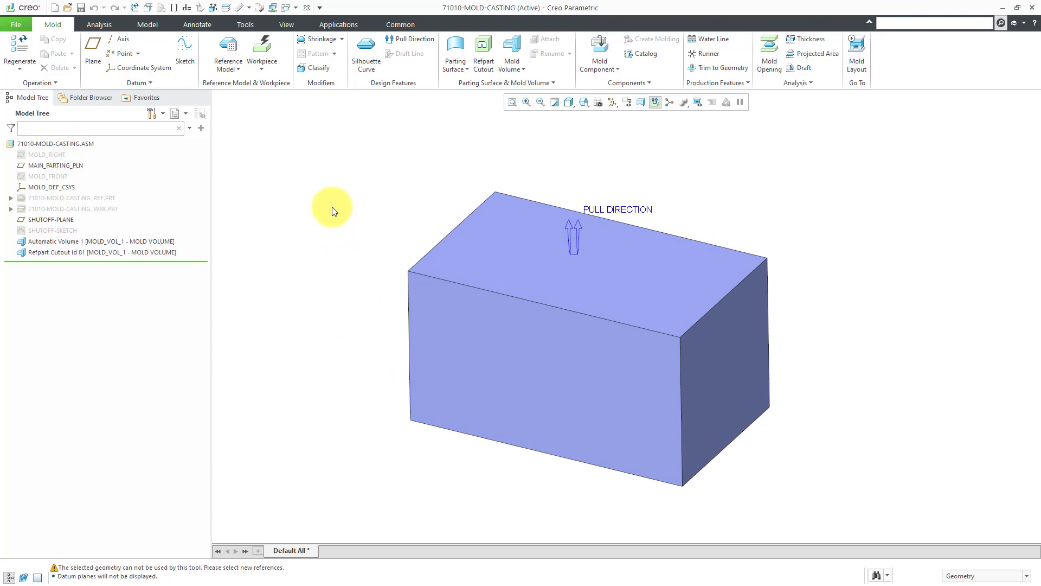
Step: Start a planar cross section through MOLD_VOL_1 from the View sectioning commands
left_click(287, 25)
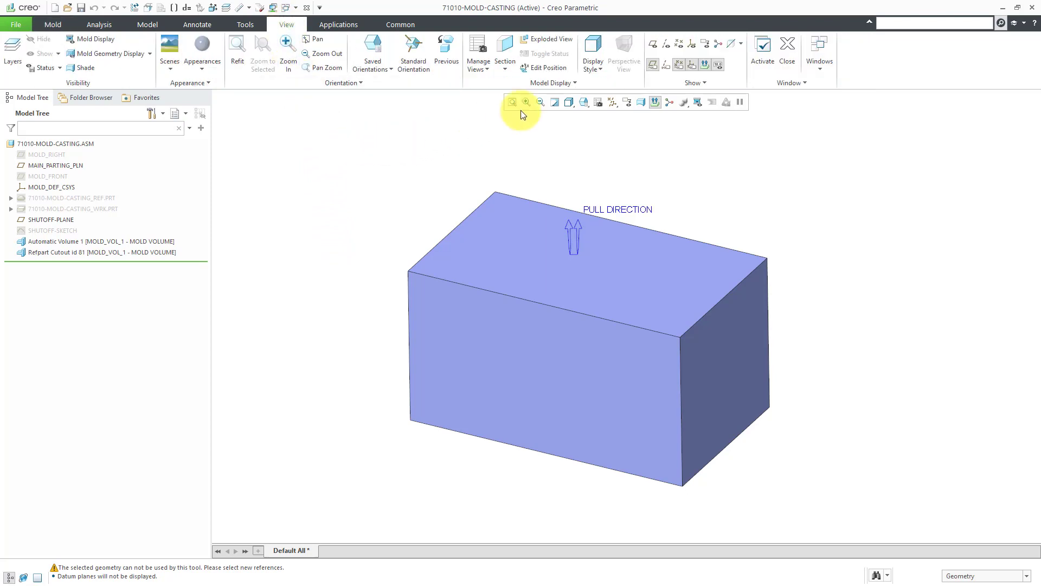
left_click(505, 66)
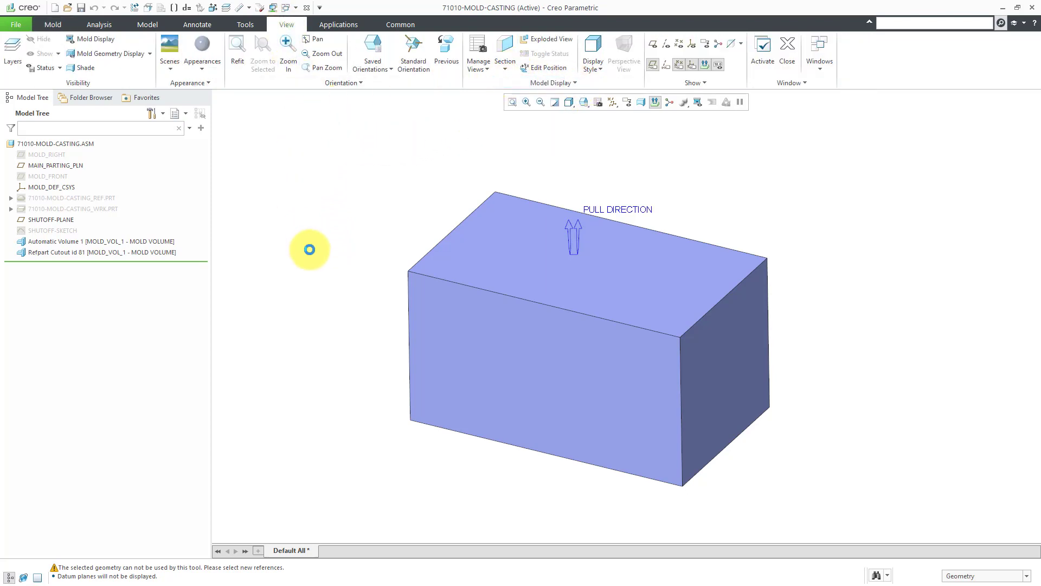
left_click(504, 54)
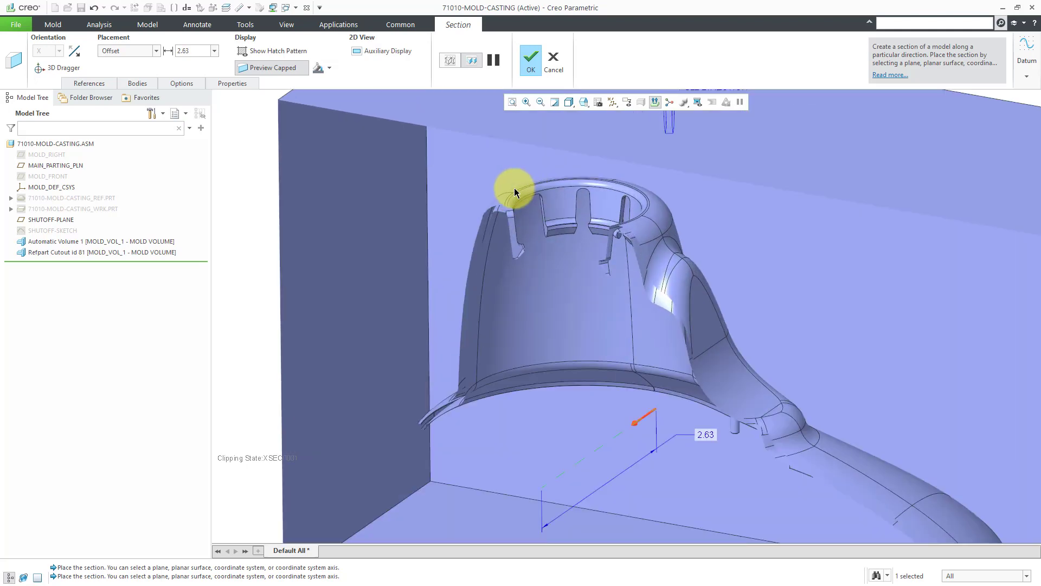
mouse_move(263, 200)
type("3")
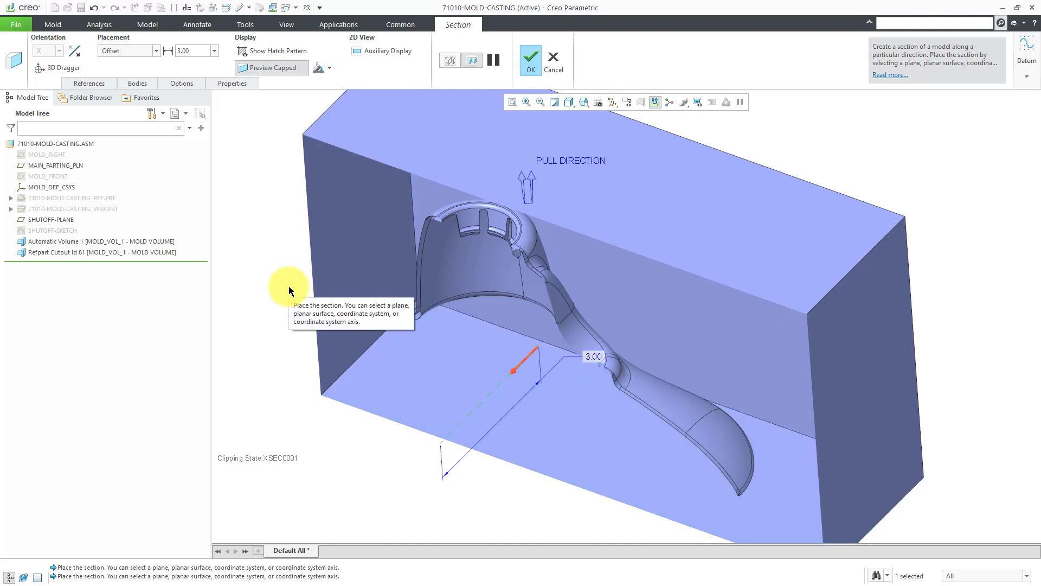
mouse_move(291, 294)
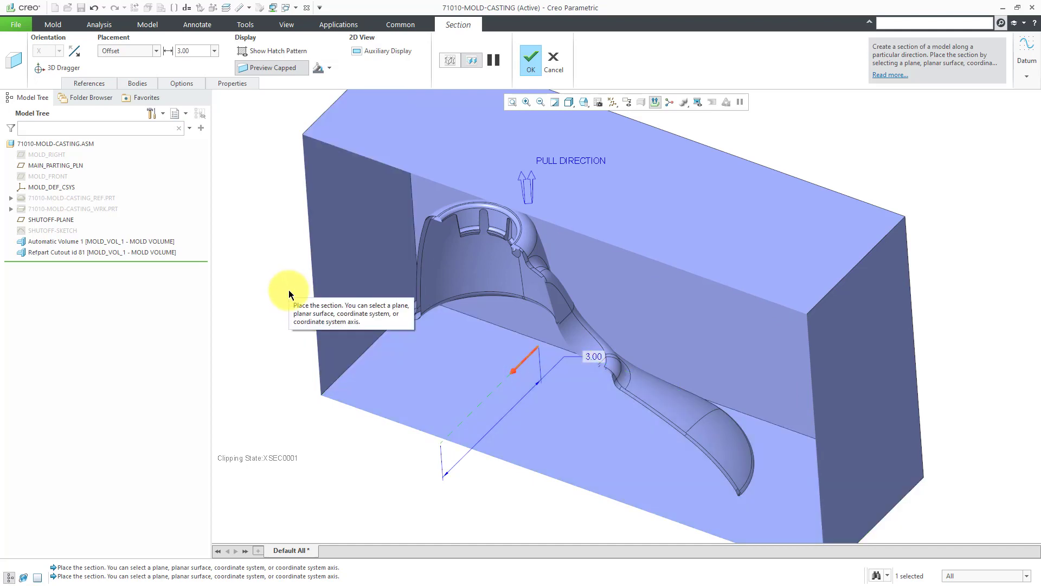
Step: Rename the section to A in Properties and confirm it at offset 3.00
left_click(232, 83)
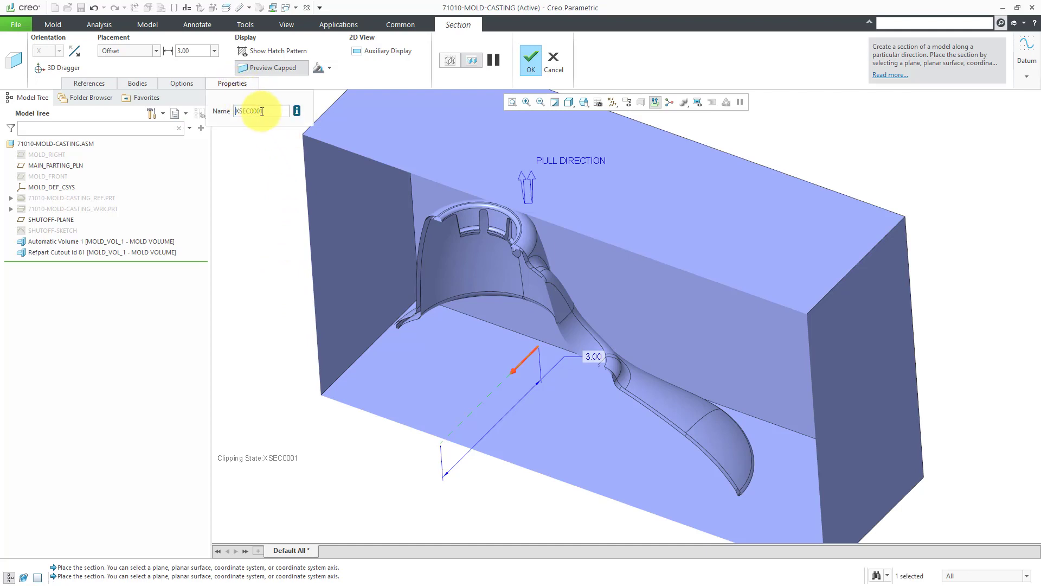
triple_click(259, 110)
type("A")
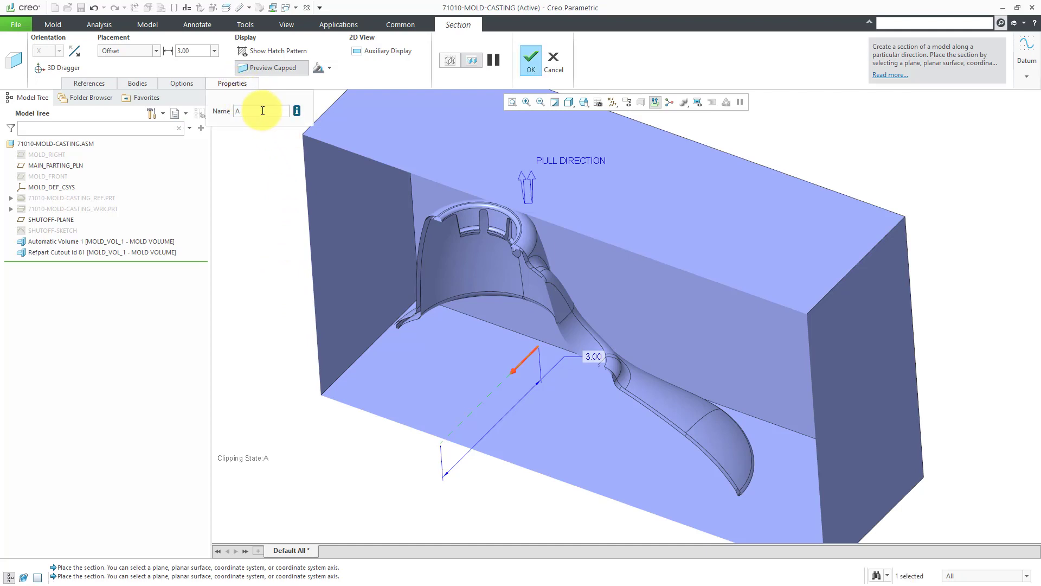
left_click(530, 58)
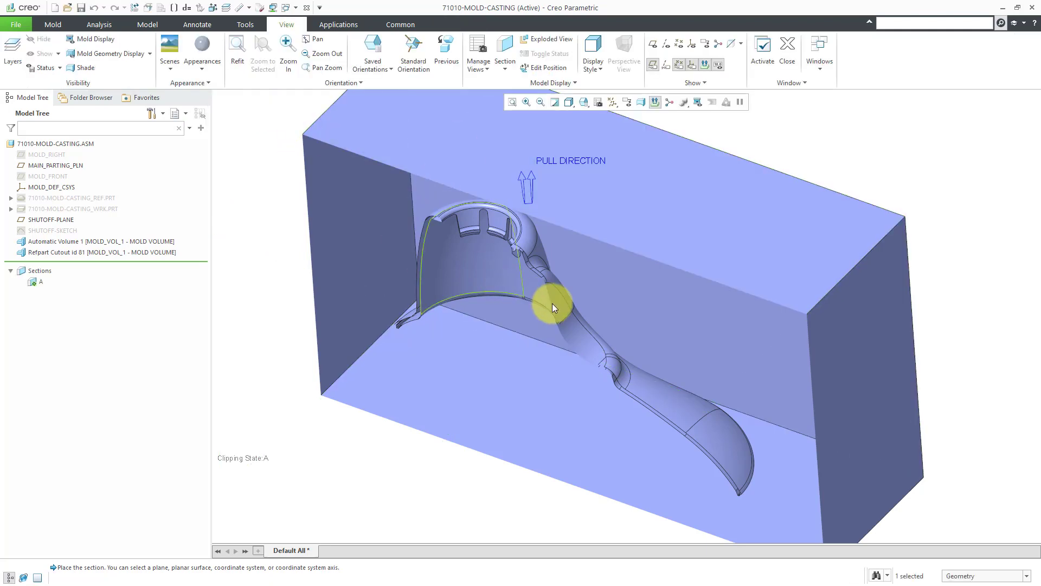